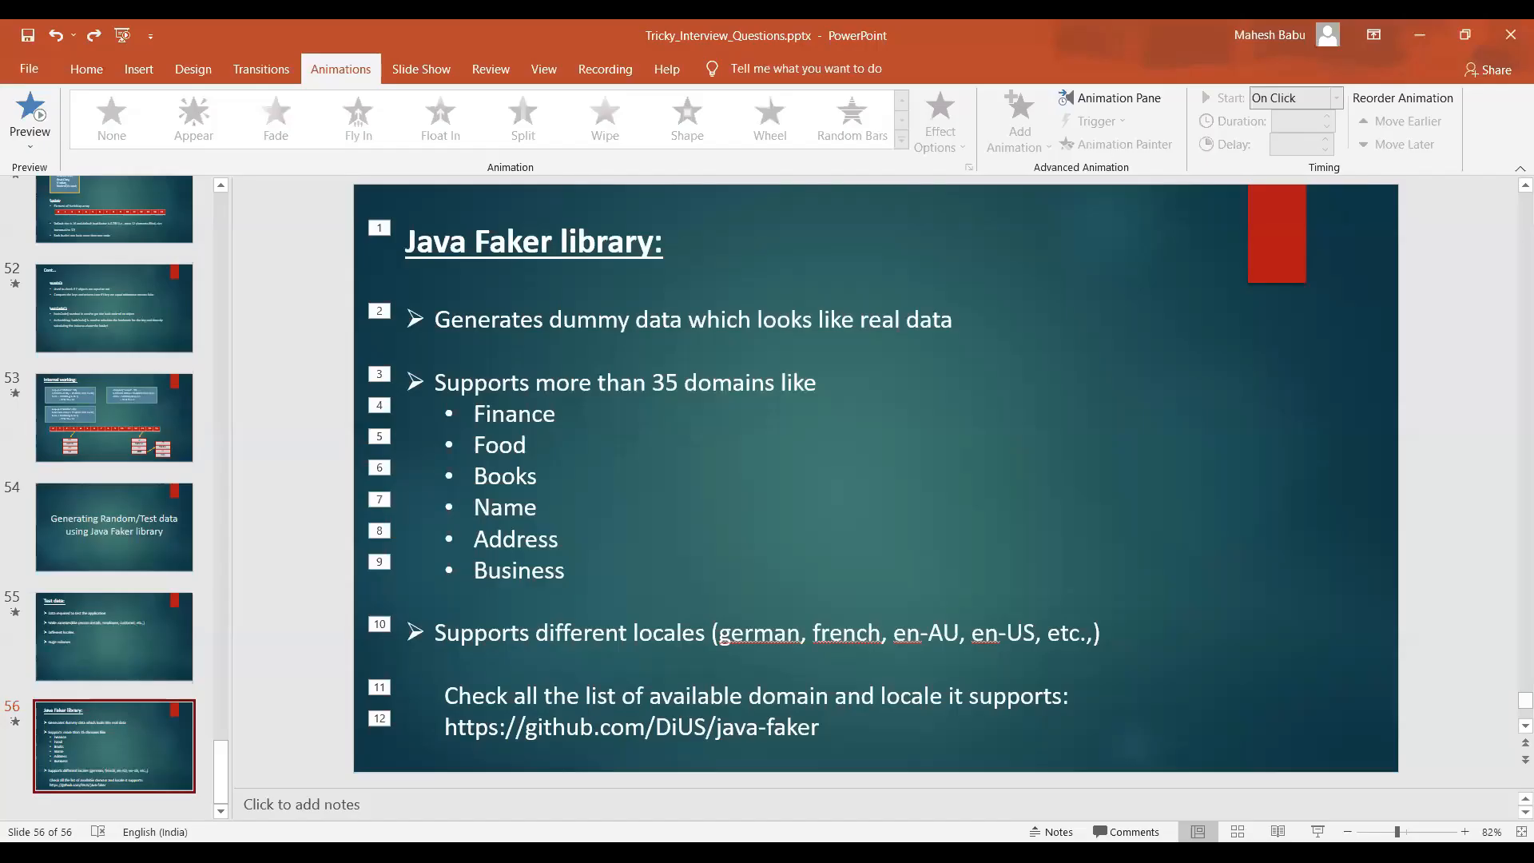
mouse_move(529, 780)
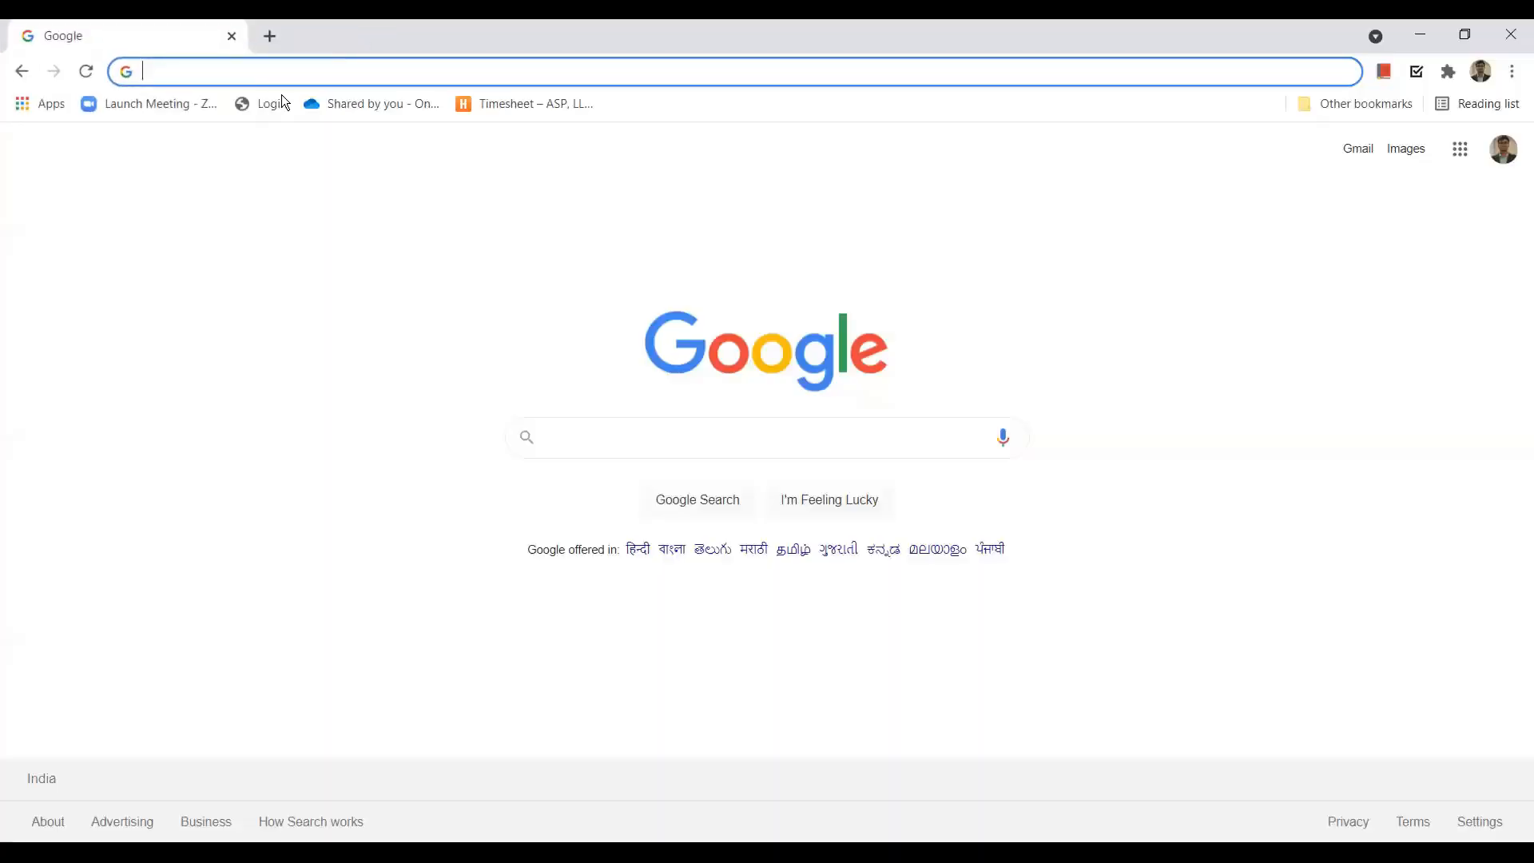
type("https://github.com/DiUS/java-faker")
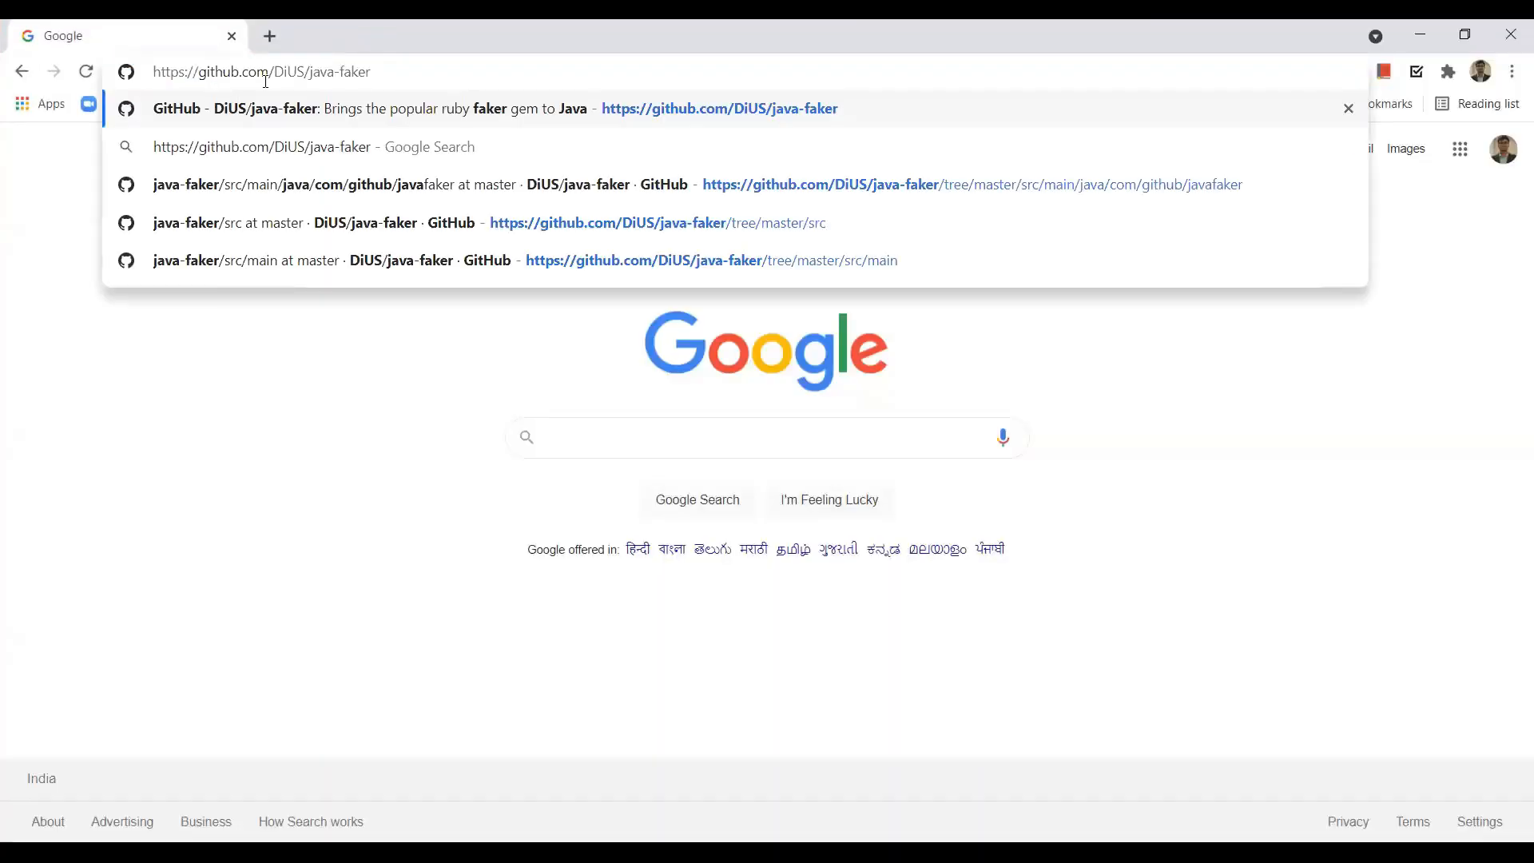
Open the java-faker repository and select the Gradle dependency snippet in its README
left_click(720, 109)
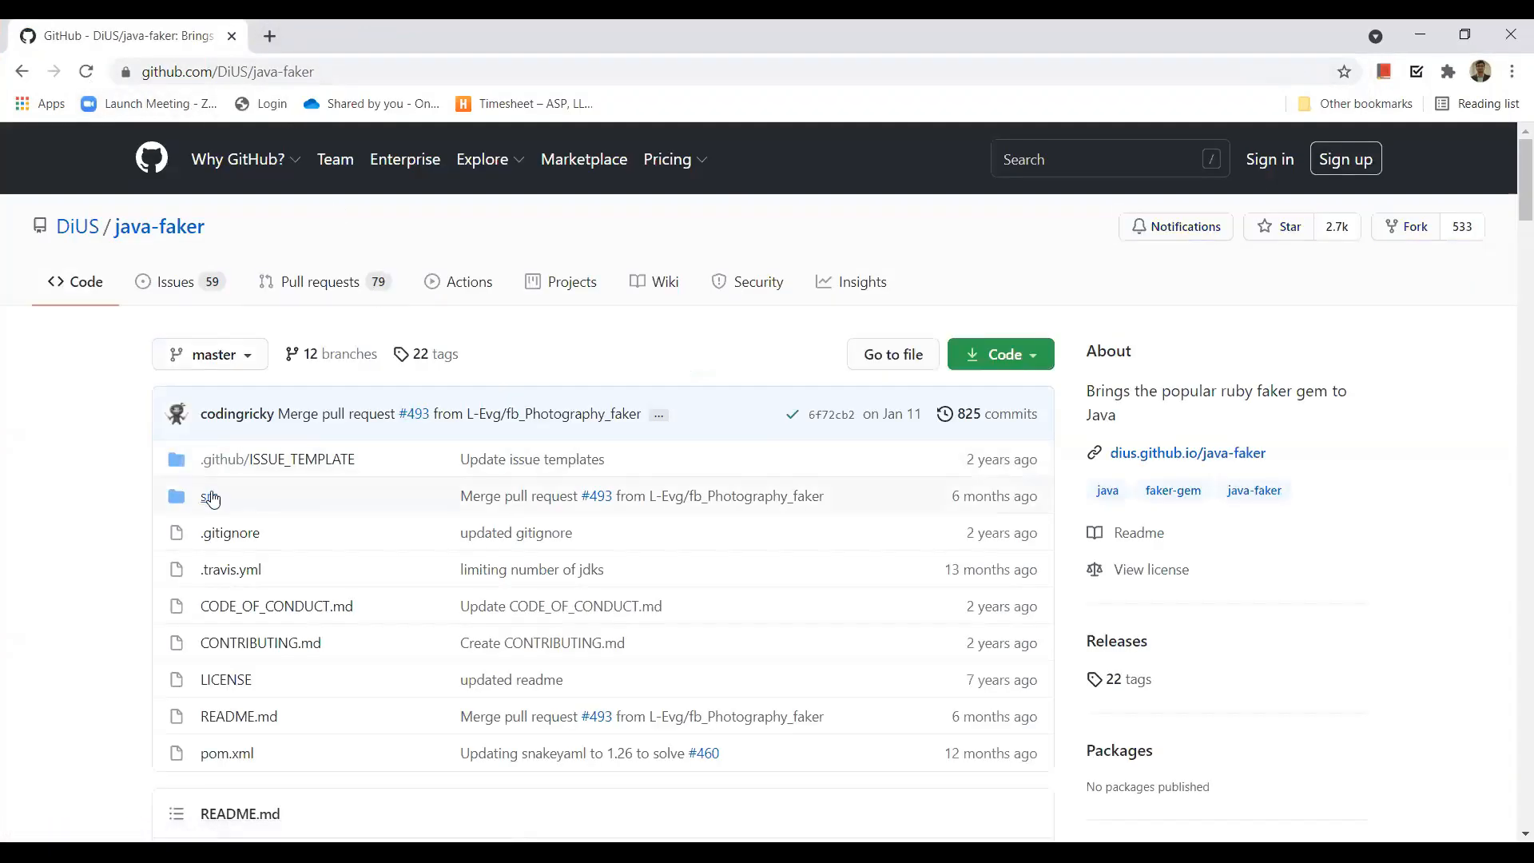
scroll("down", 3)
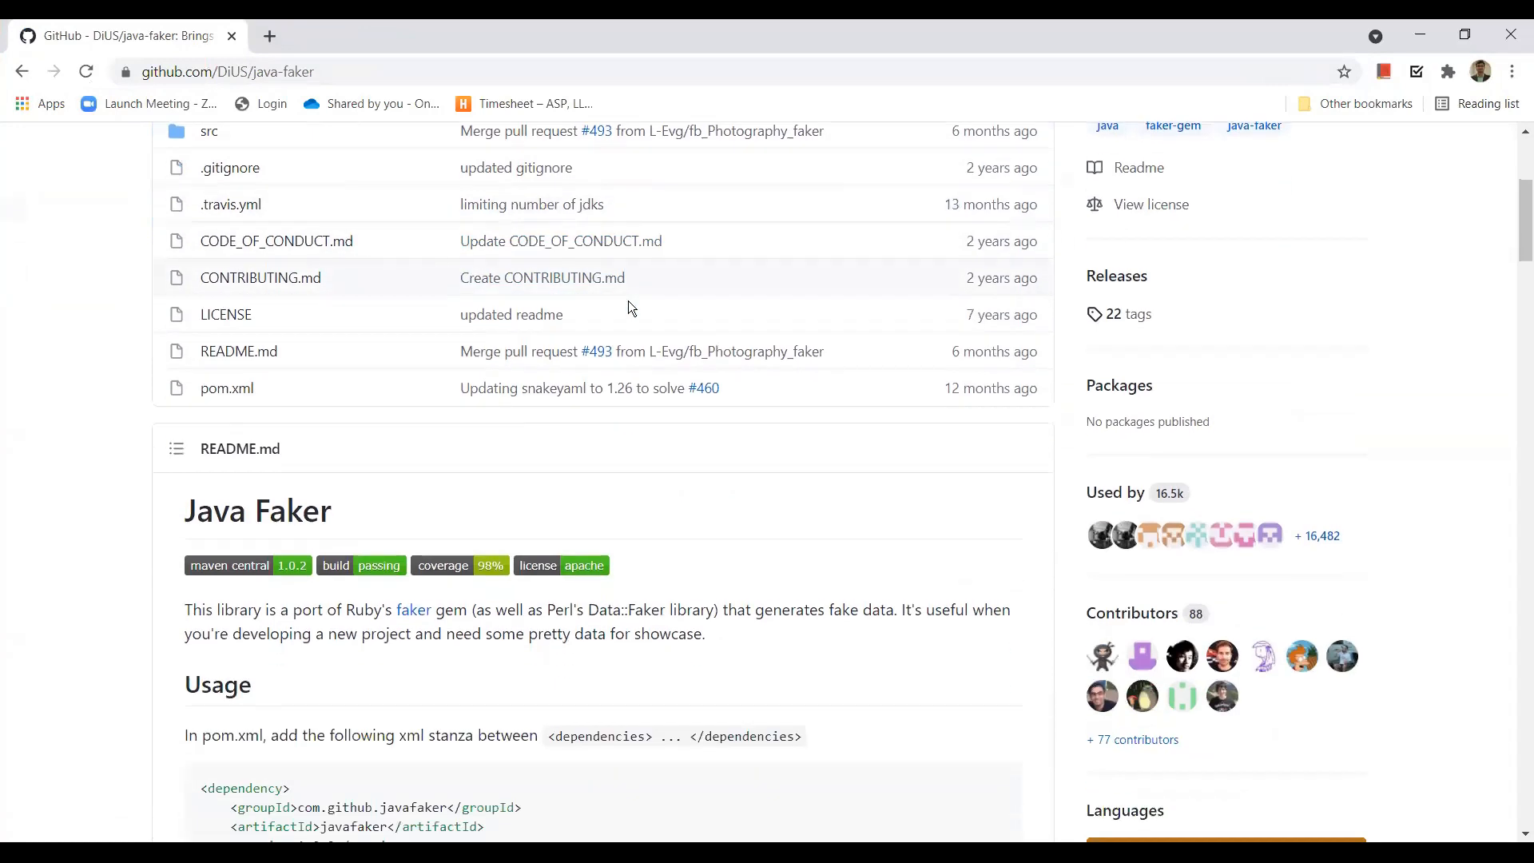
scroll("down", 3)
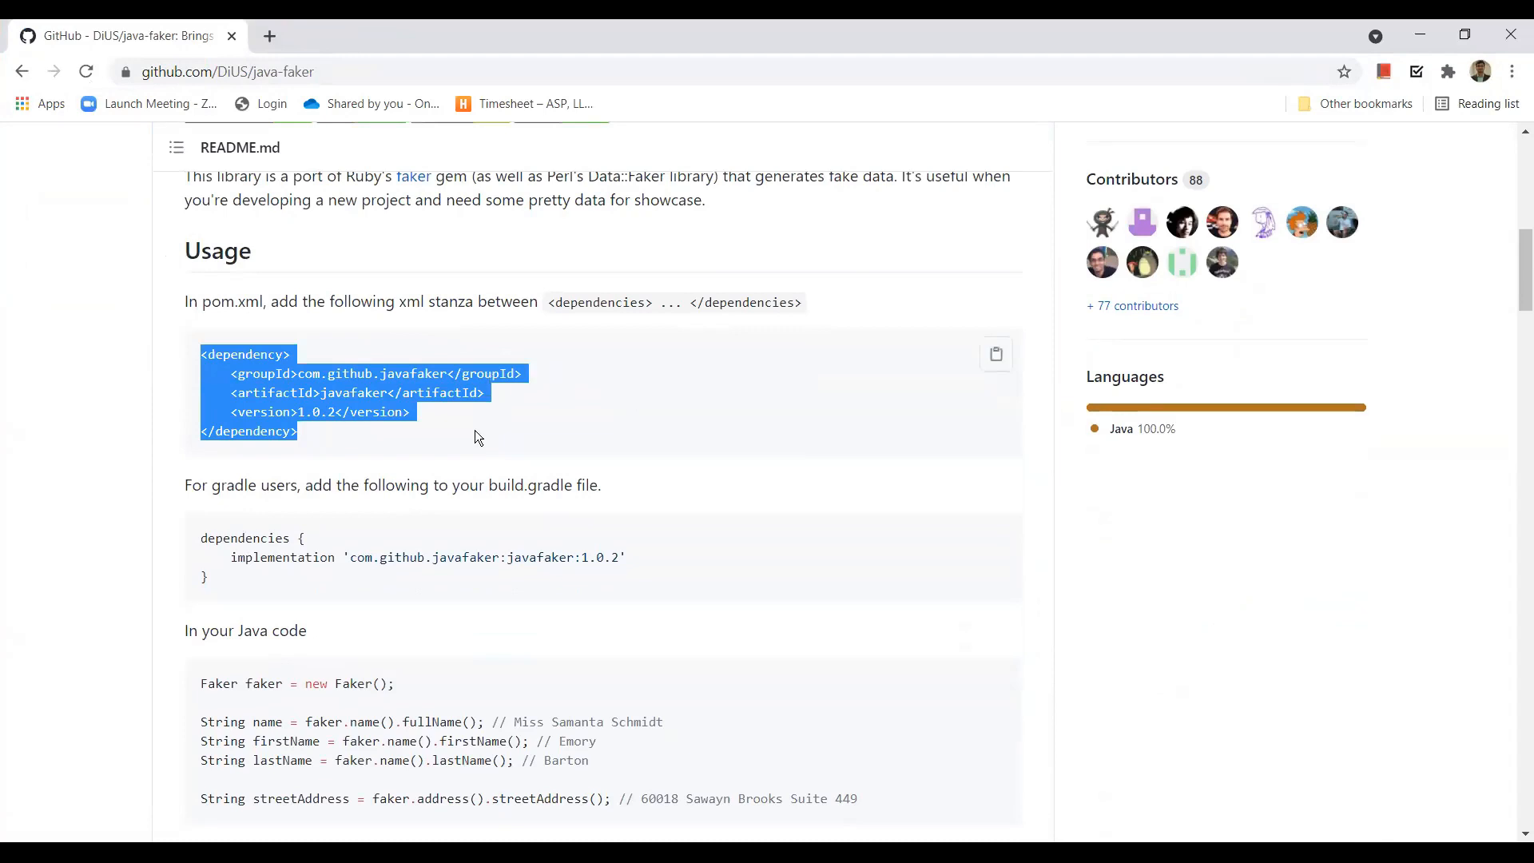
mouse_move(182, 360)
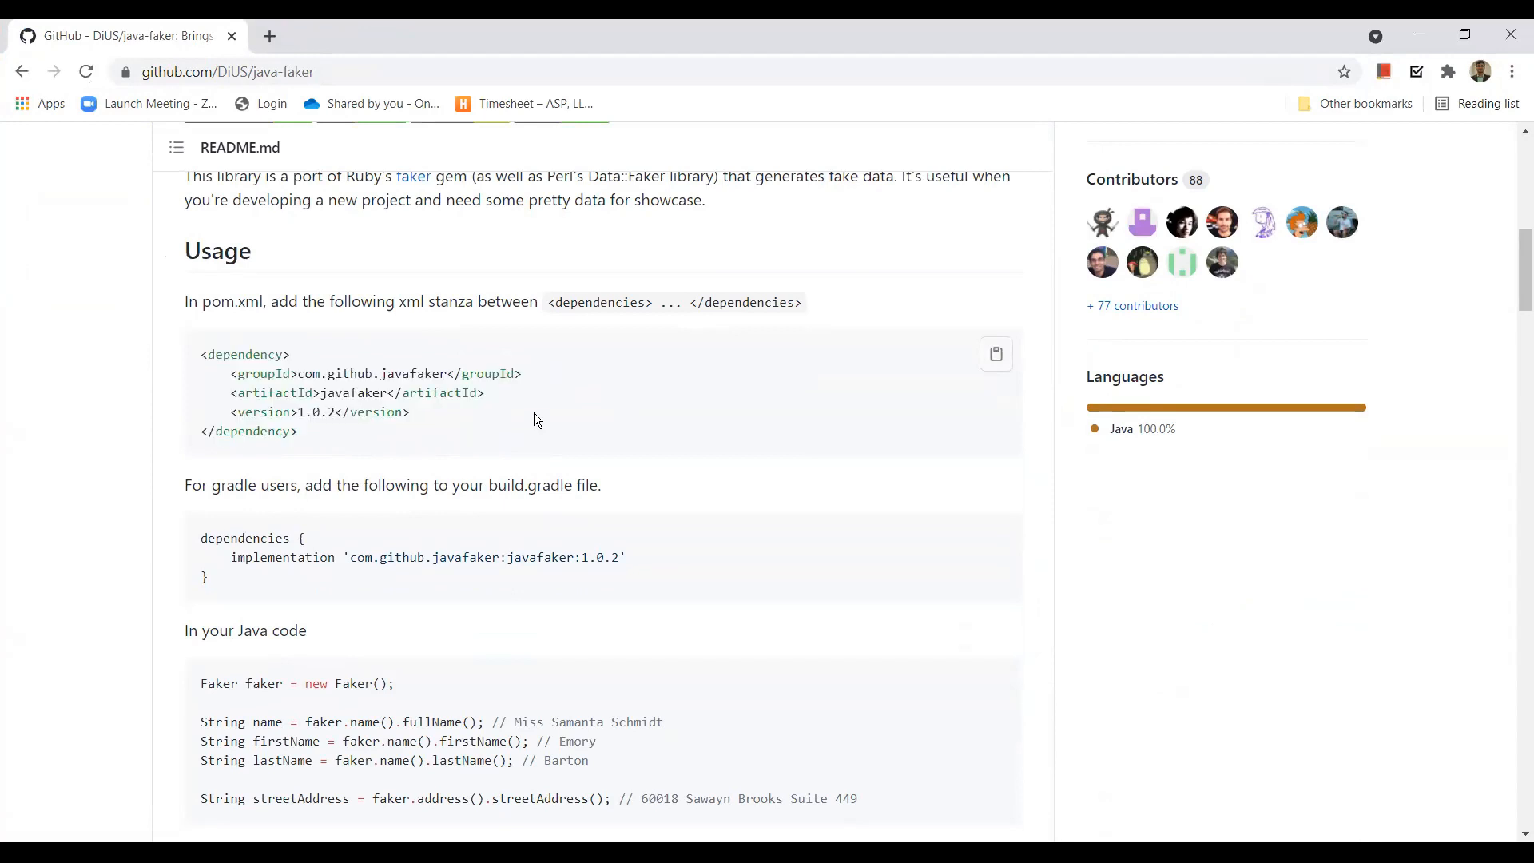
left_click_drag(200, 537, 206, 577)
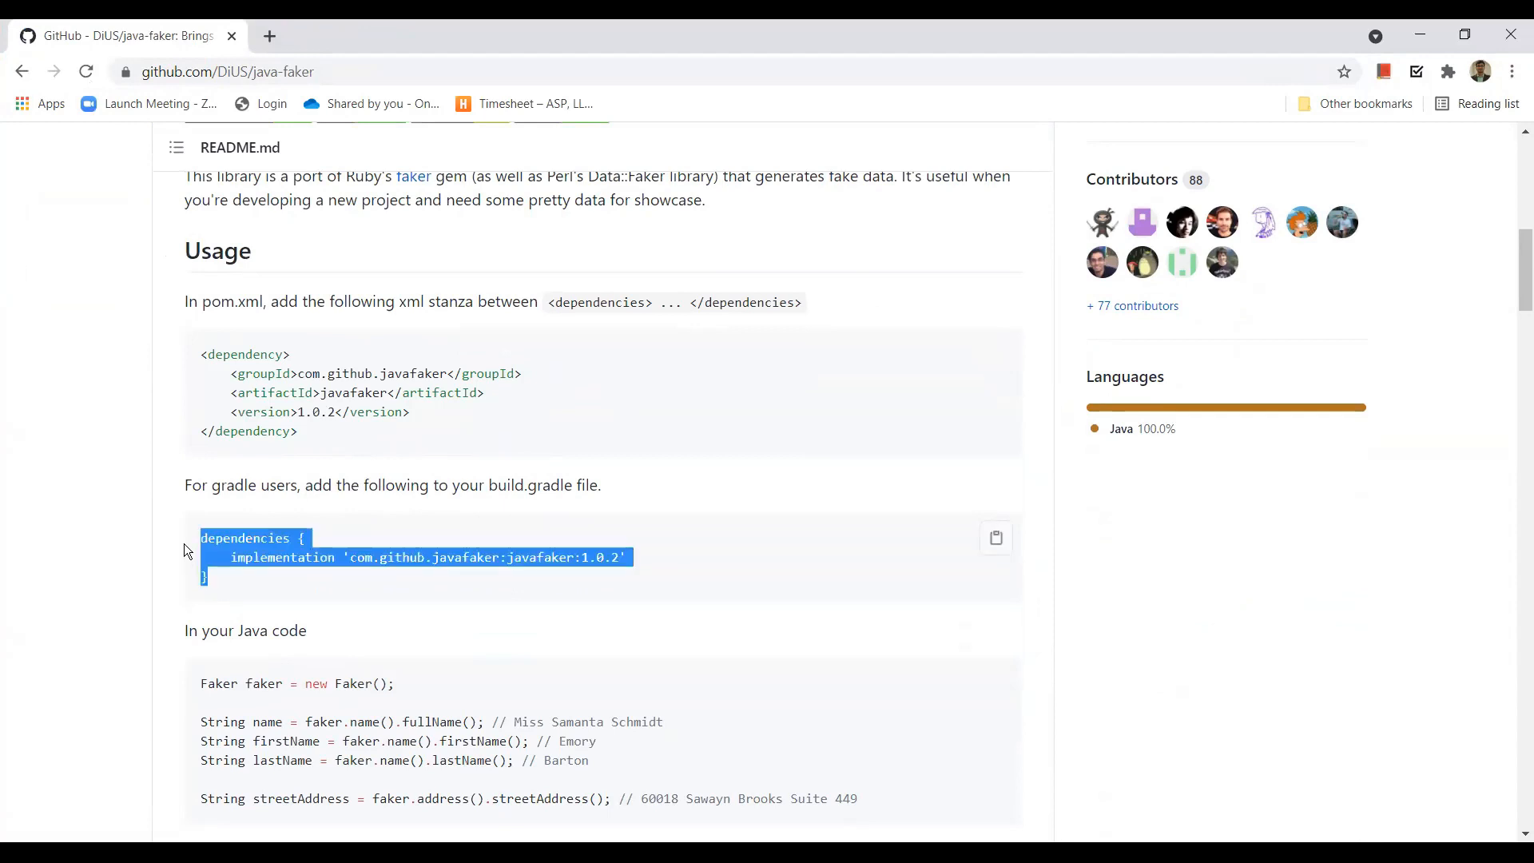
left_click(225, 590)
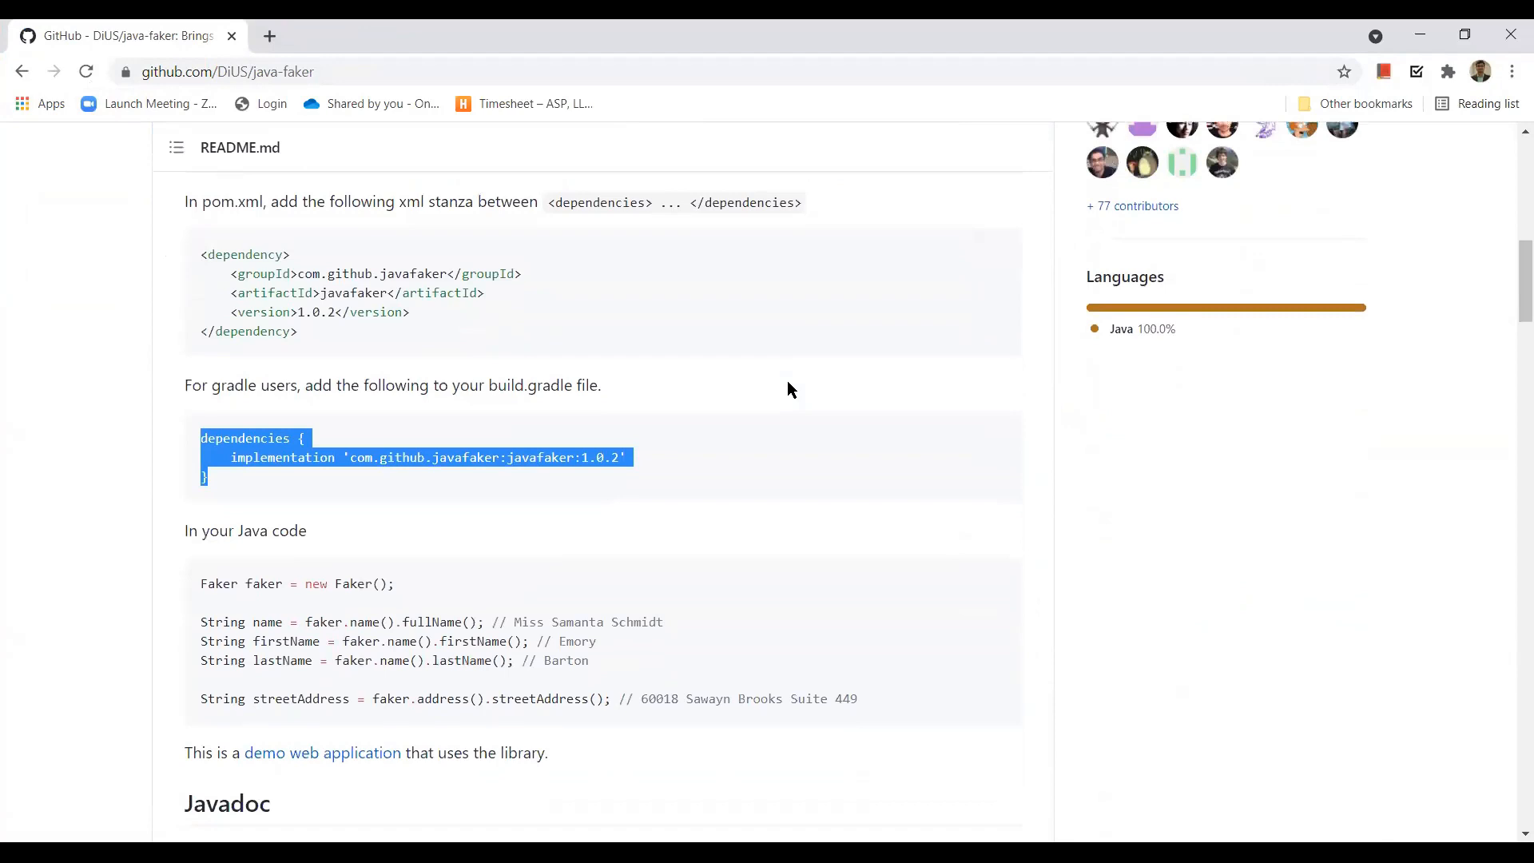
scroll("down", 3)
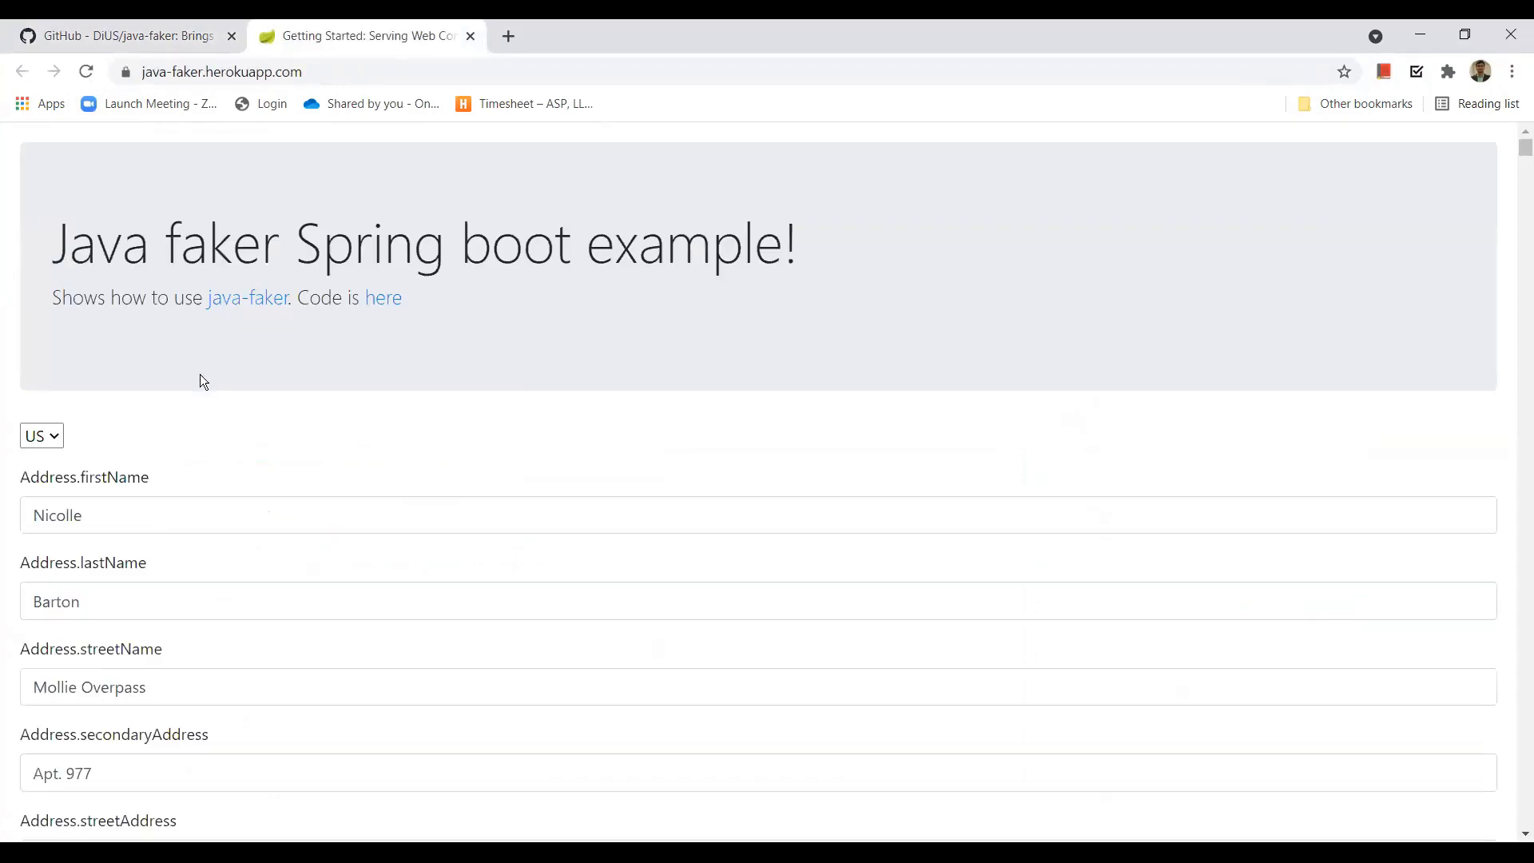
Browse the Spring Boot demo's fields and reload it twice for new fake names and addresses
scroll("down", 3)
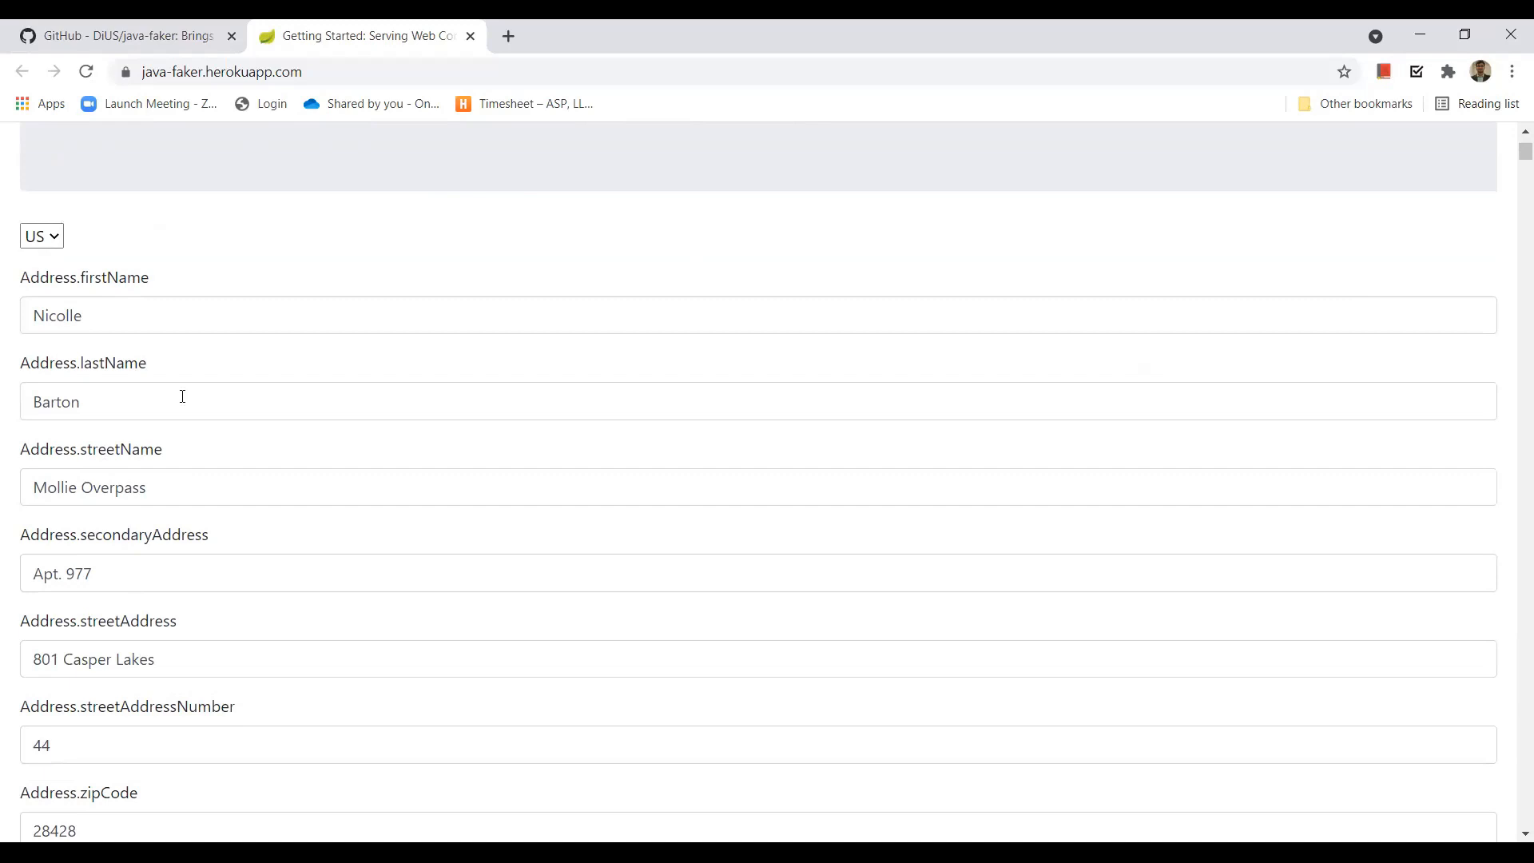
mouse_move(136, 434)
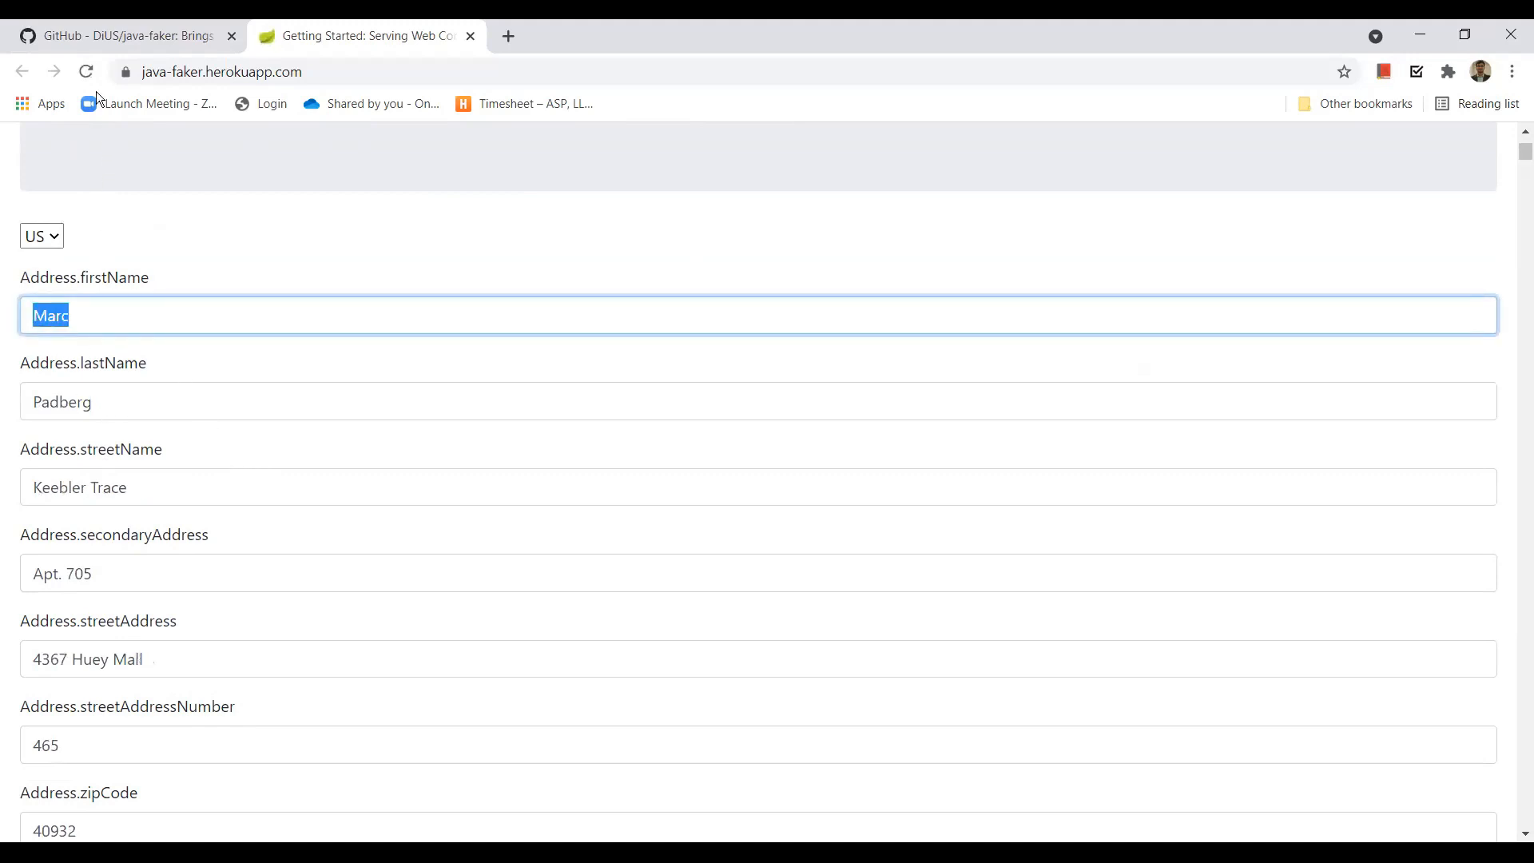
left_click(85, 71)
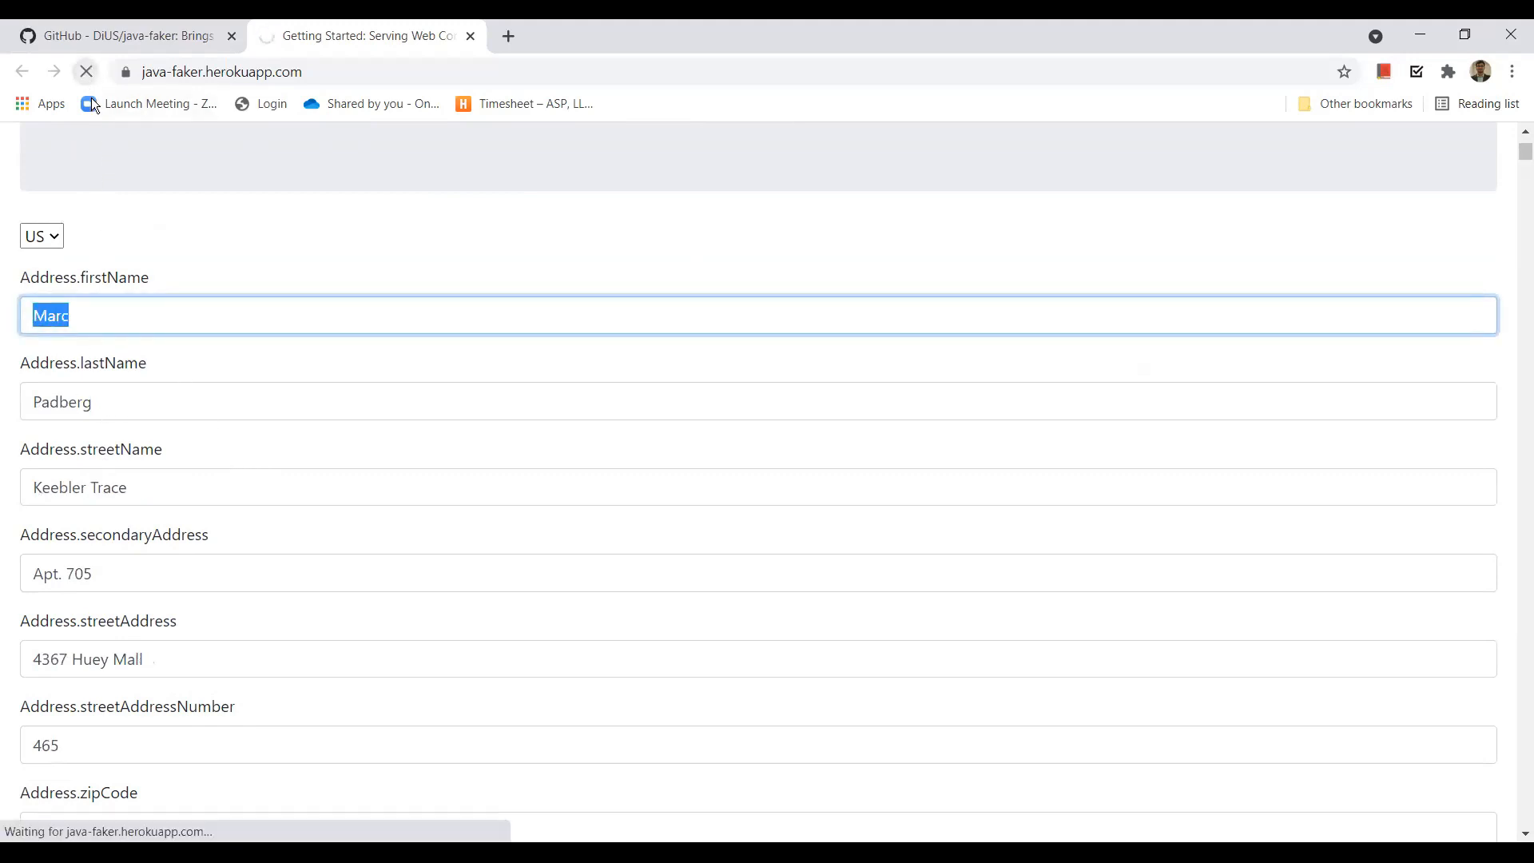
left_click(87, 71)
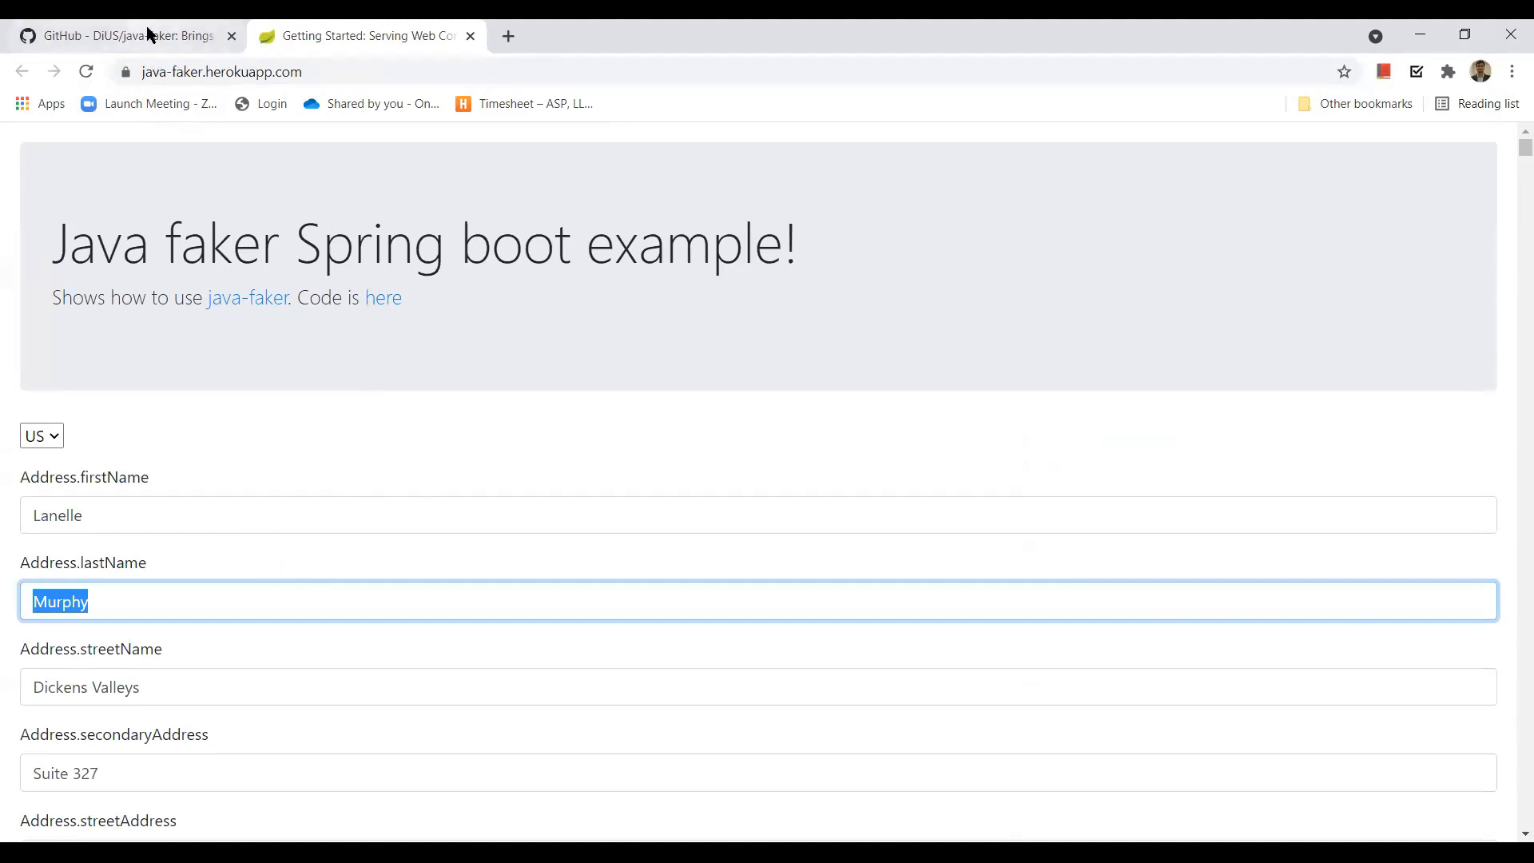
Open the Javadoc from the README and browse the Address class method summary
left_click(120, 35)
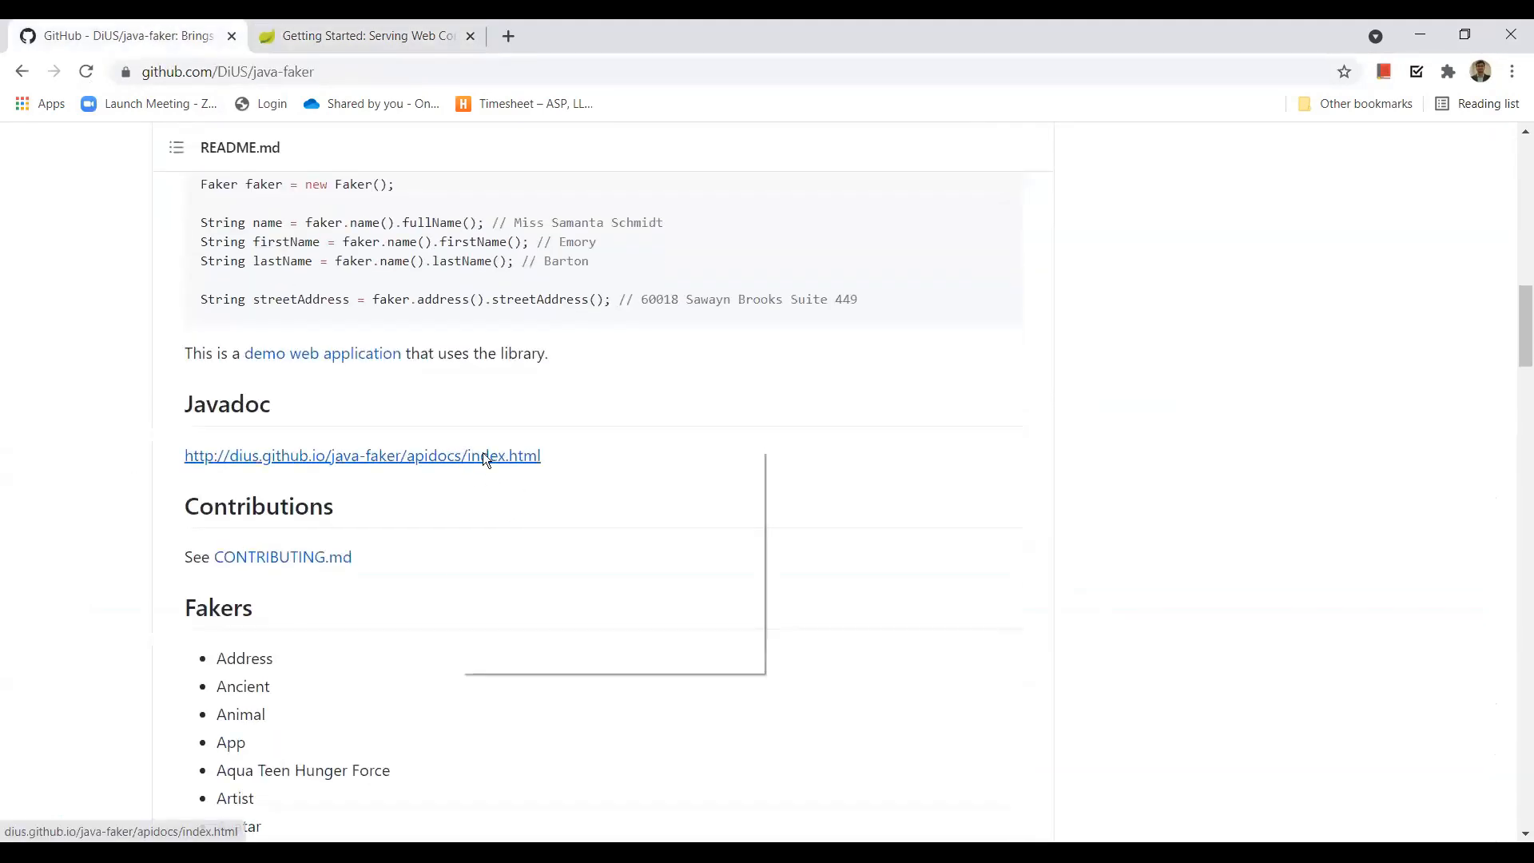
left_click(362, 456)
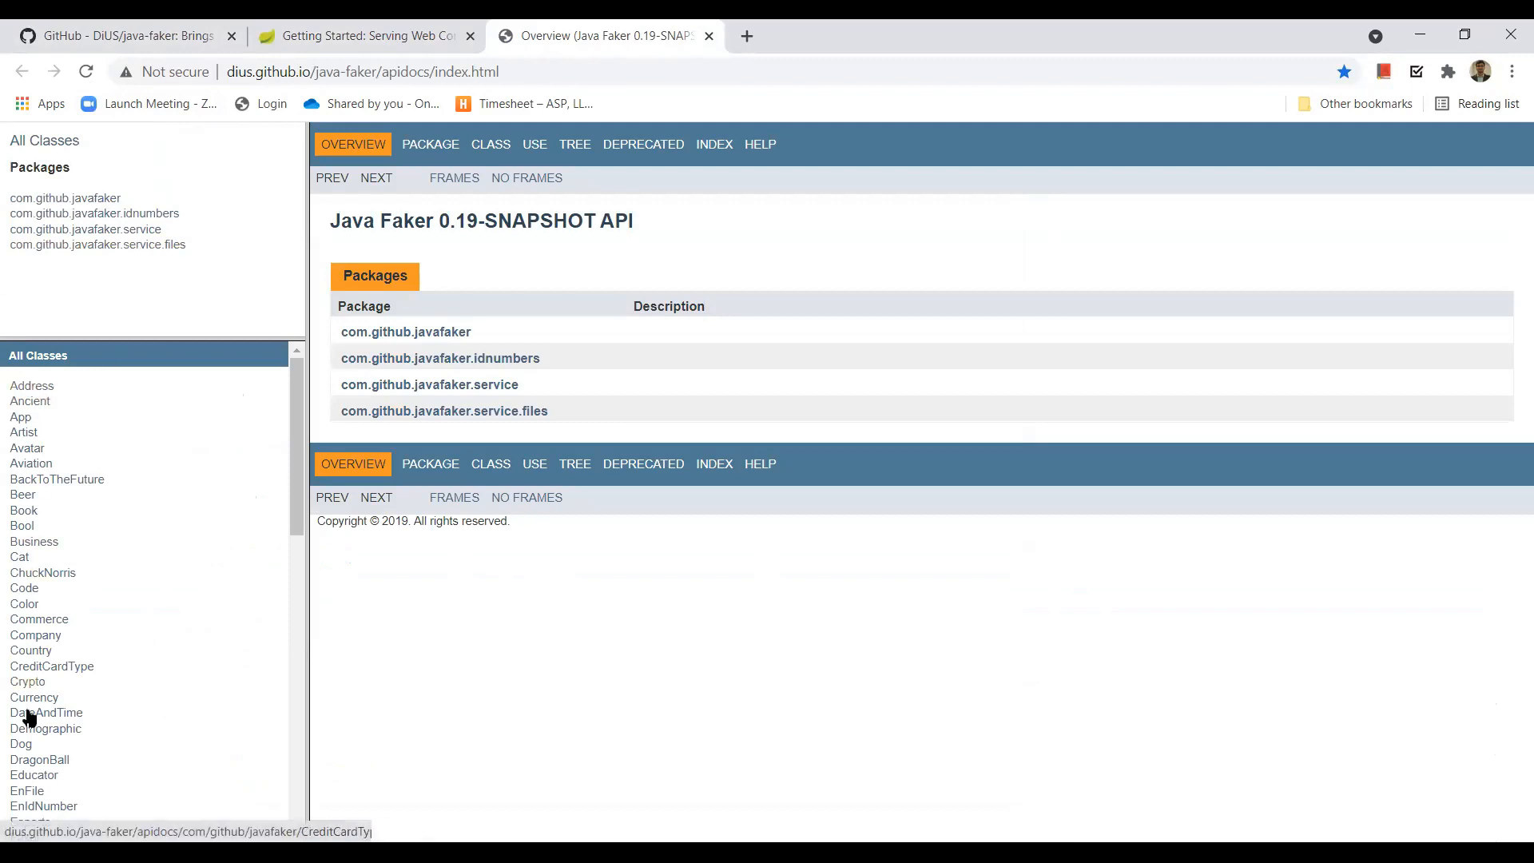
mouse_move(39, 394)
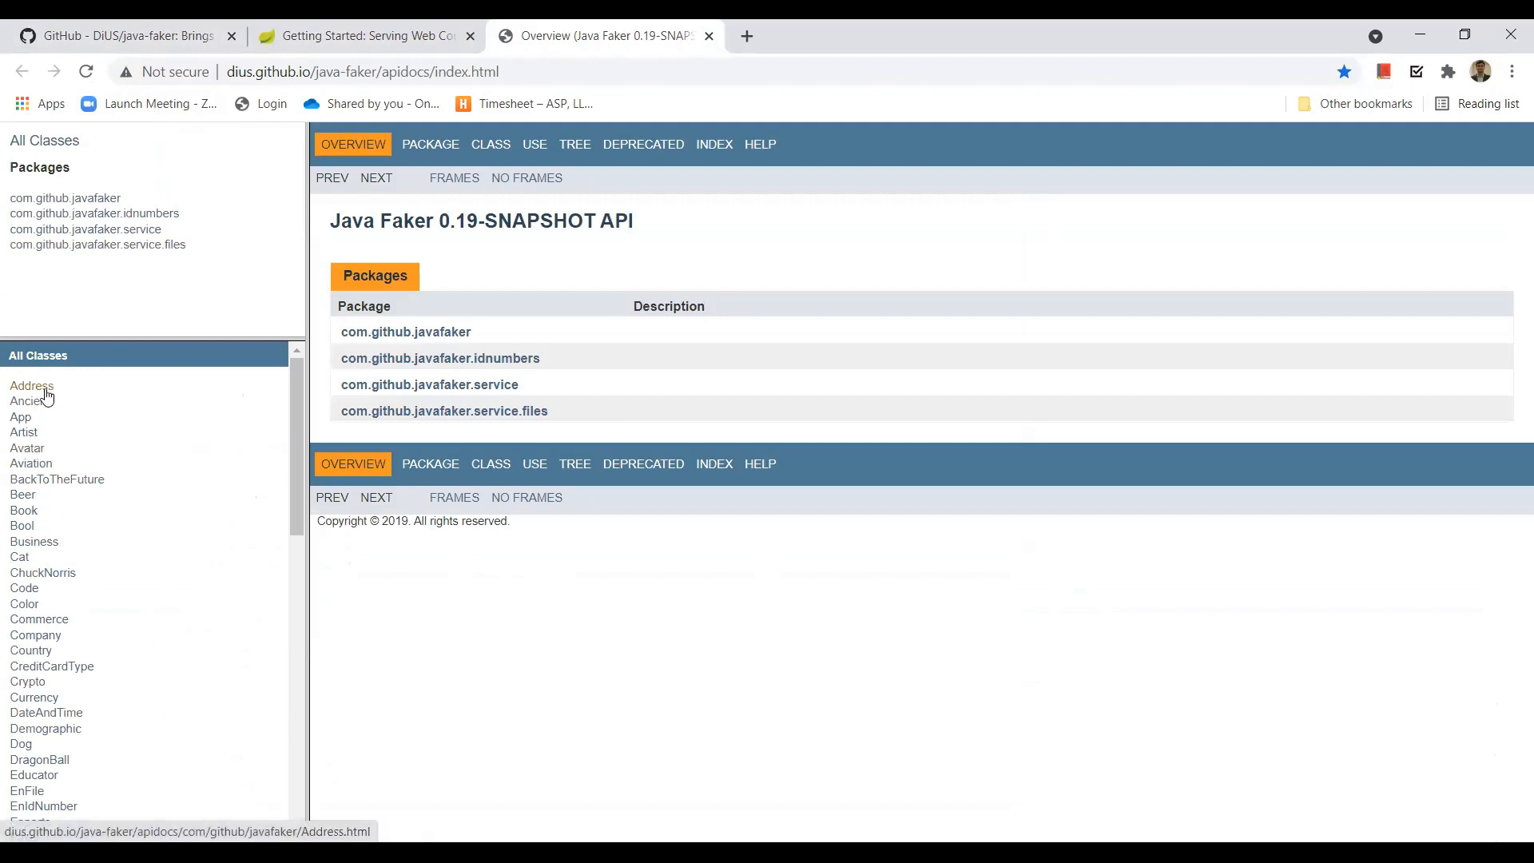
mouse_move(33, 387)
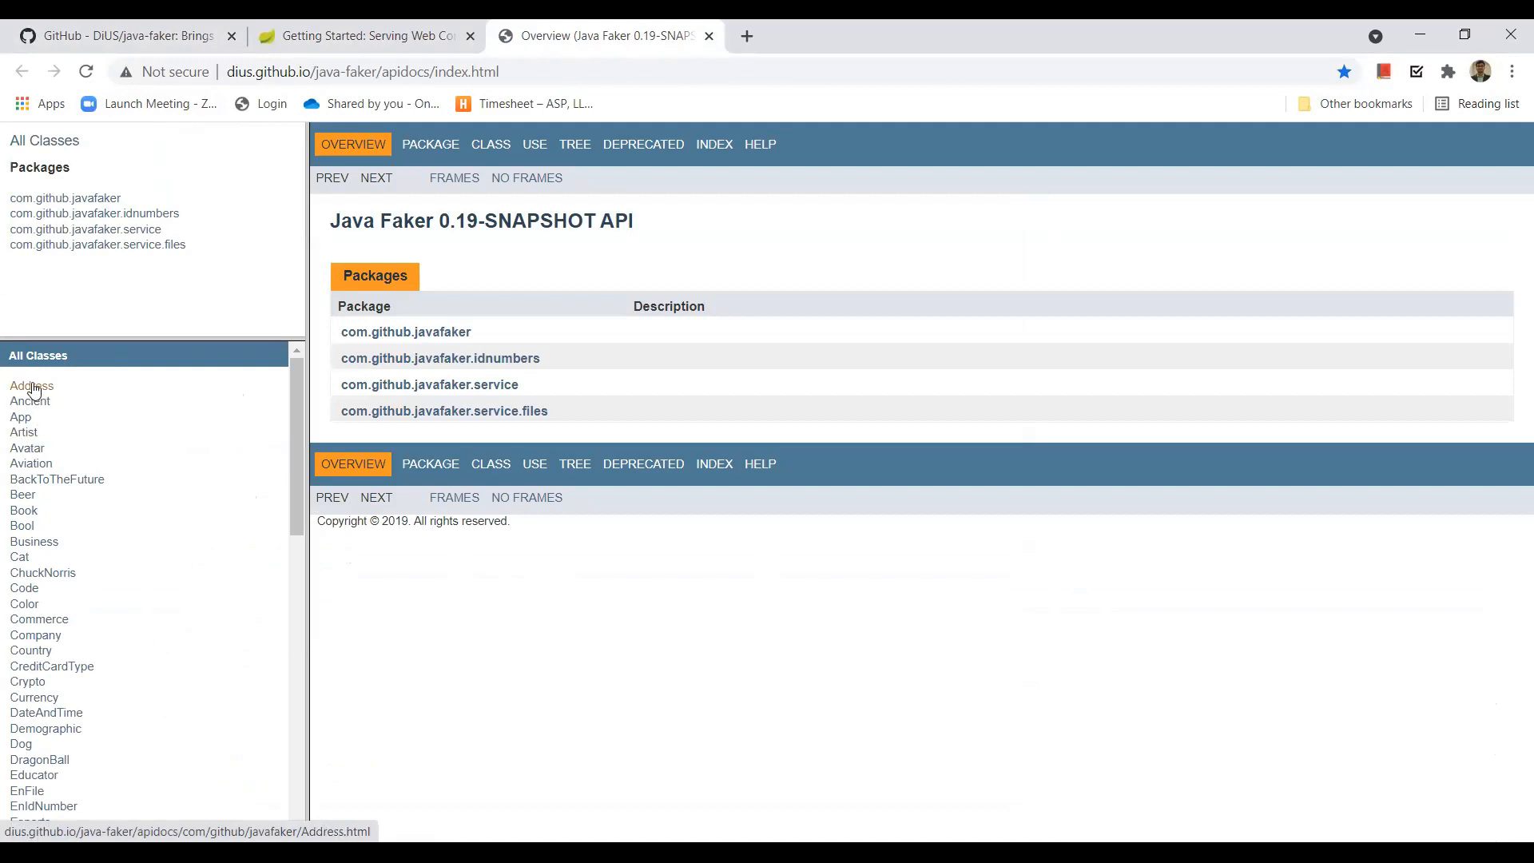
left_click(32, 385)
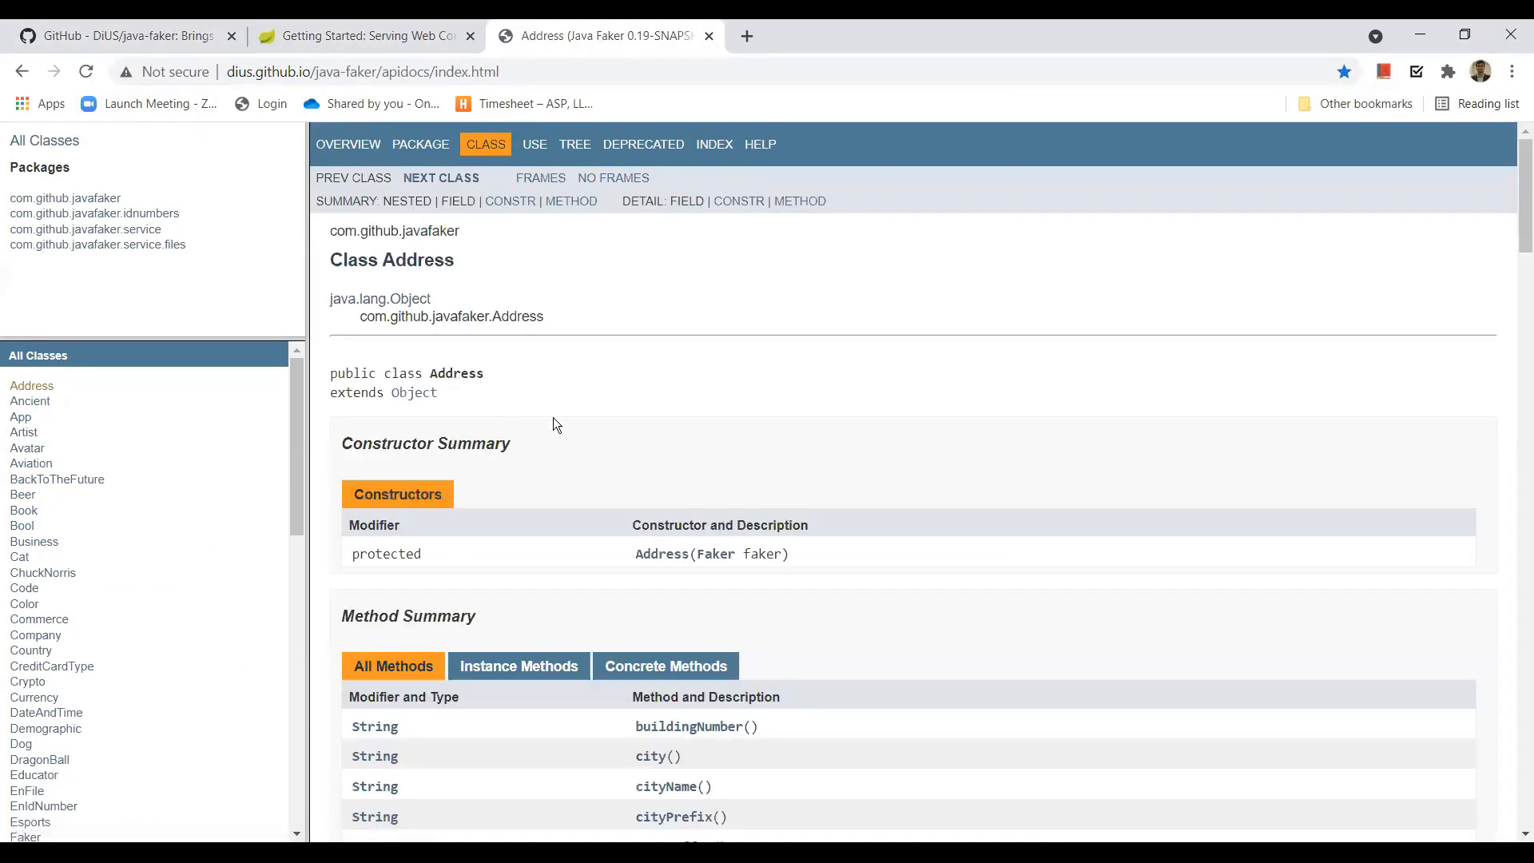
scroll("down", 3)
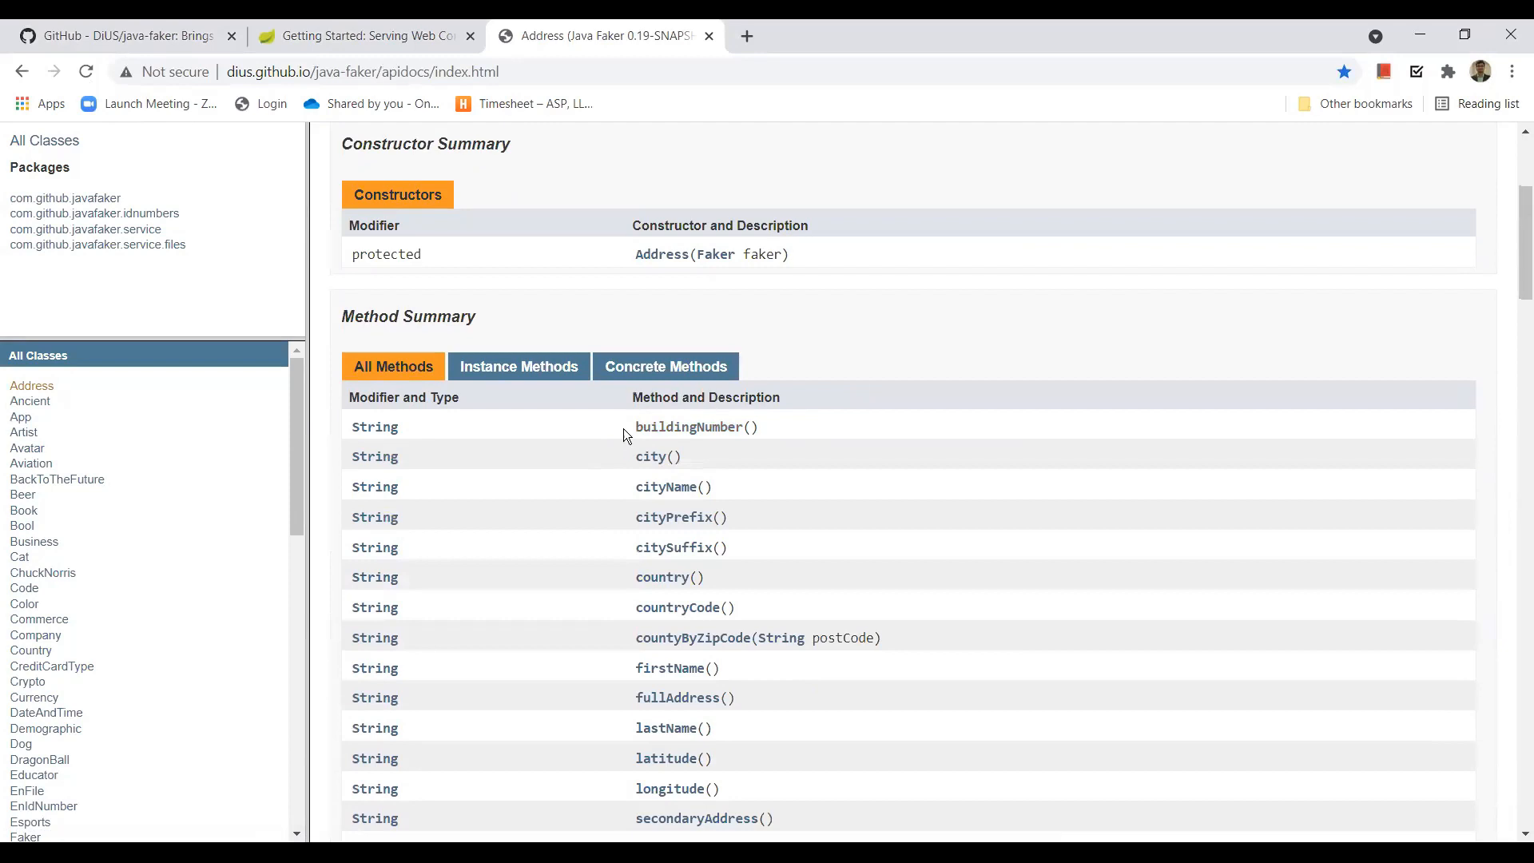
scroll("down", 3)
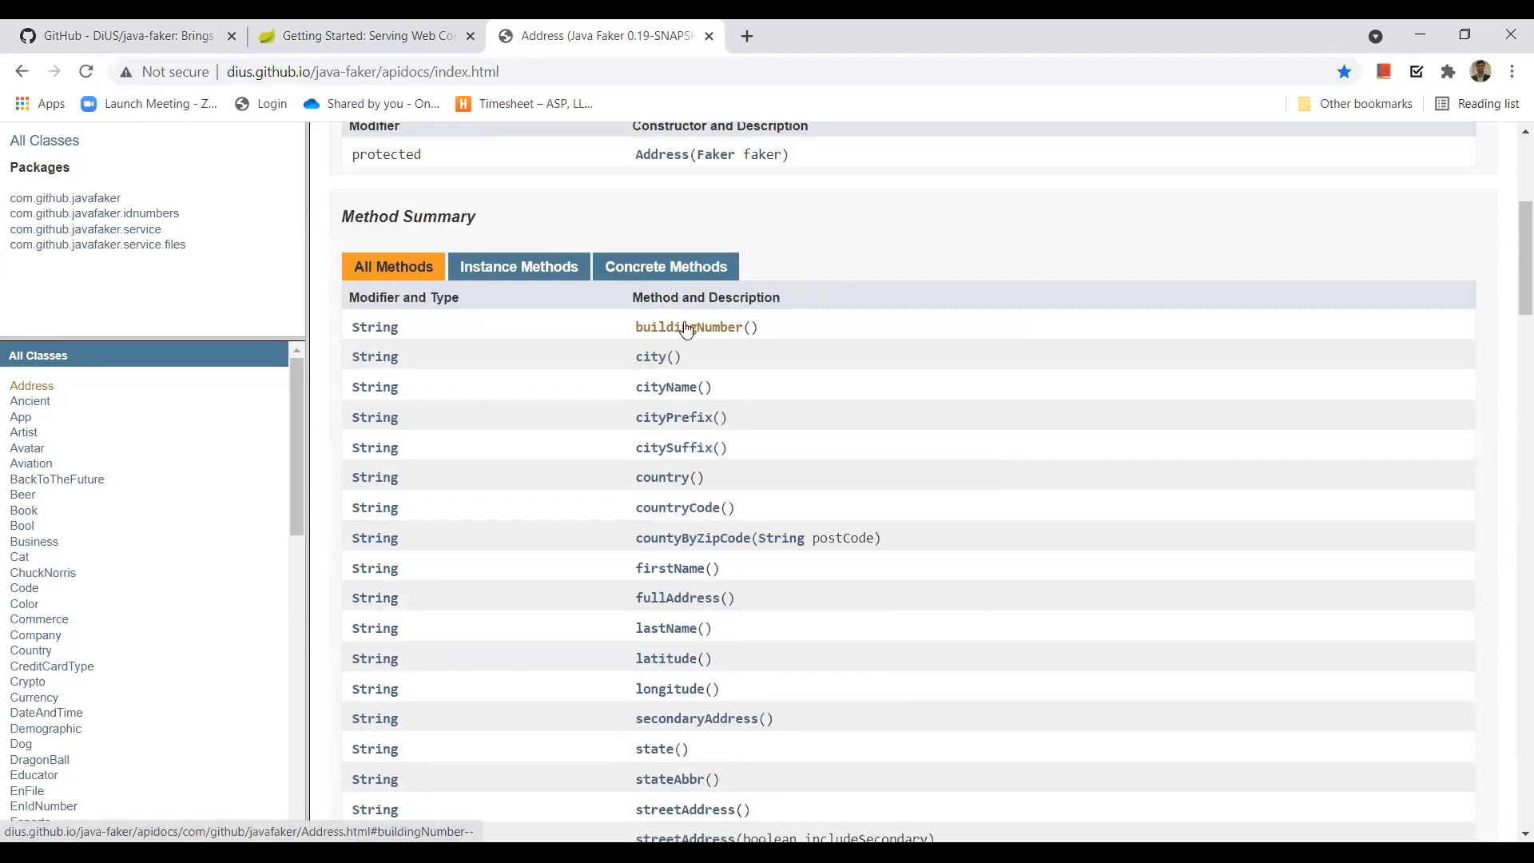
mouse_move(708, 378)
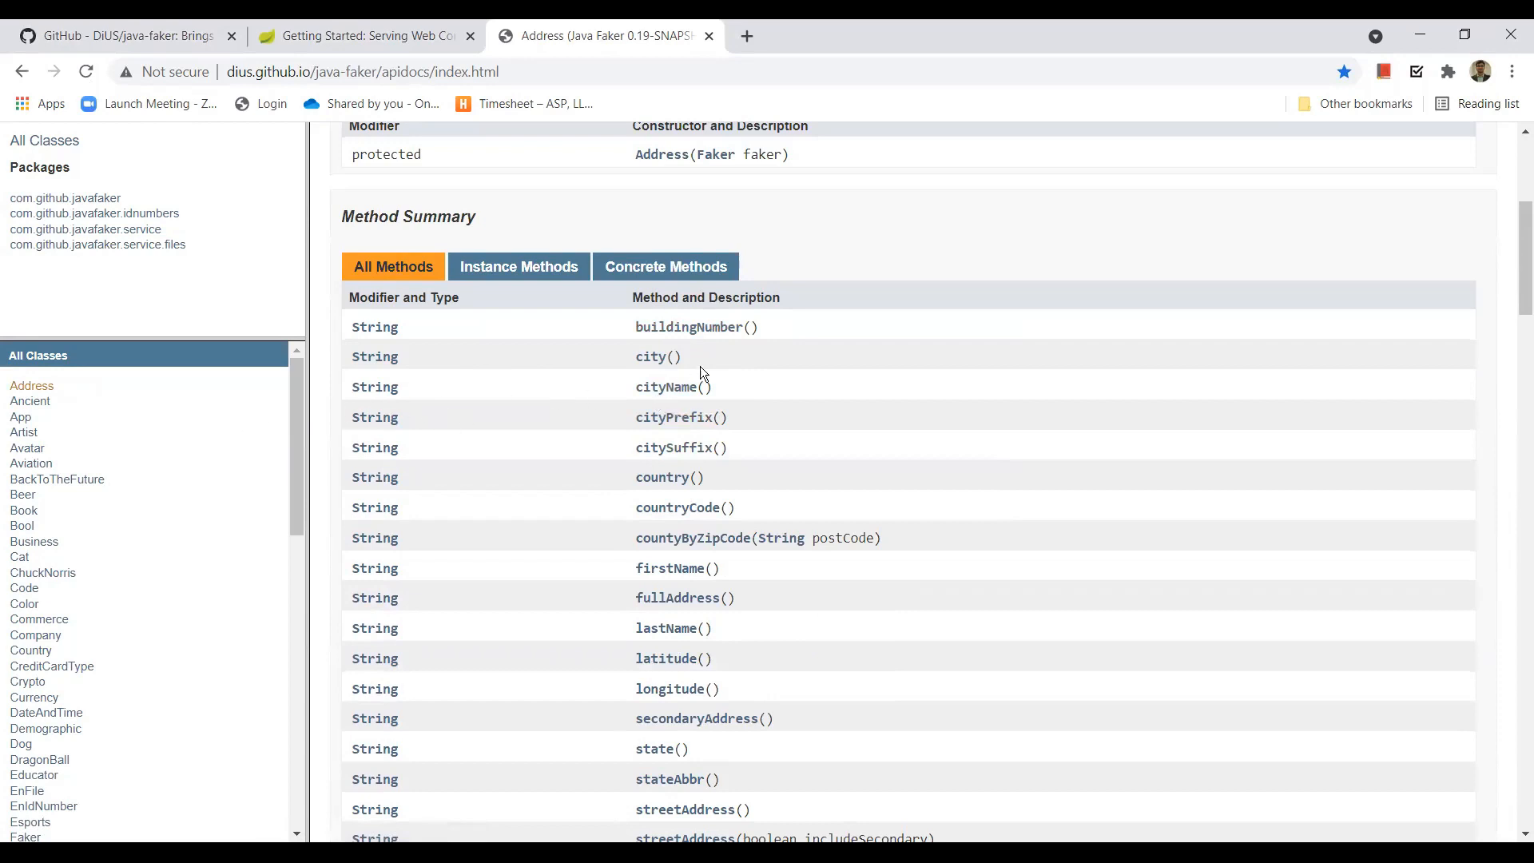
mouse_move(797, 349)
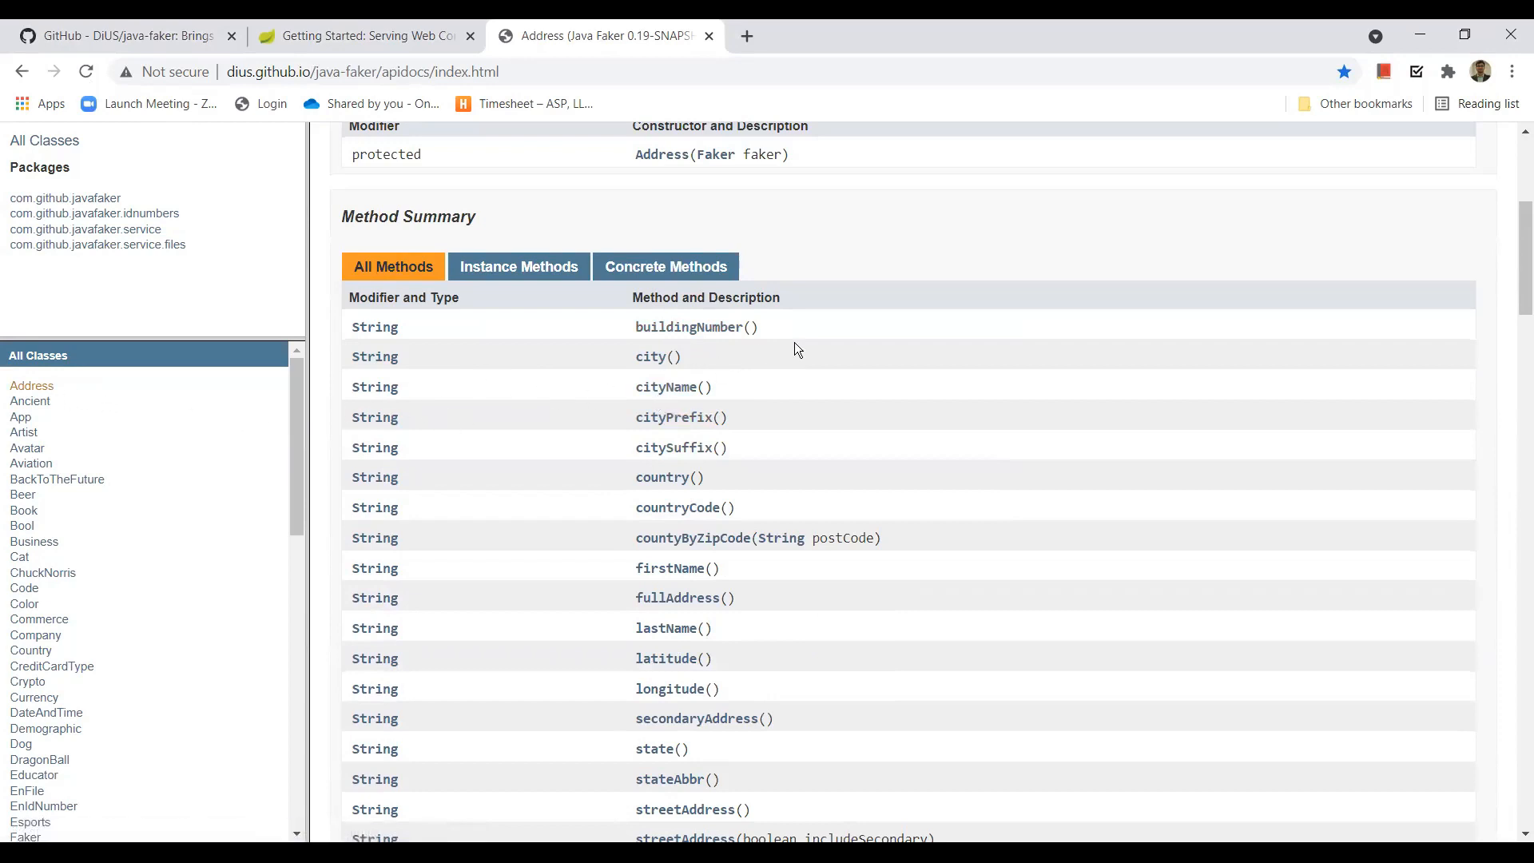
mouse_move(817, 525)
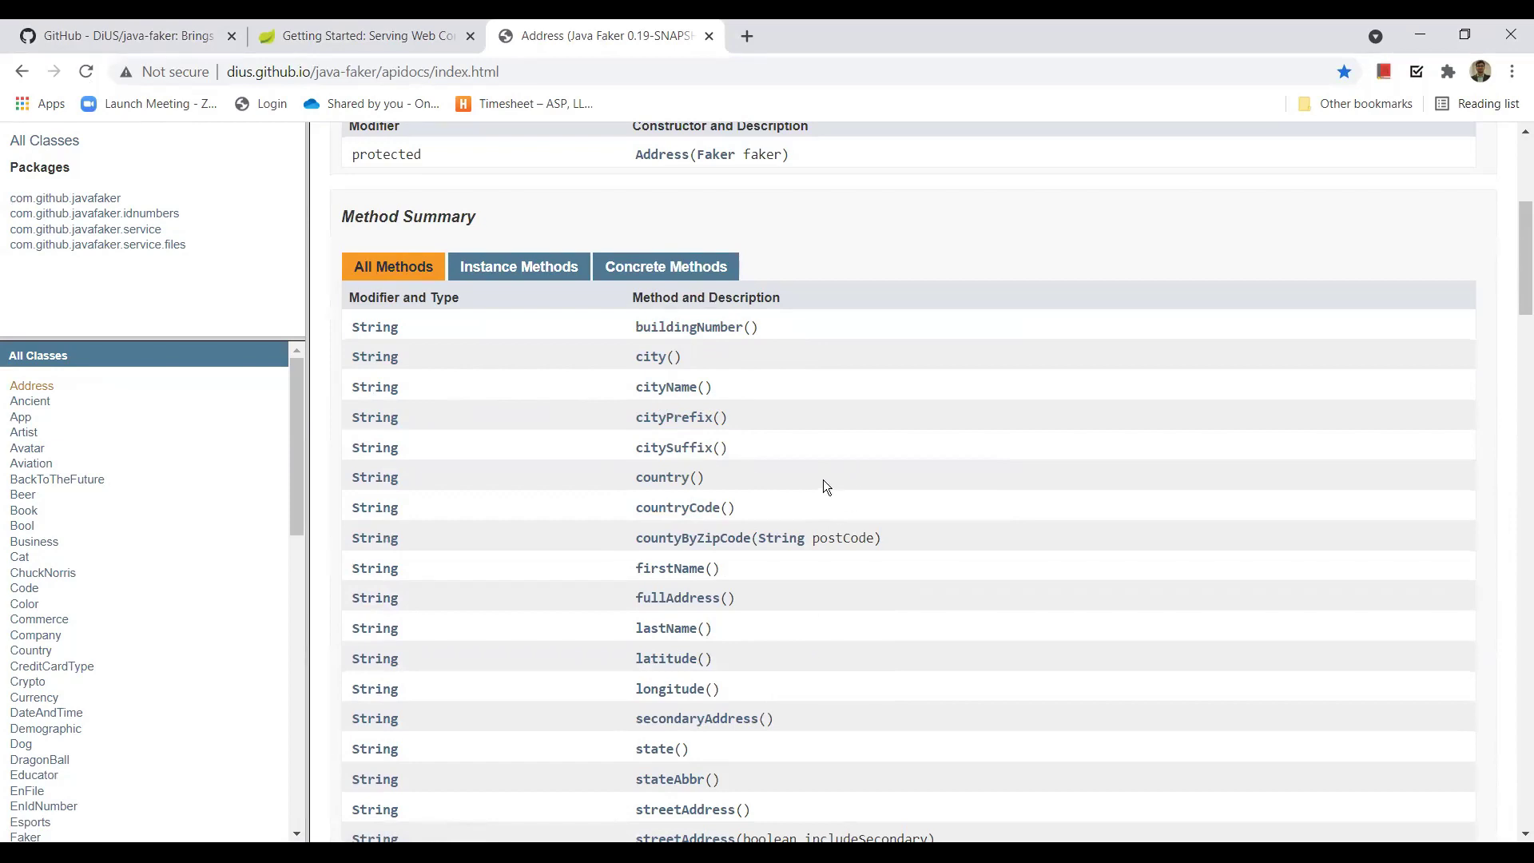
left_click(120, 34)
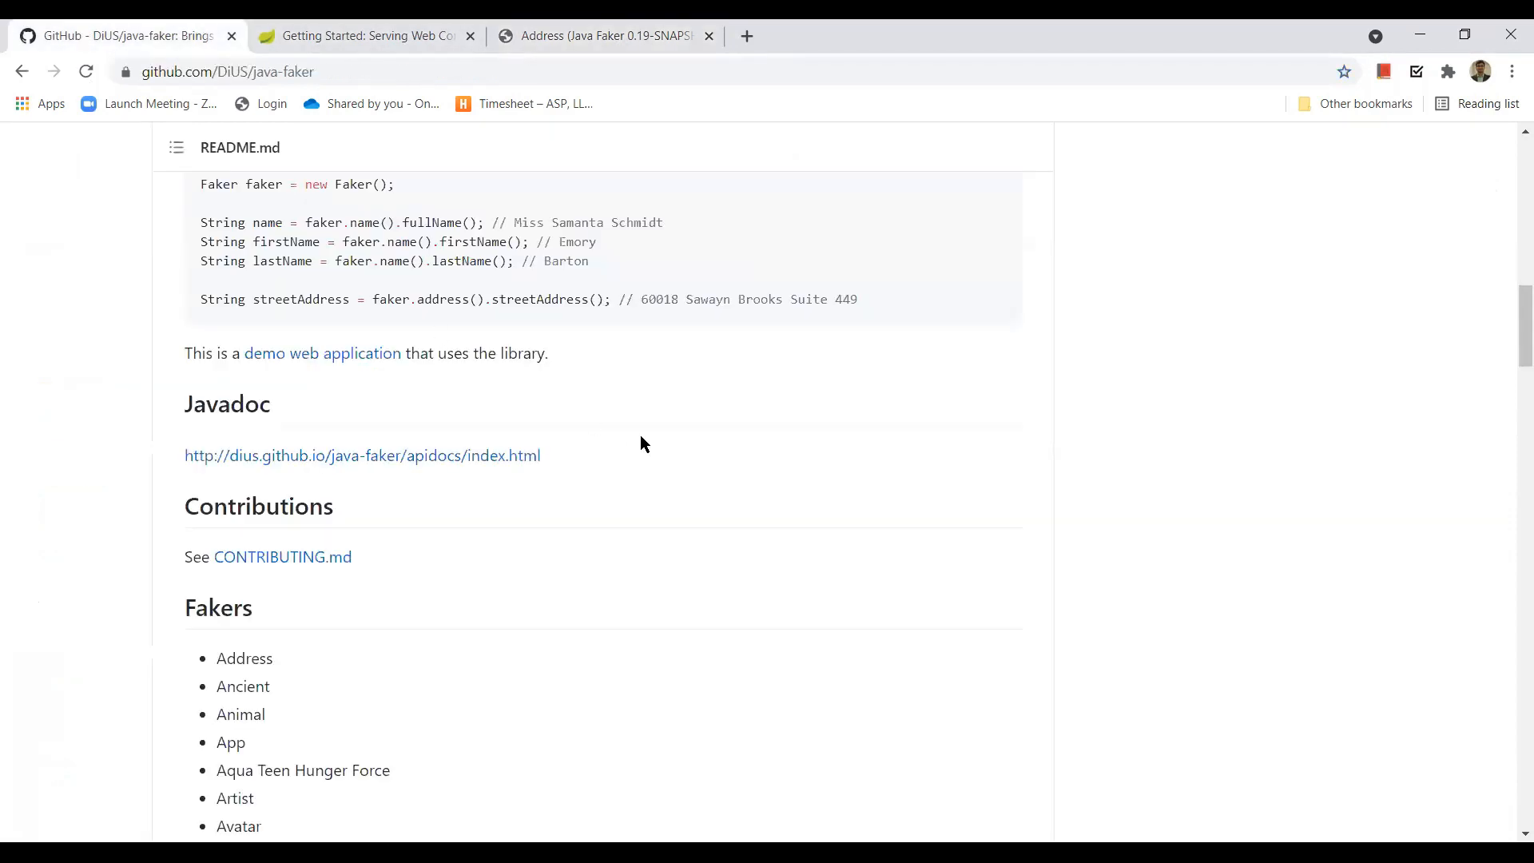
scroll("down", 3)
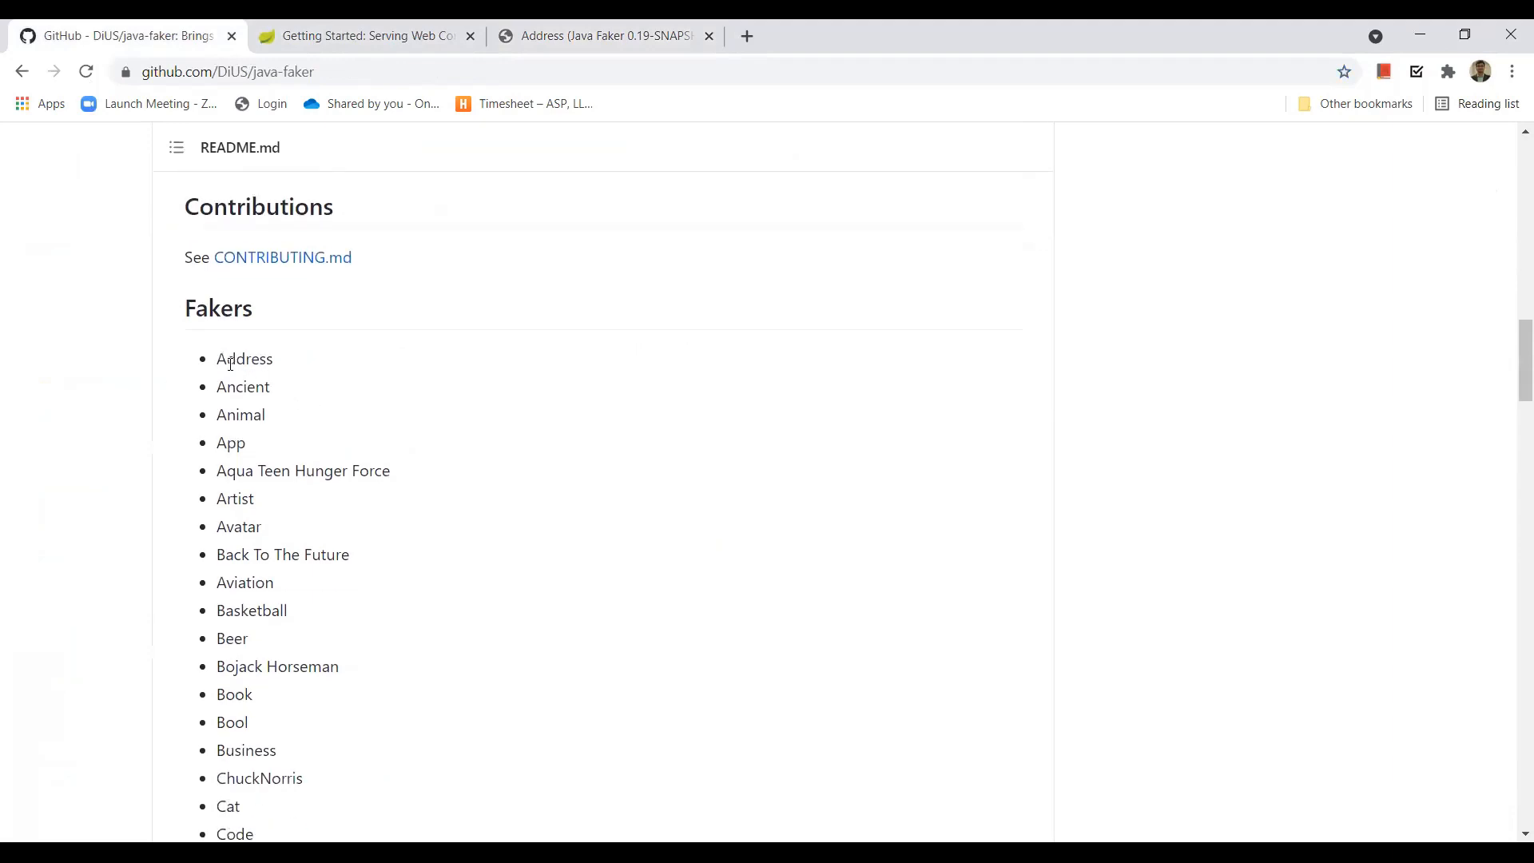
scroll("down", 3)
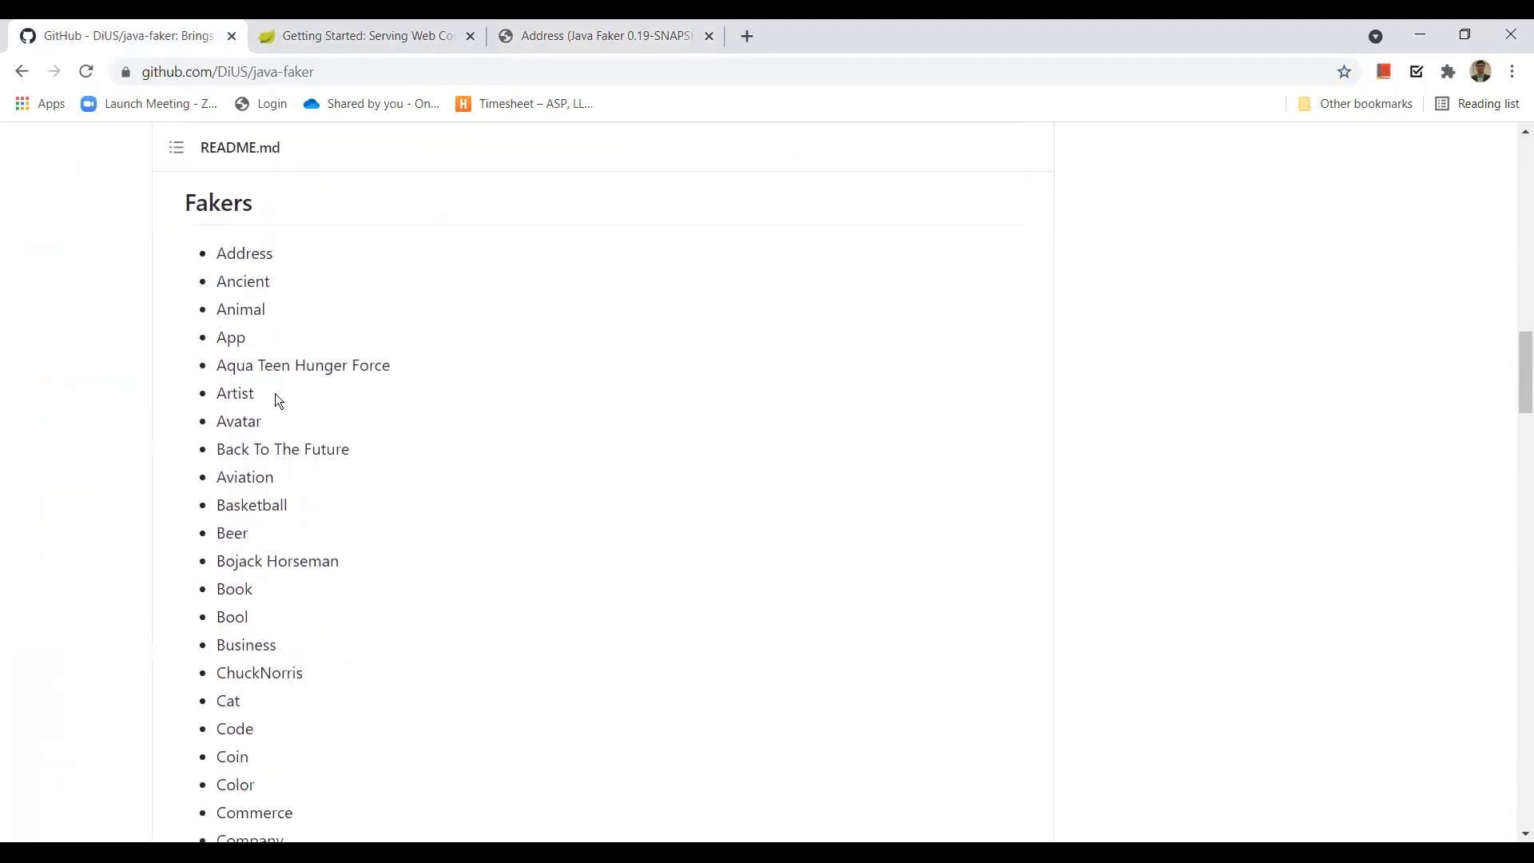
scroll("down", 3)
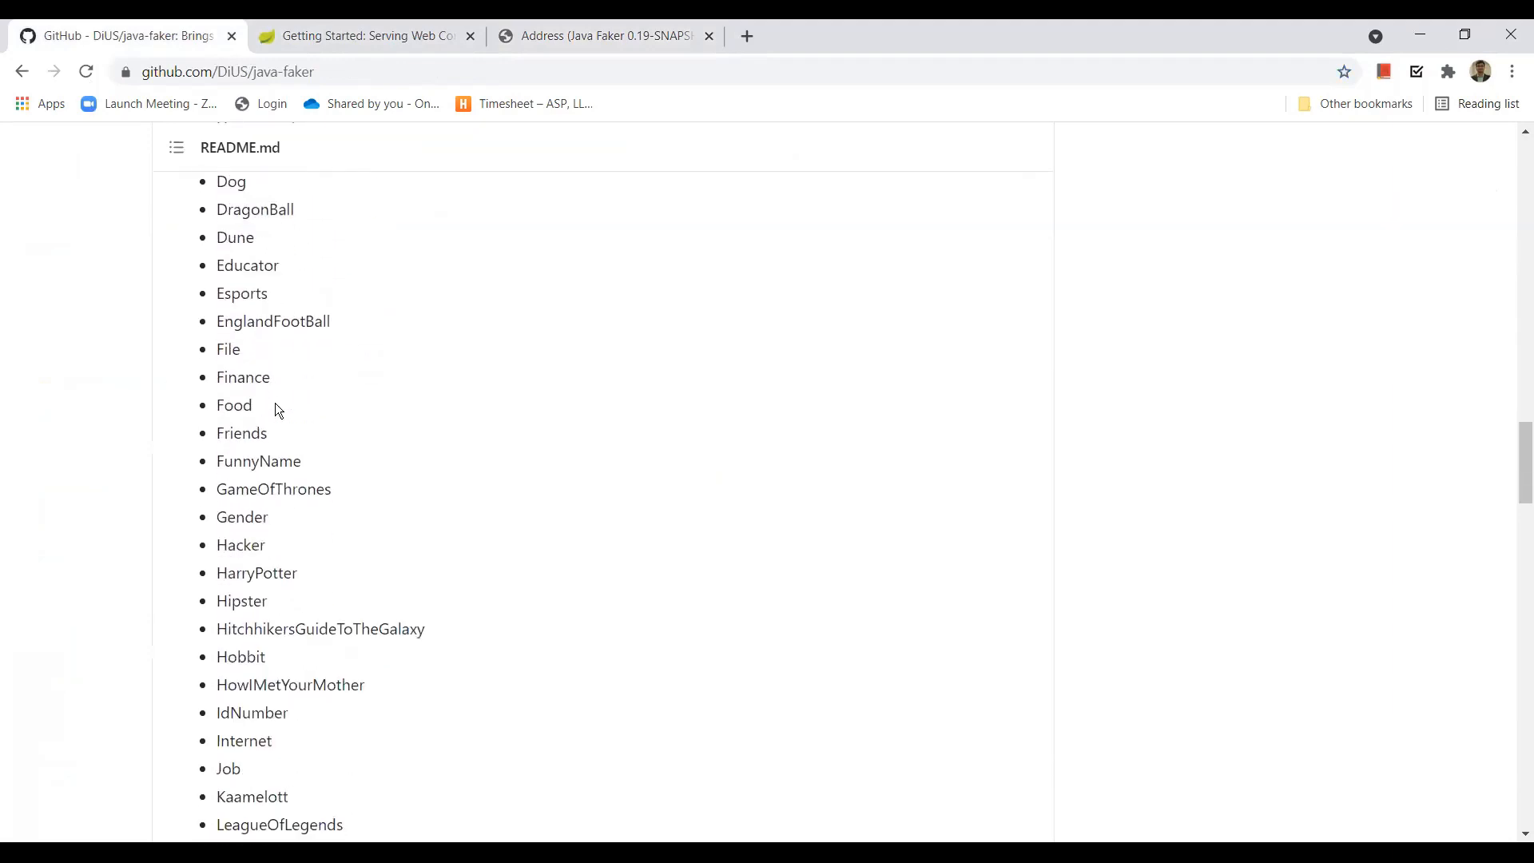
scroll("down", 3)
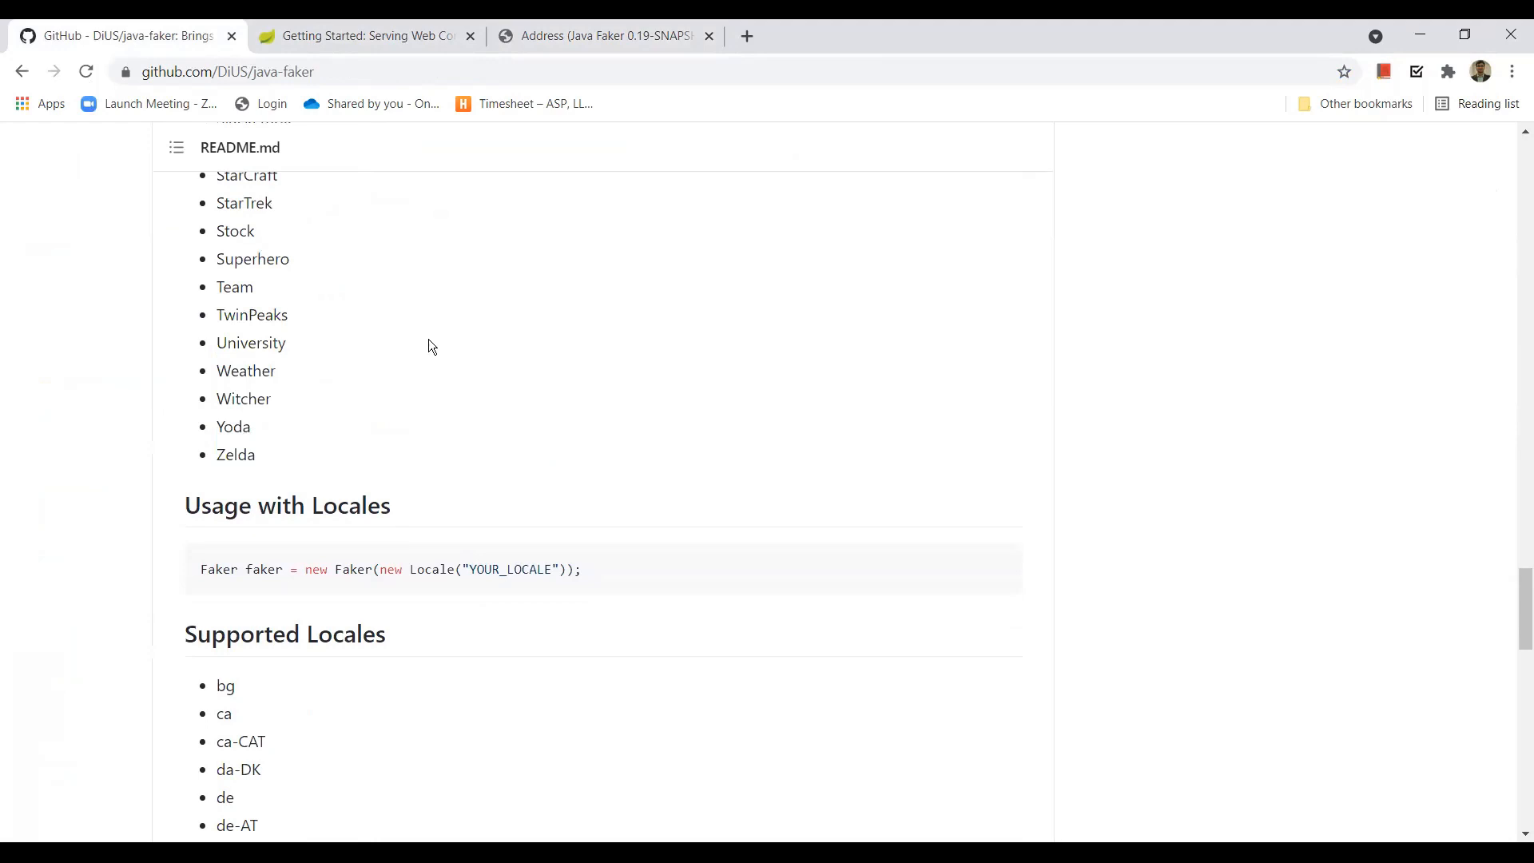
mouse_move(456, 358)
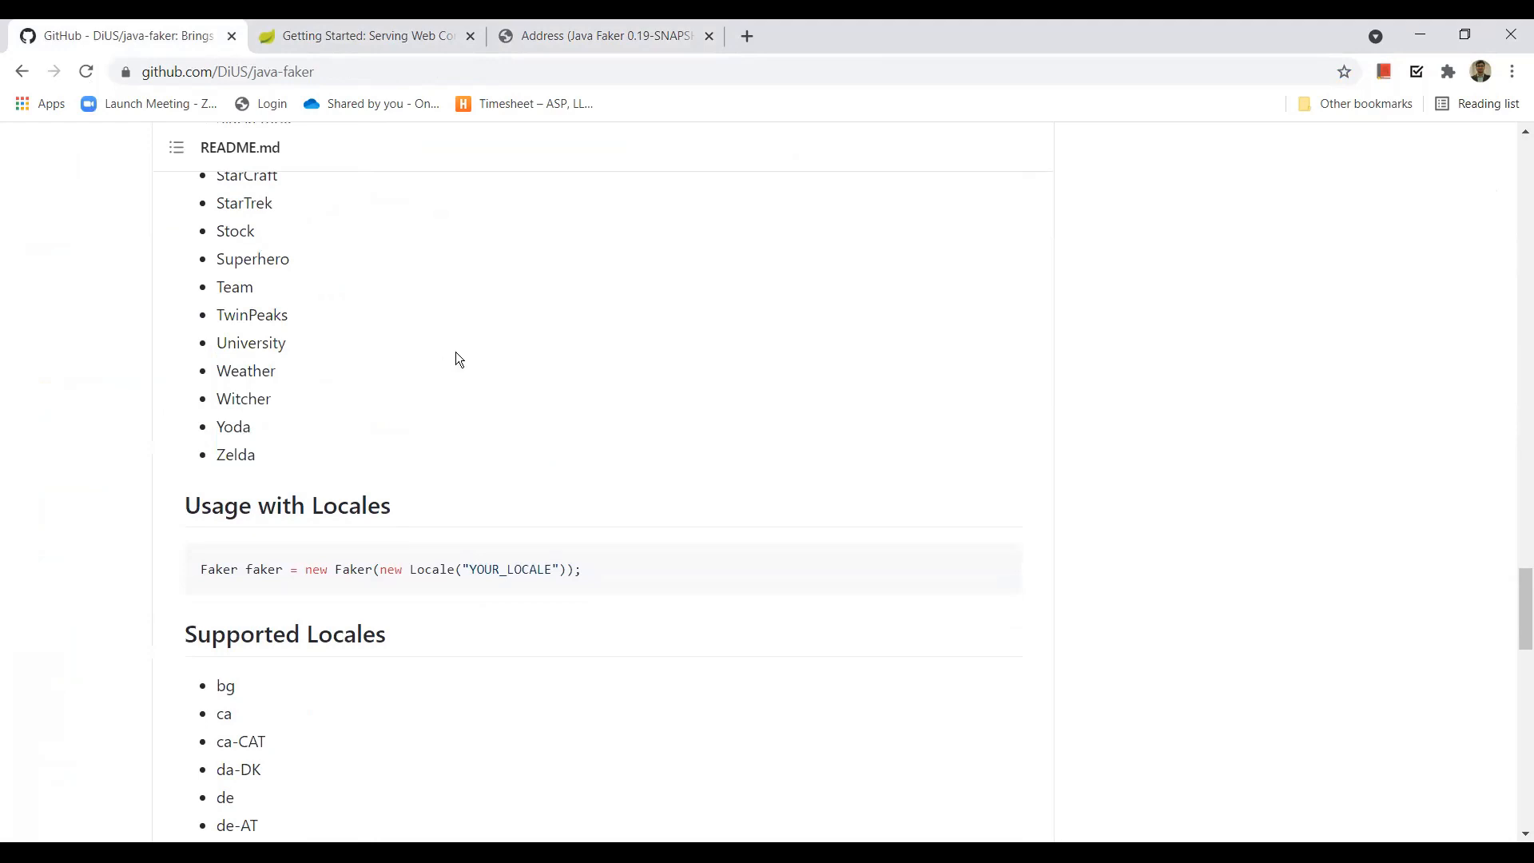
scroll("down", 3)
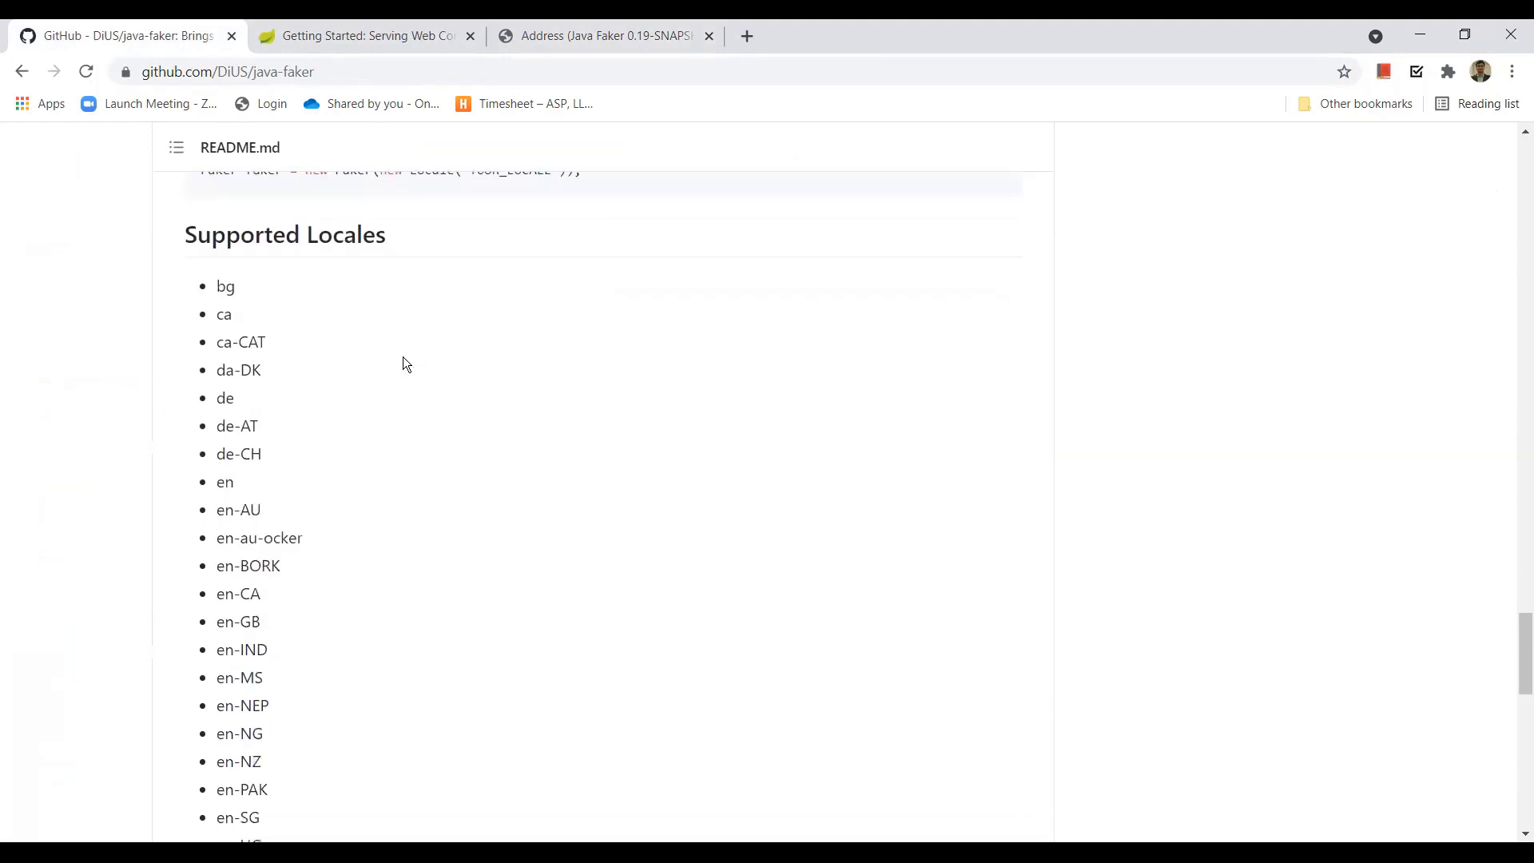
scroll("down", 3)
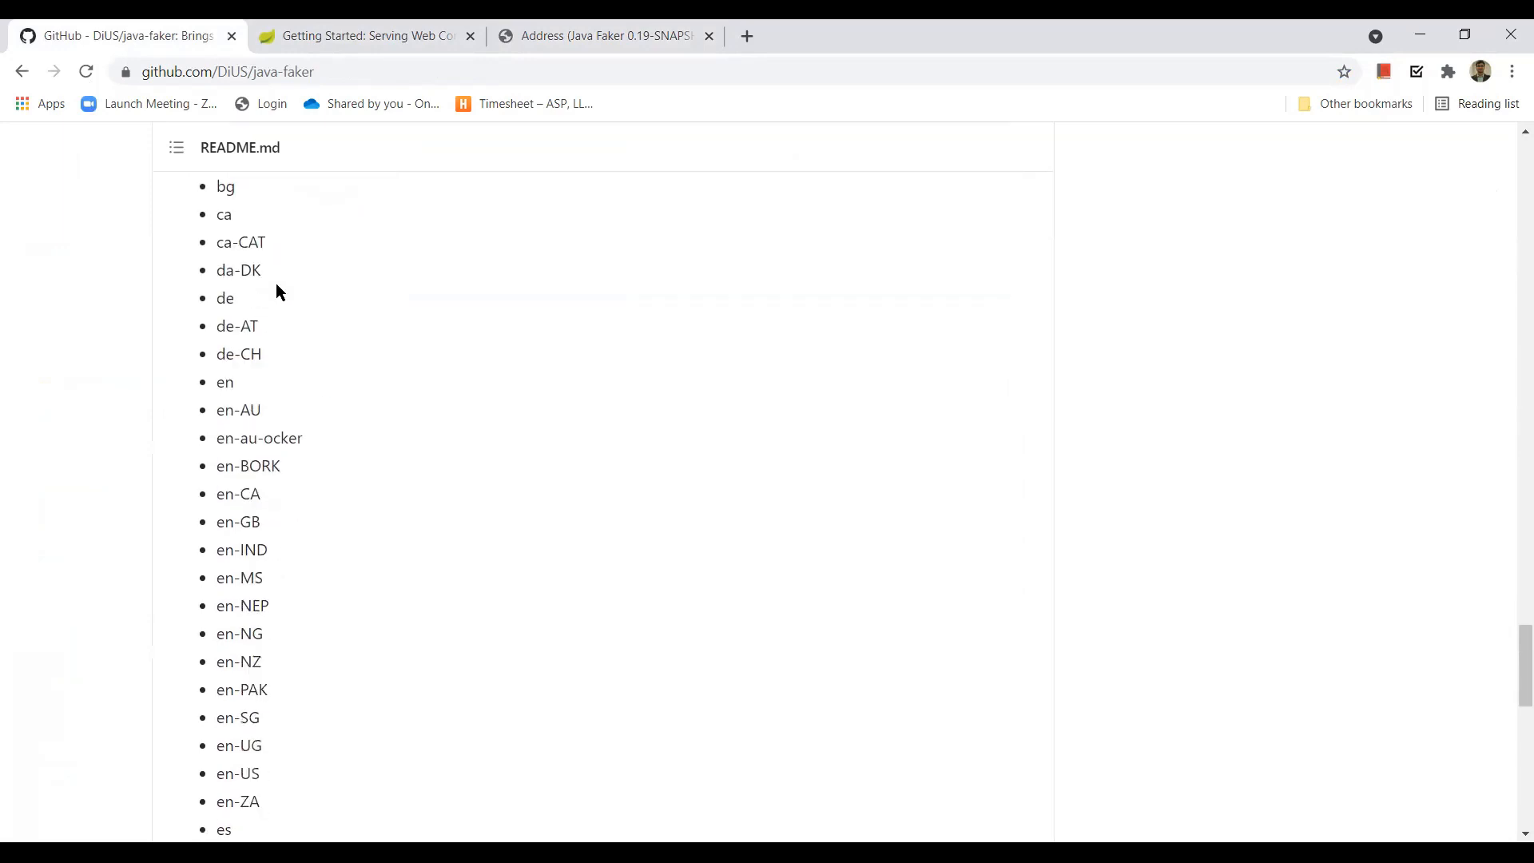
scroll("down", 3)
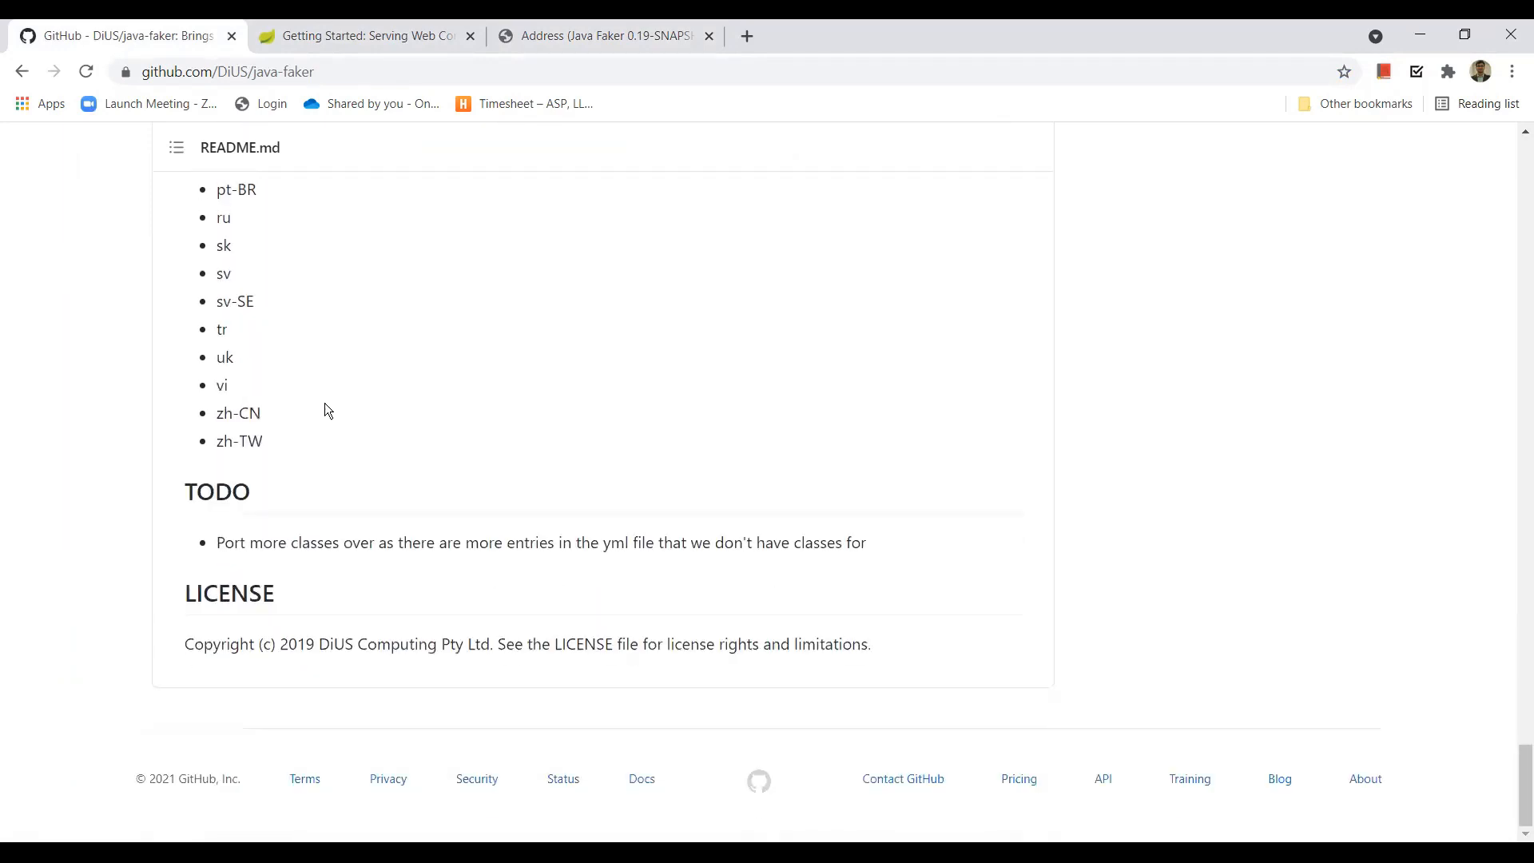
scroll("up", 3)
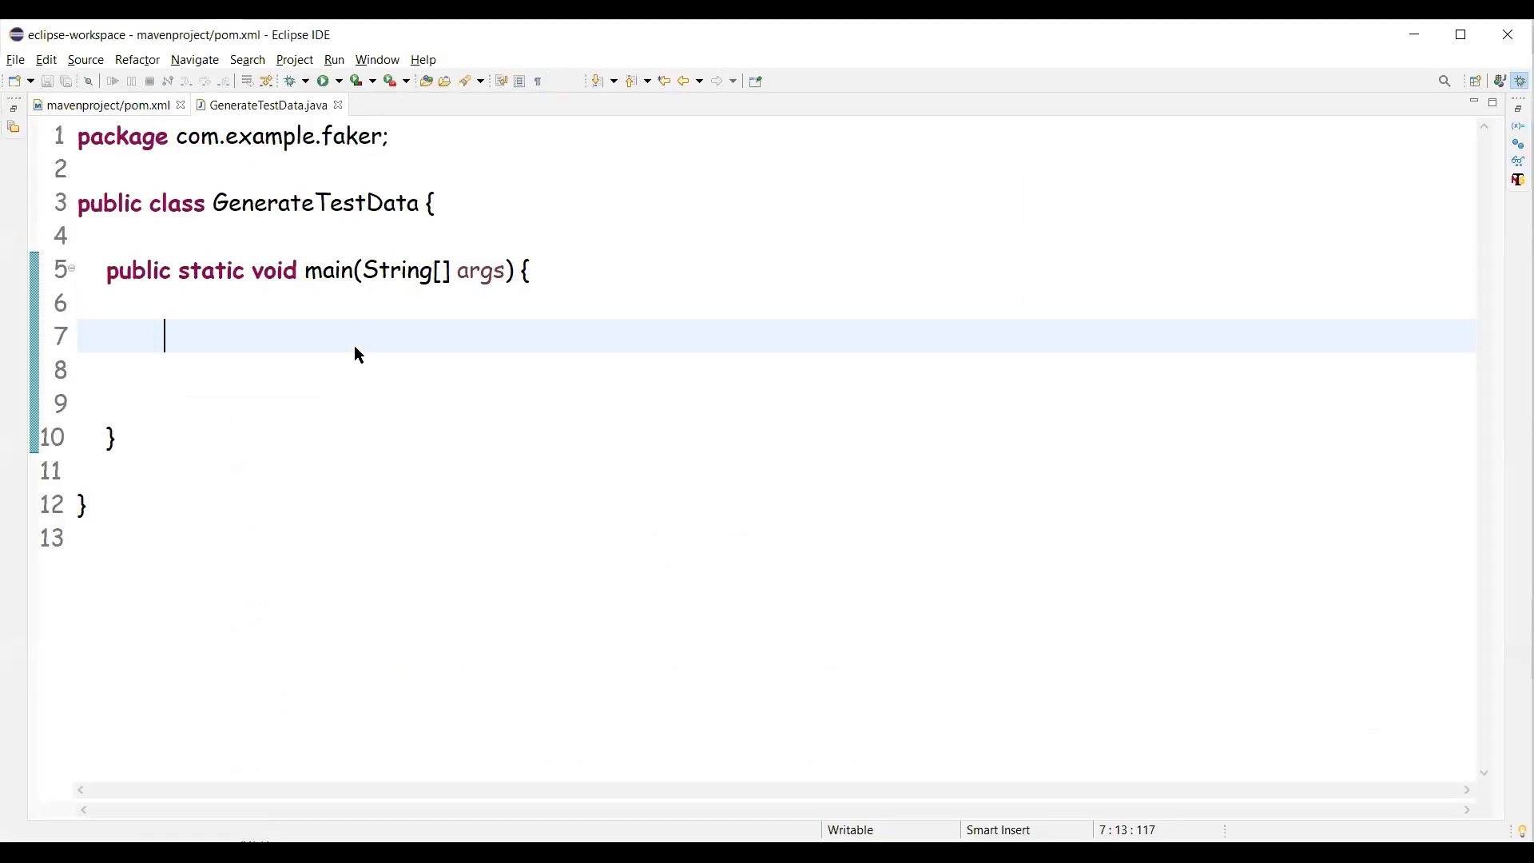
Declare Faker faker = new Faker() in main and begin a faker. call
left_click(104, 104)
type("Faker faker")
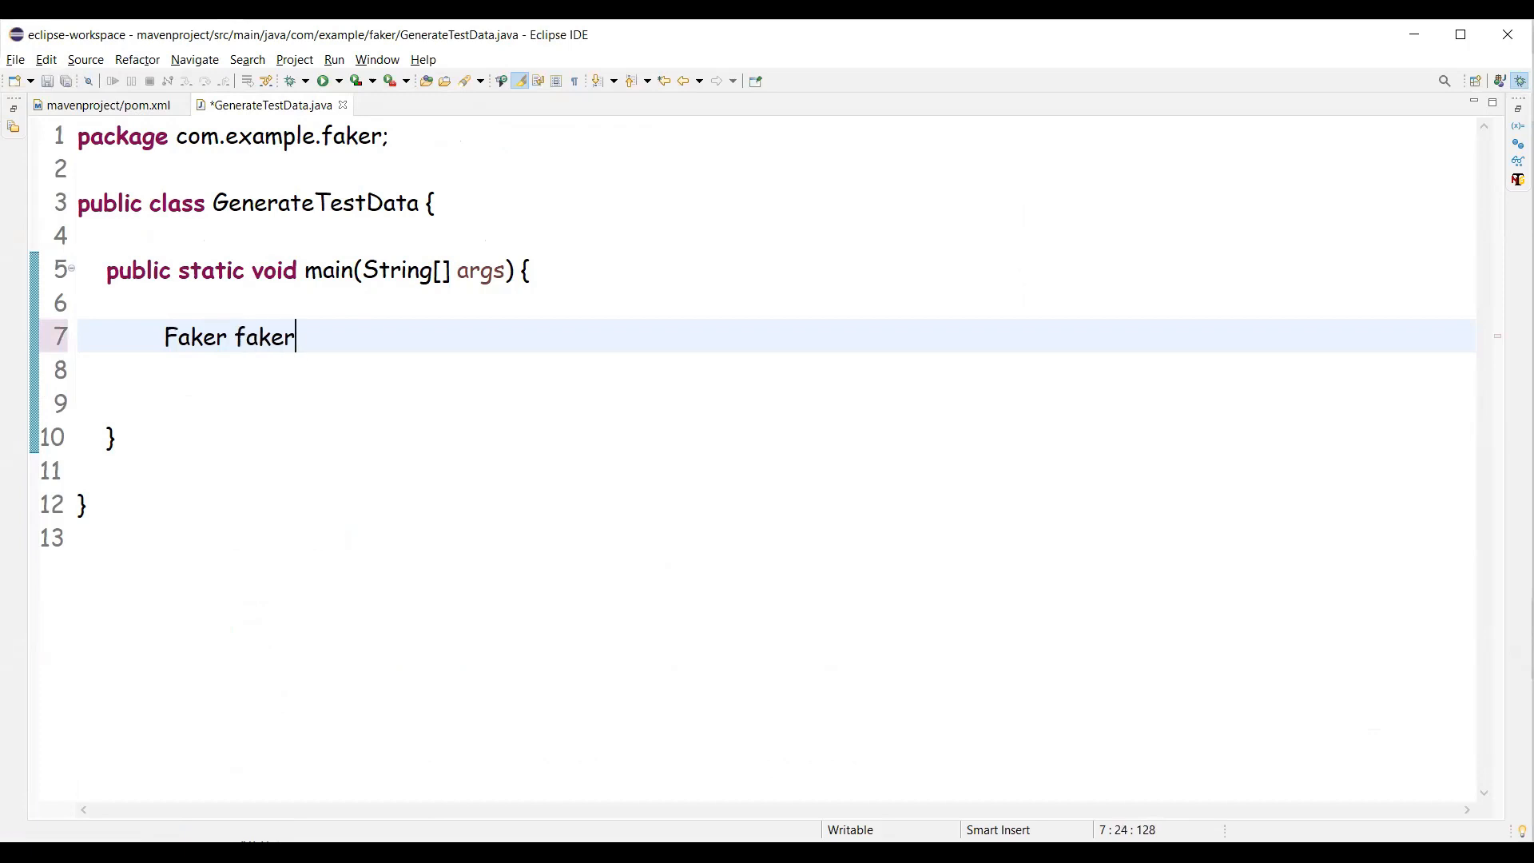
type("= new f")
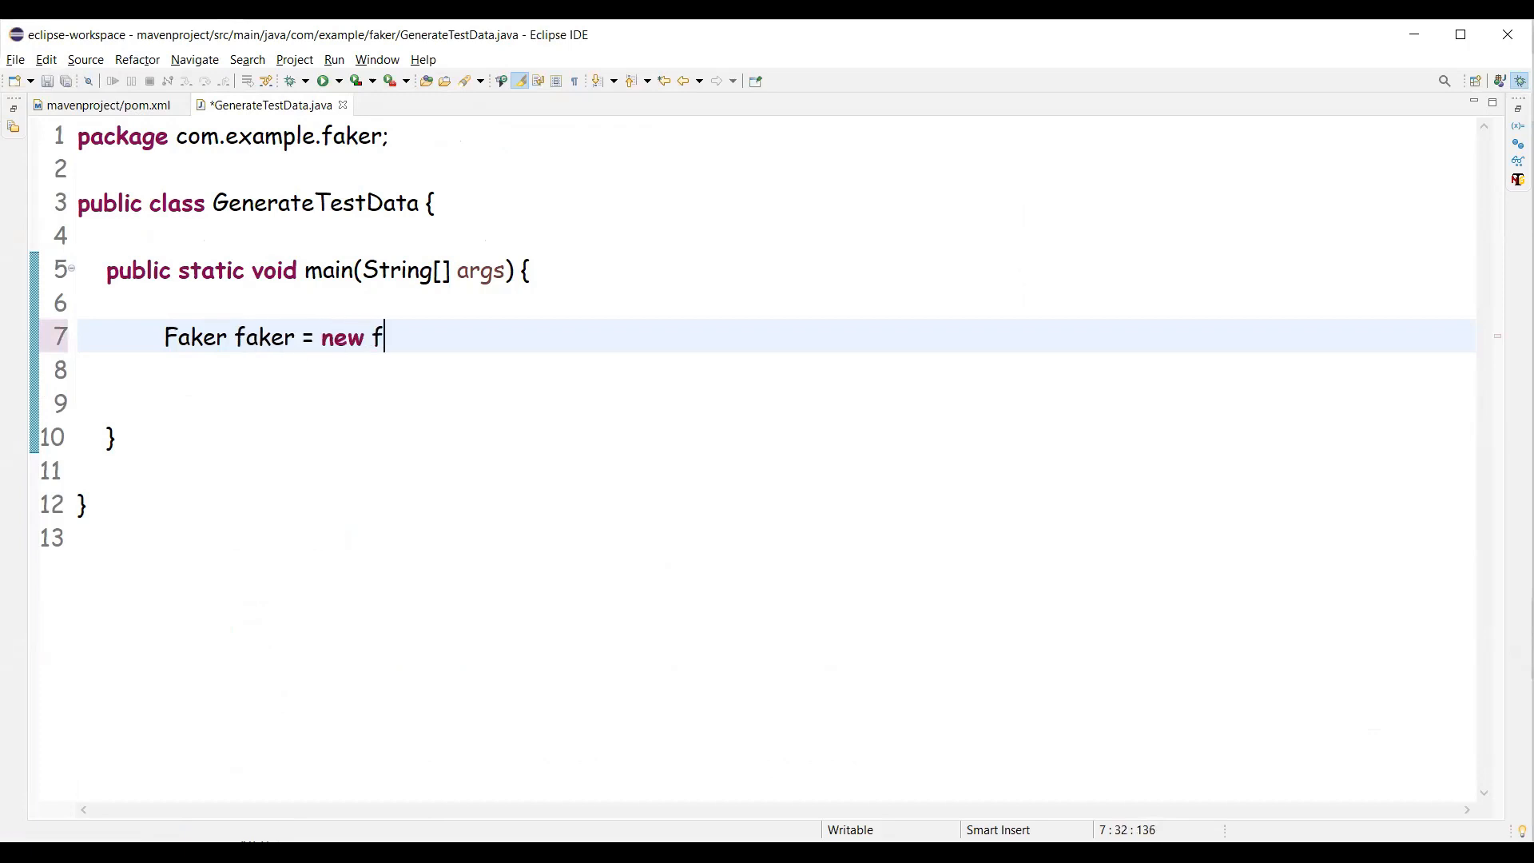
type("aker();")
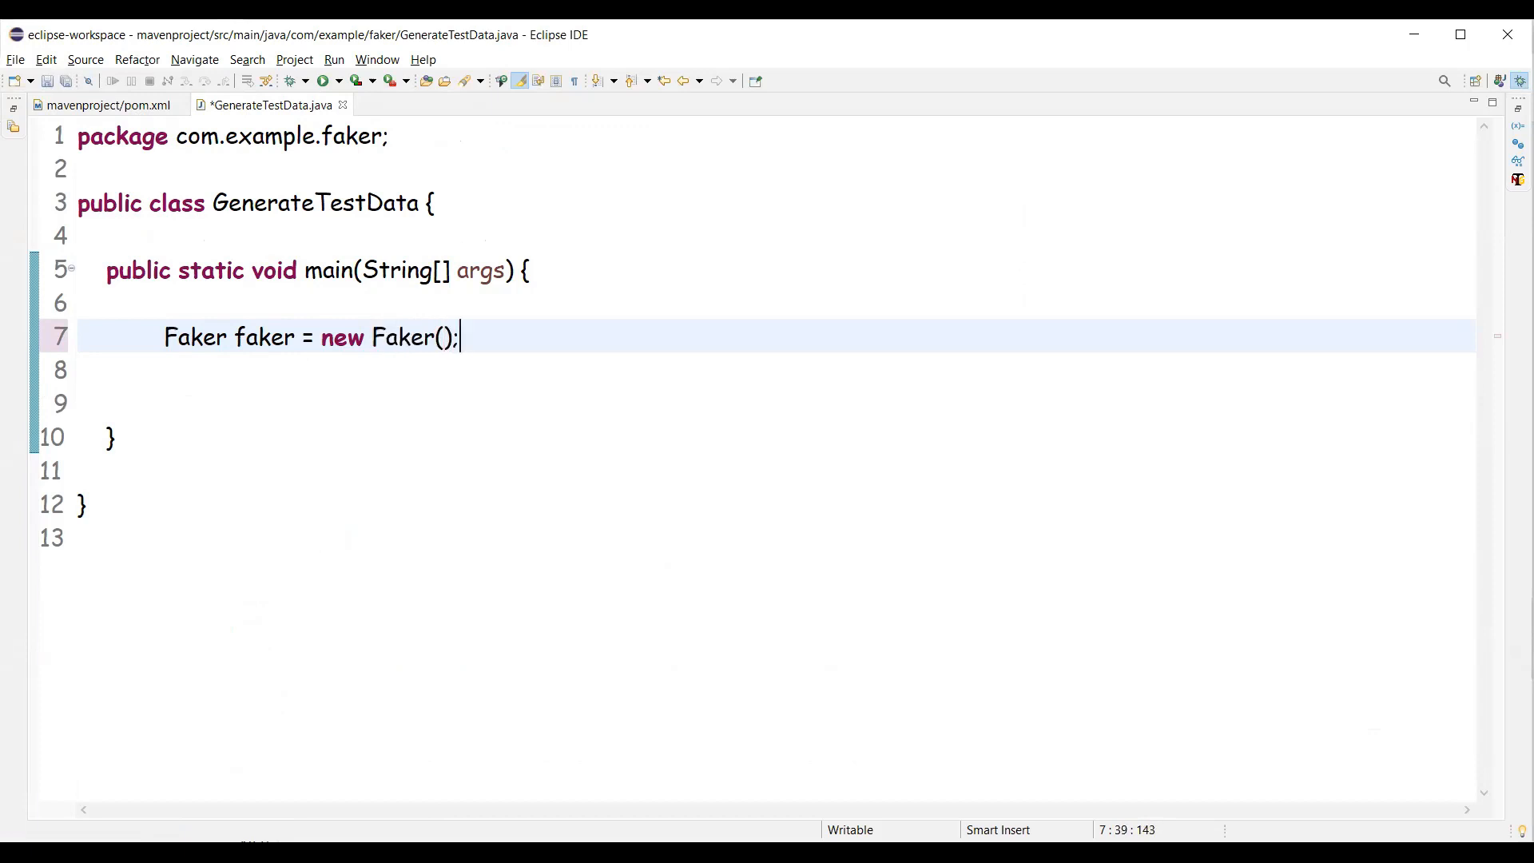
type("faker.")
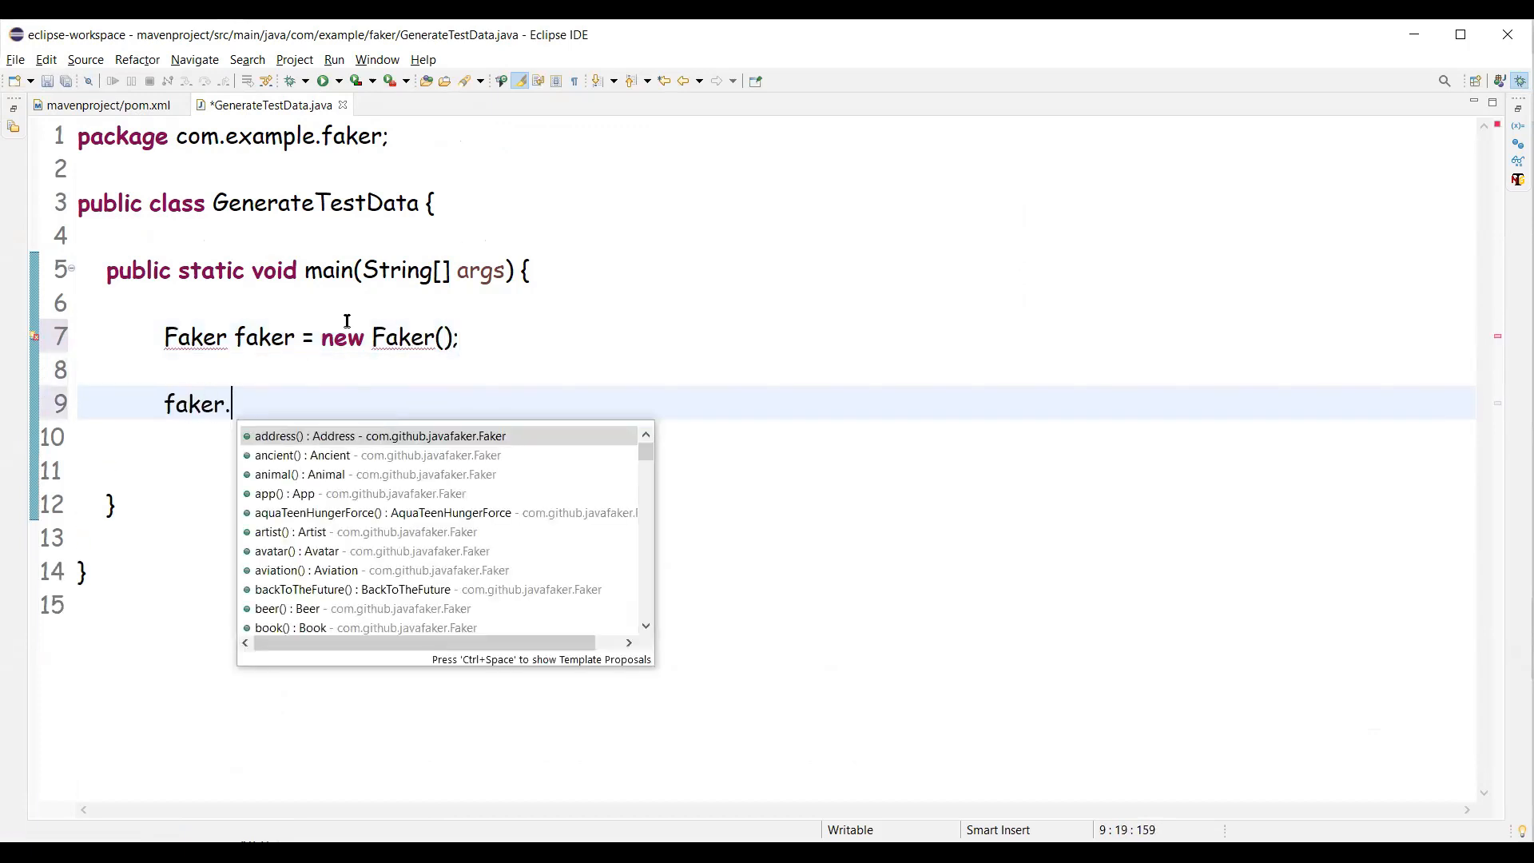
key("Escape")
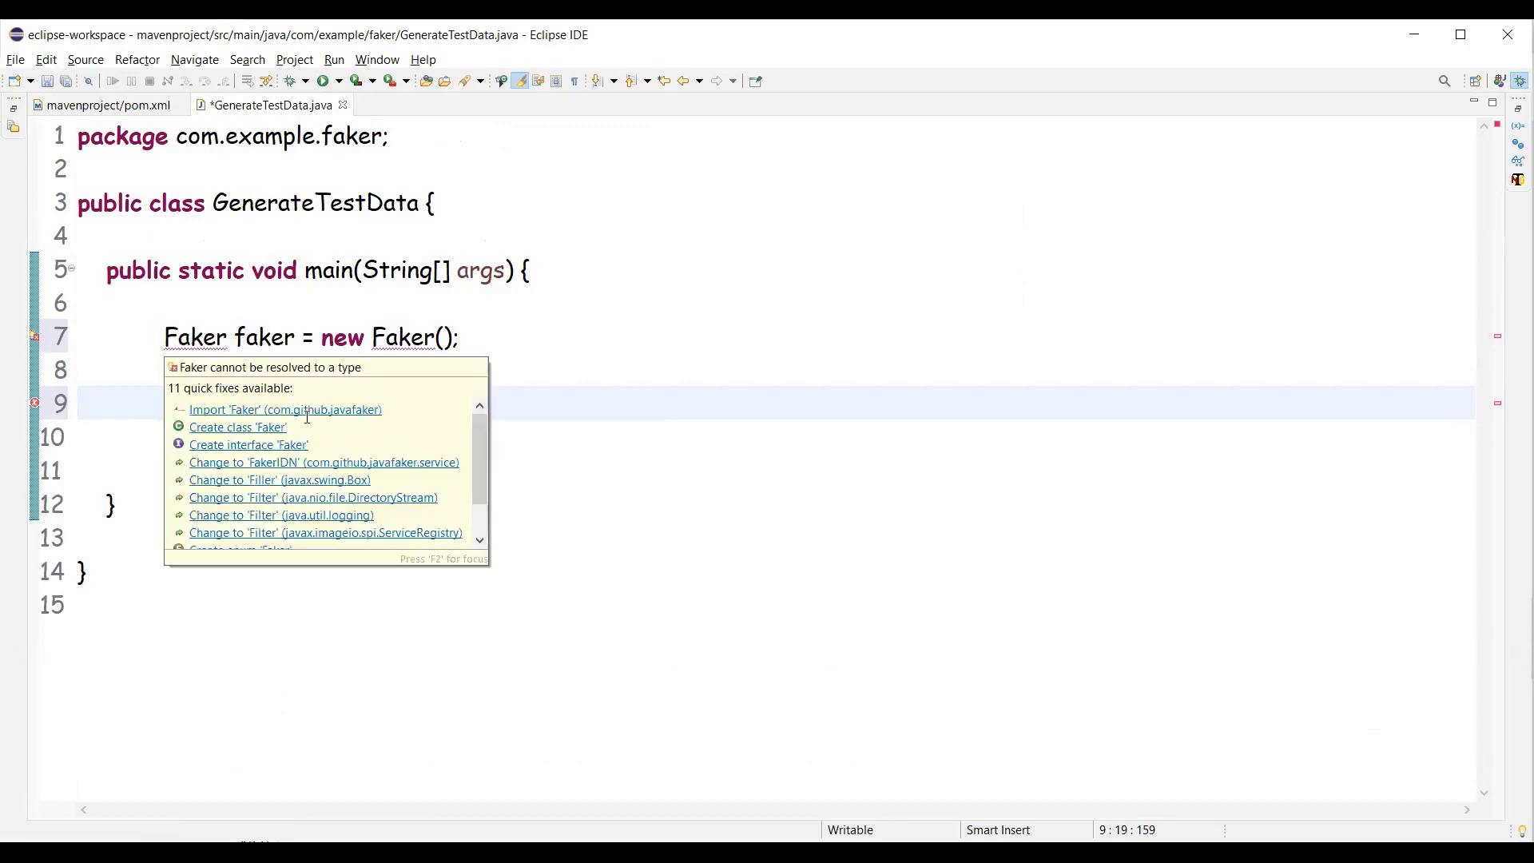
Import com.github.javafaker.Faker and print faker.name().firstName() using the syso template
left_click(285, 409)
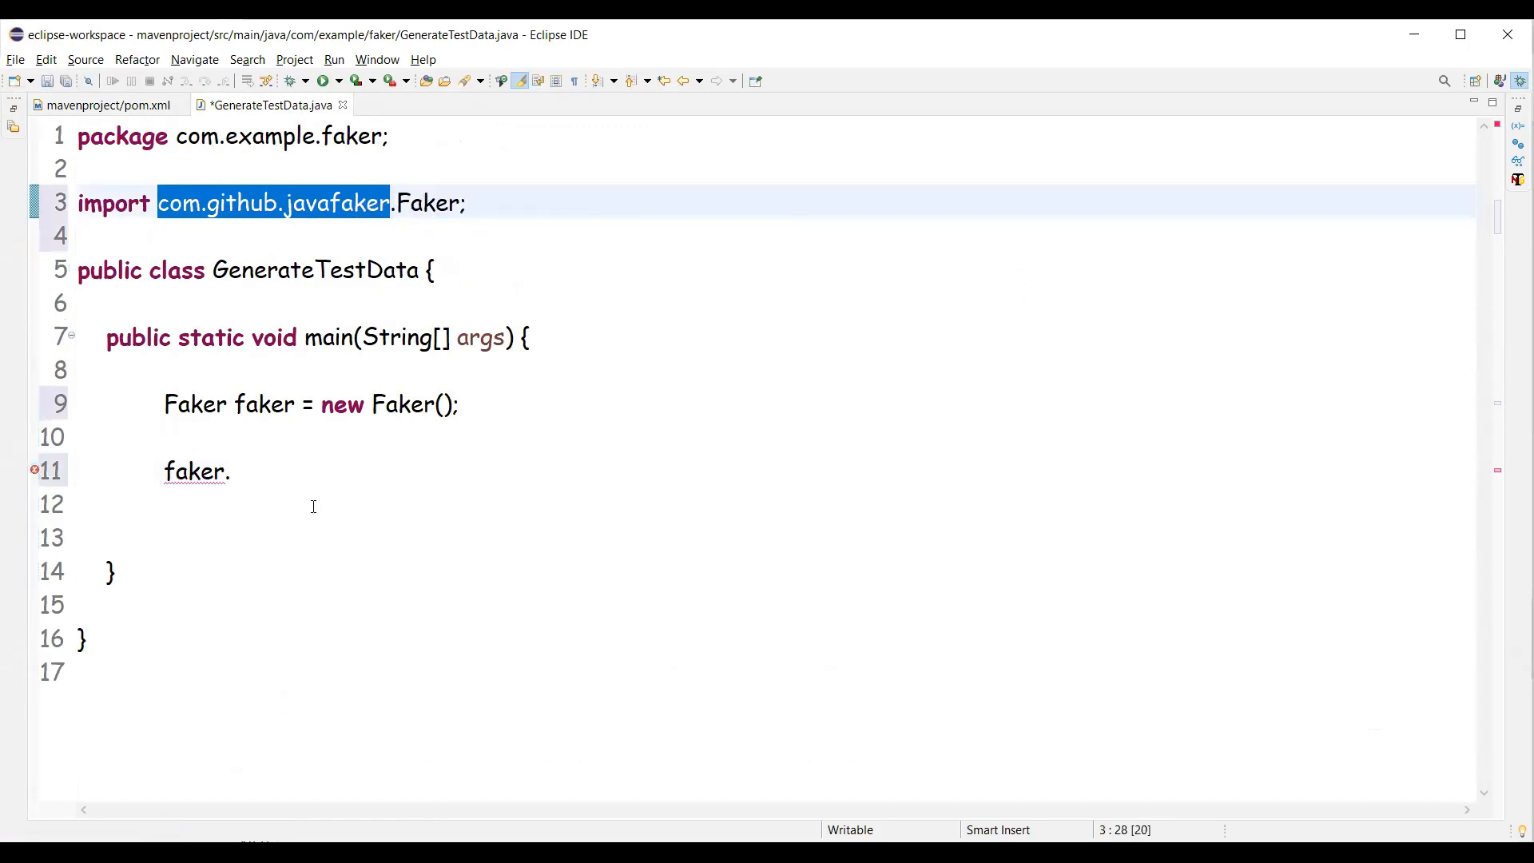
type("name")
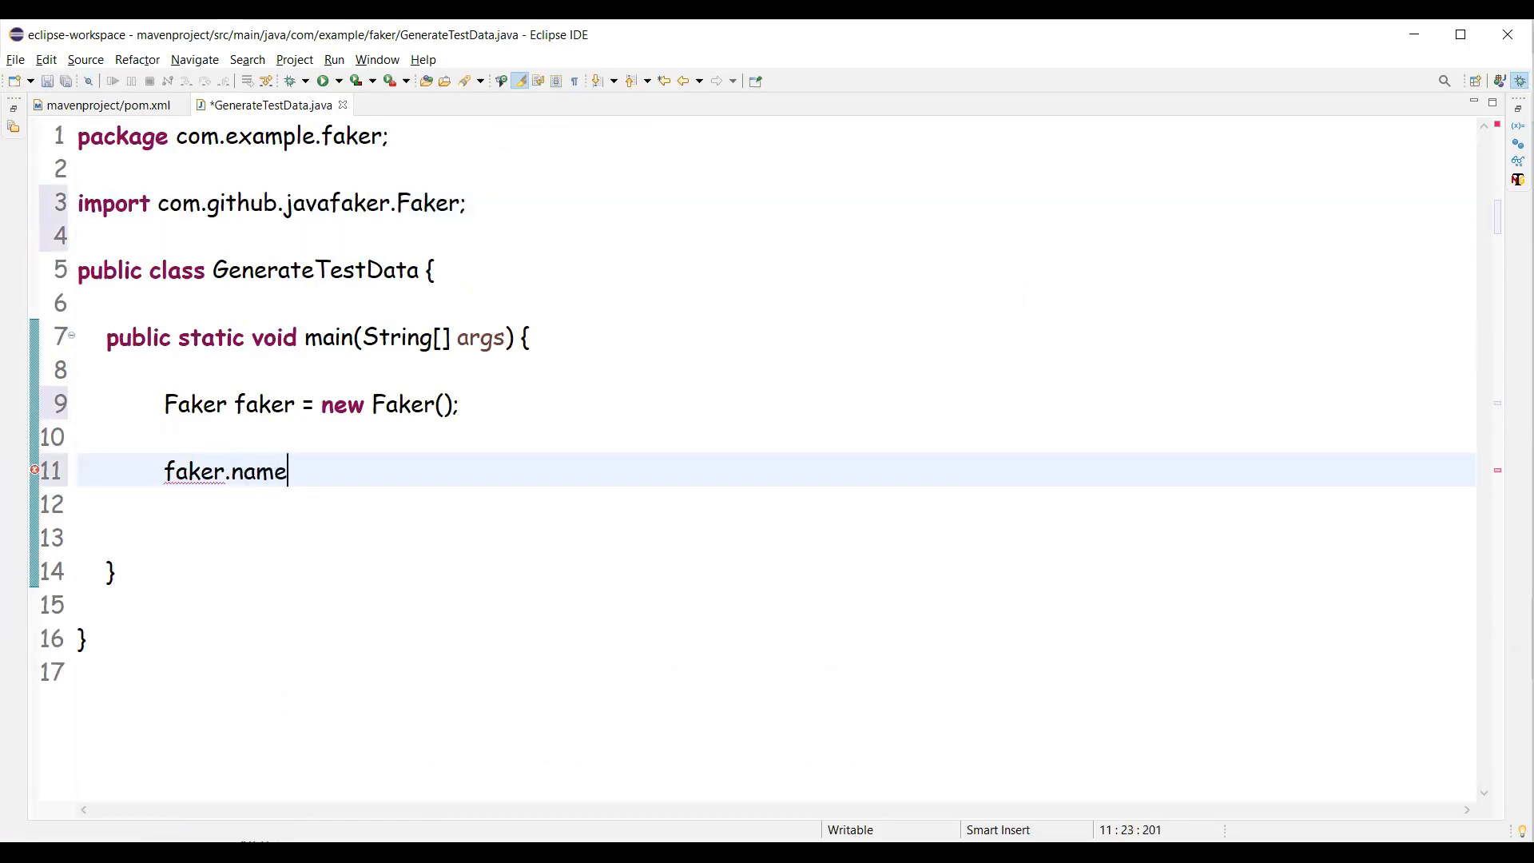
type("()")
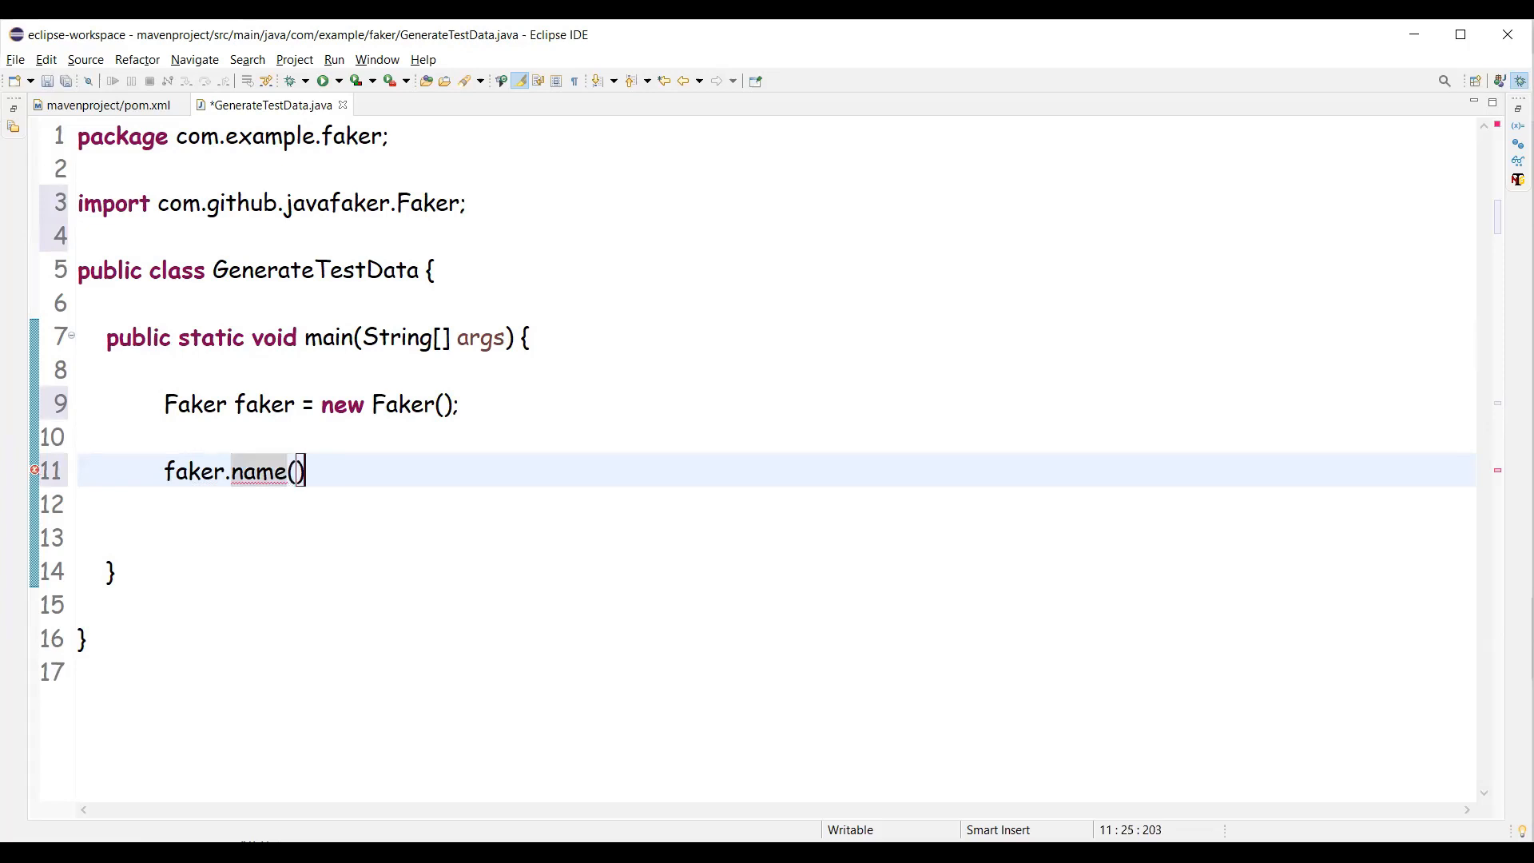
type(".firstName(")
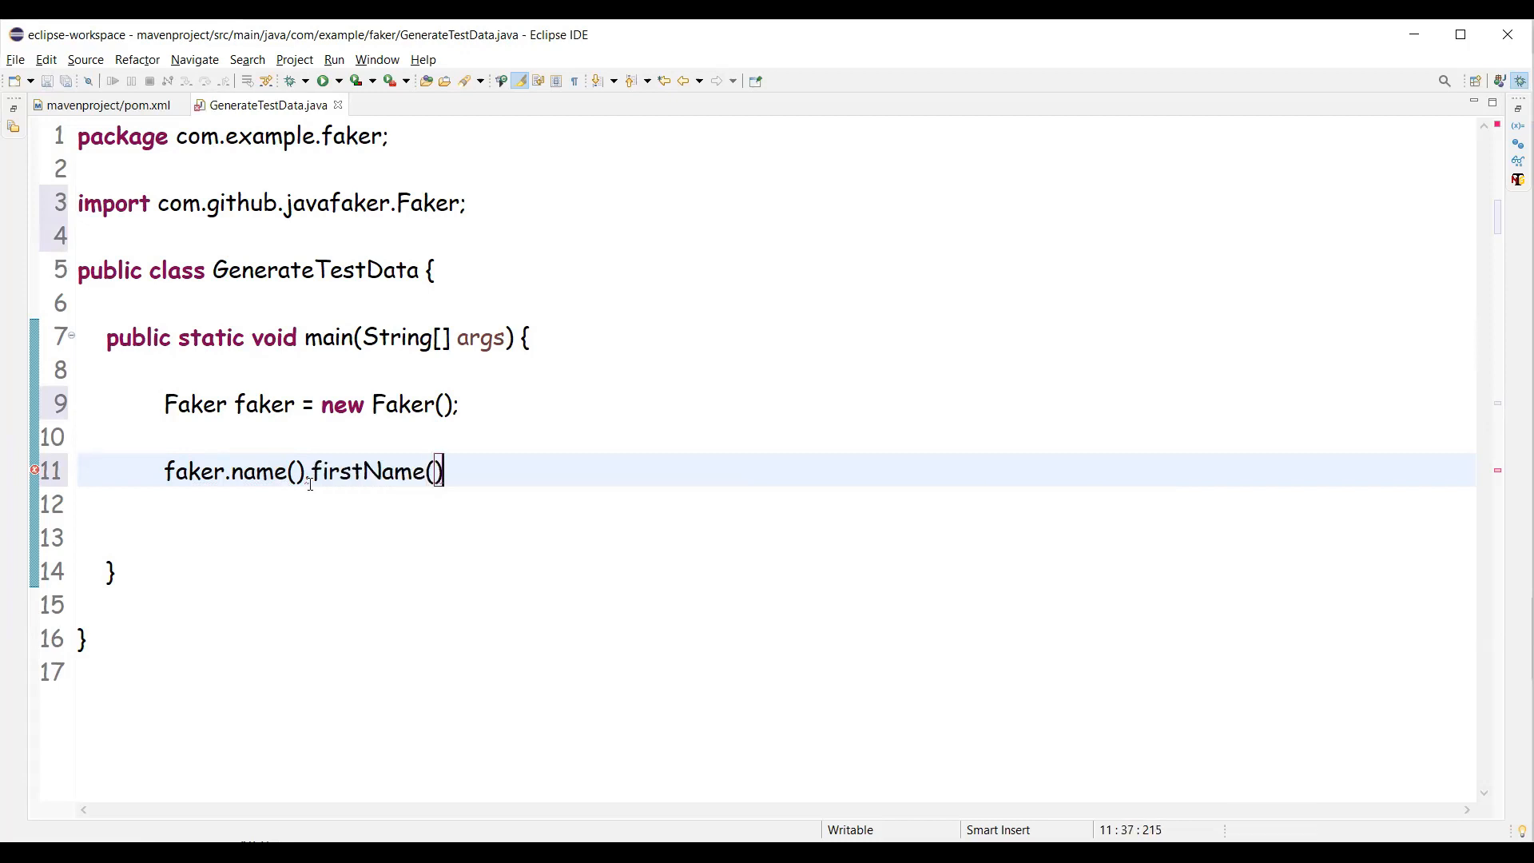
type(";")
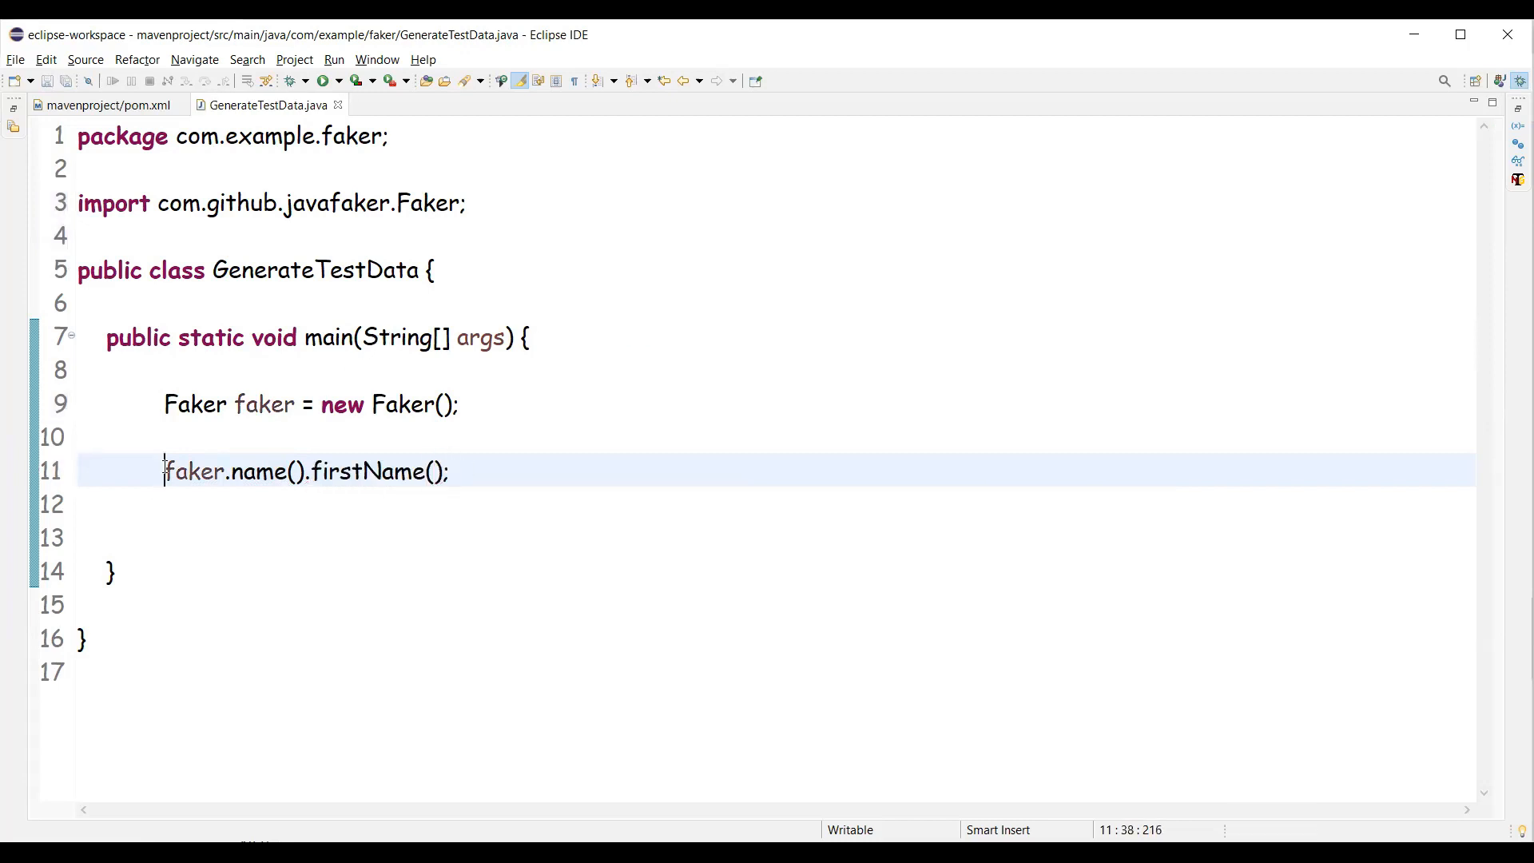
type("syou")
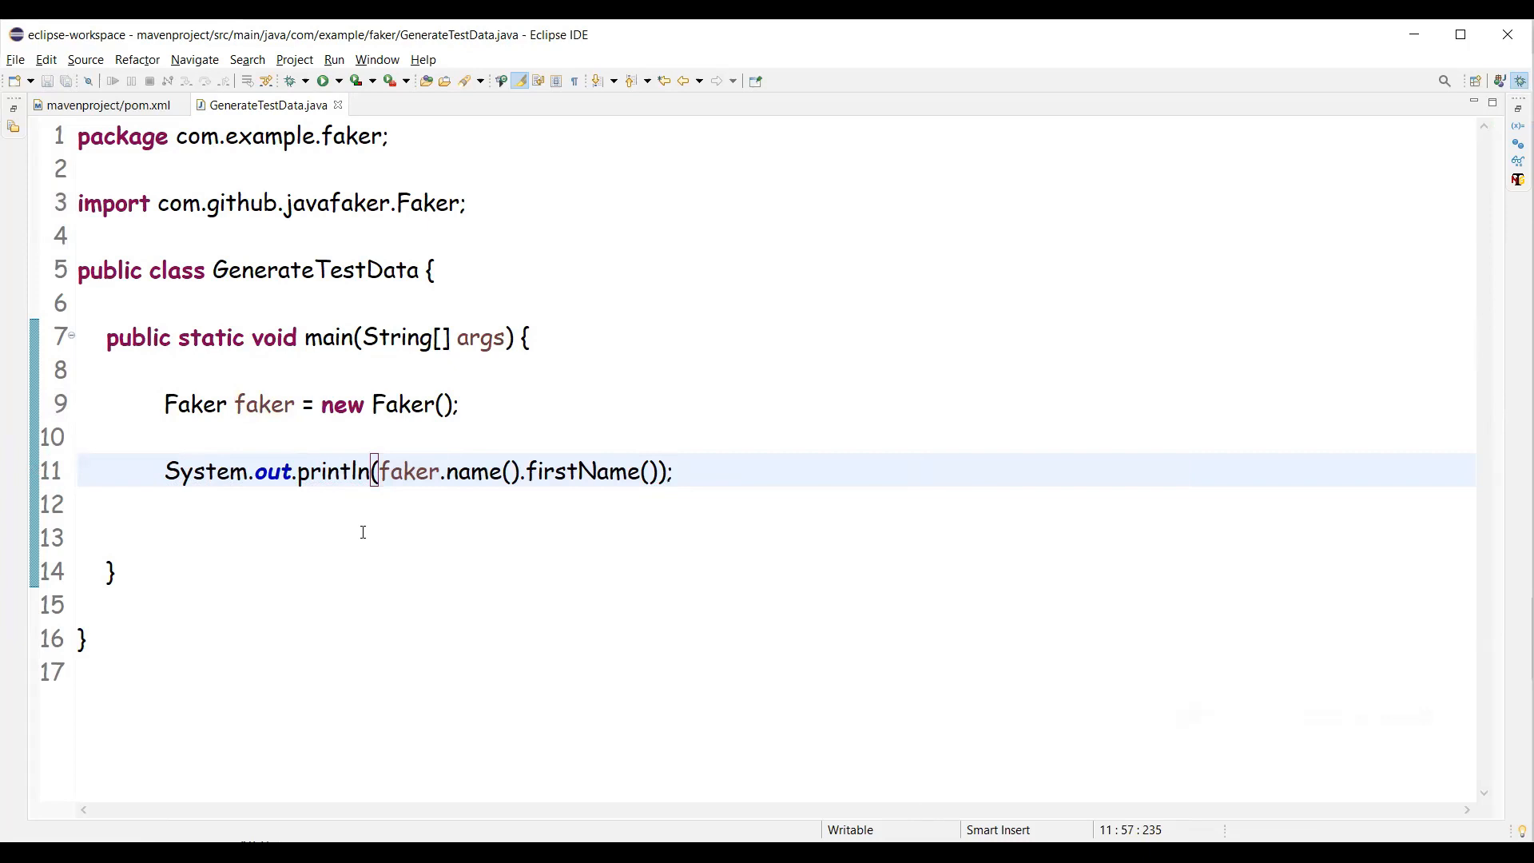
Run GenerateTestData as a Java Application, printing a random first name such as Nakita
left_click(322, 80)
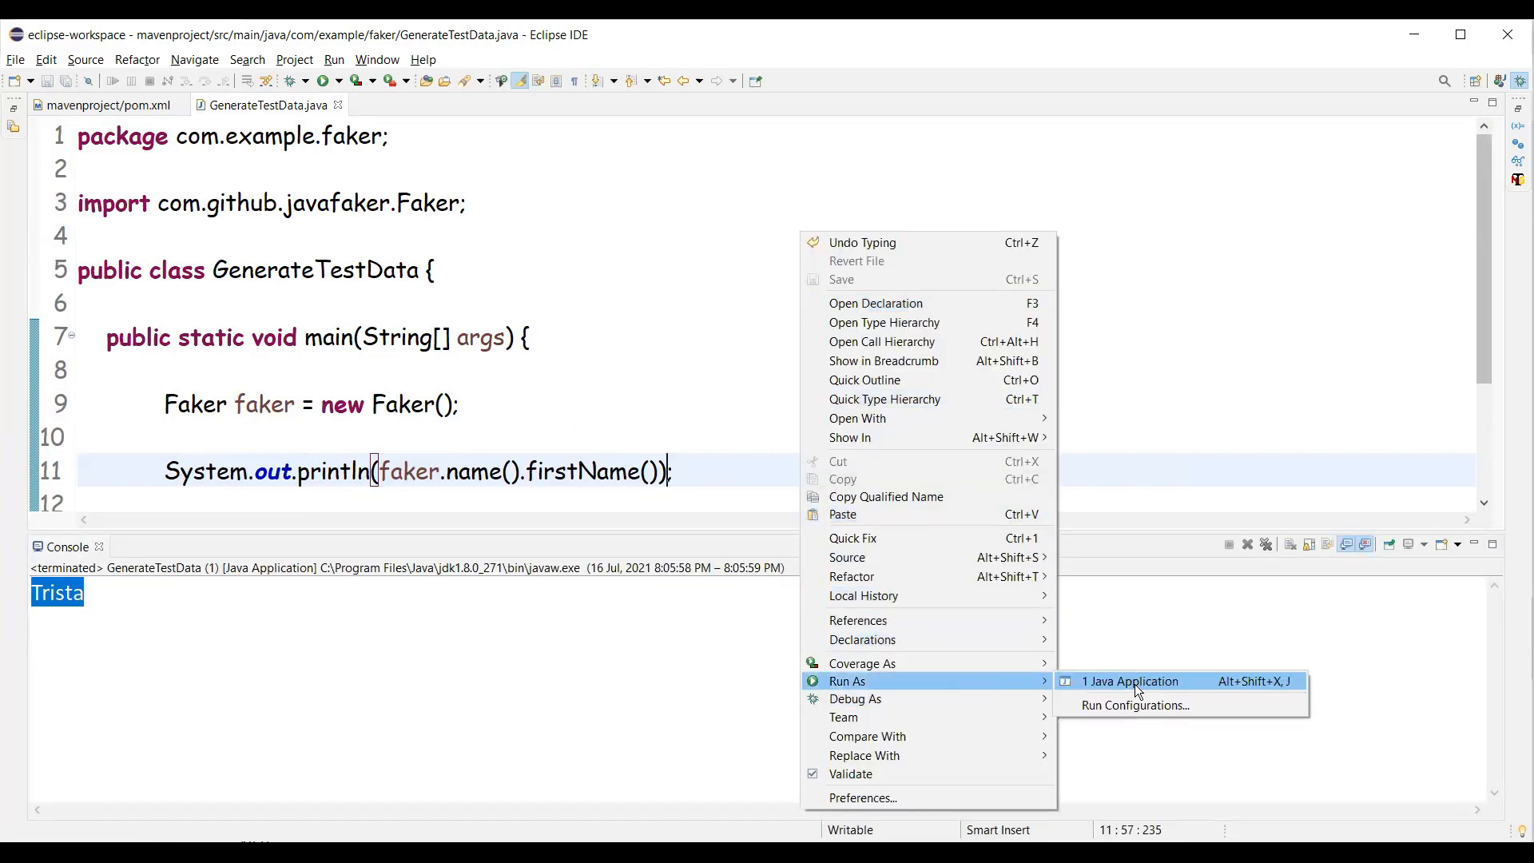
left_click(1129, 681)
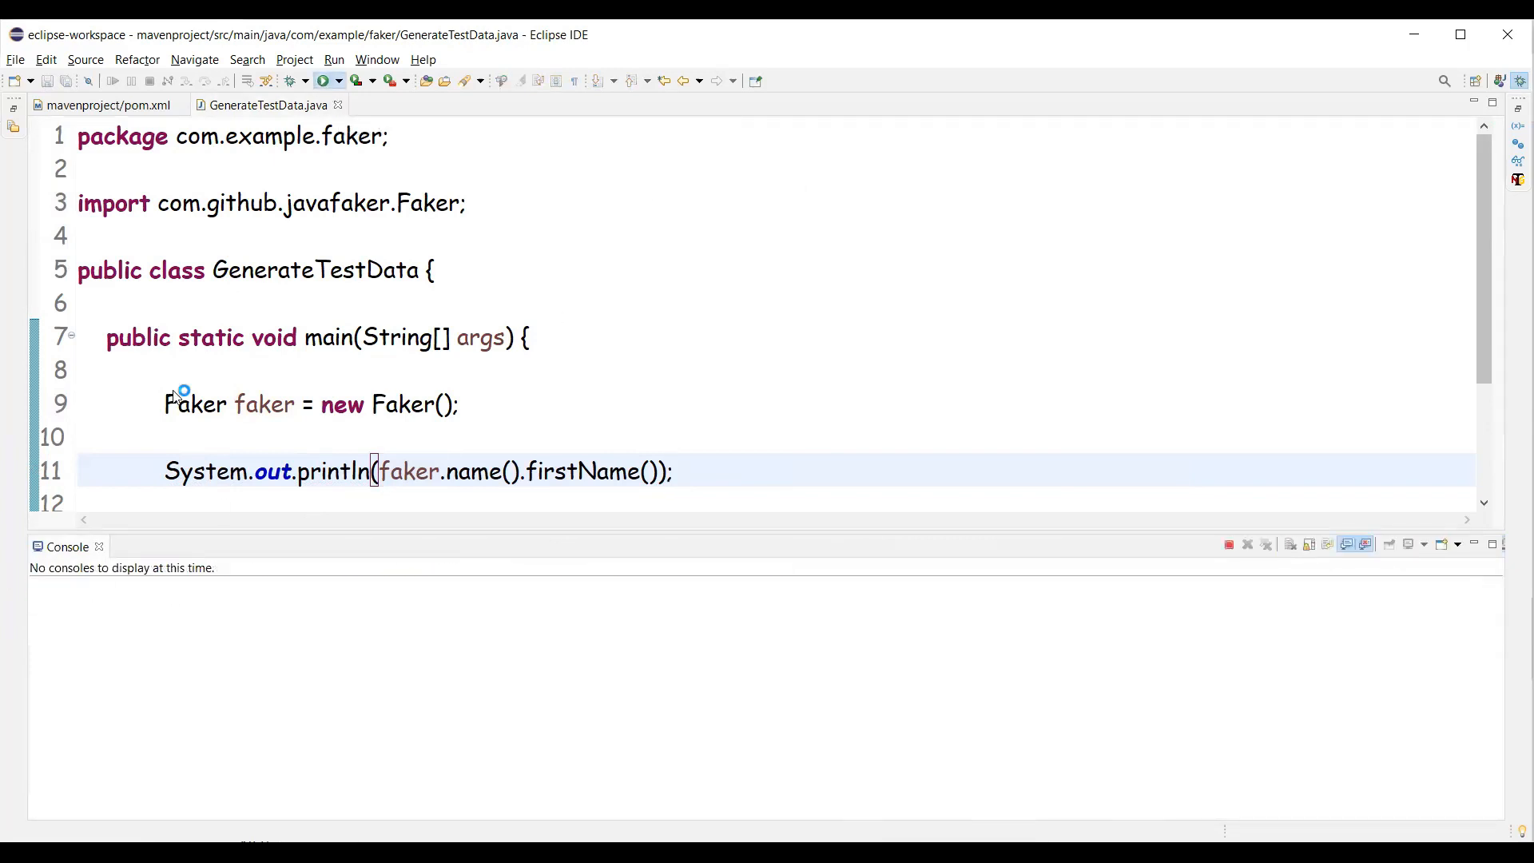
left_click(321, 80)
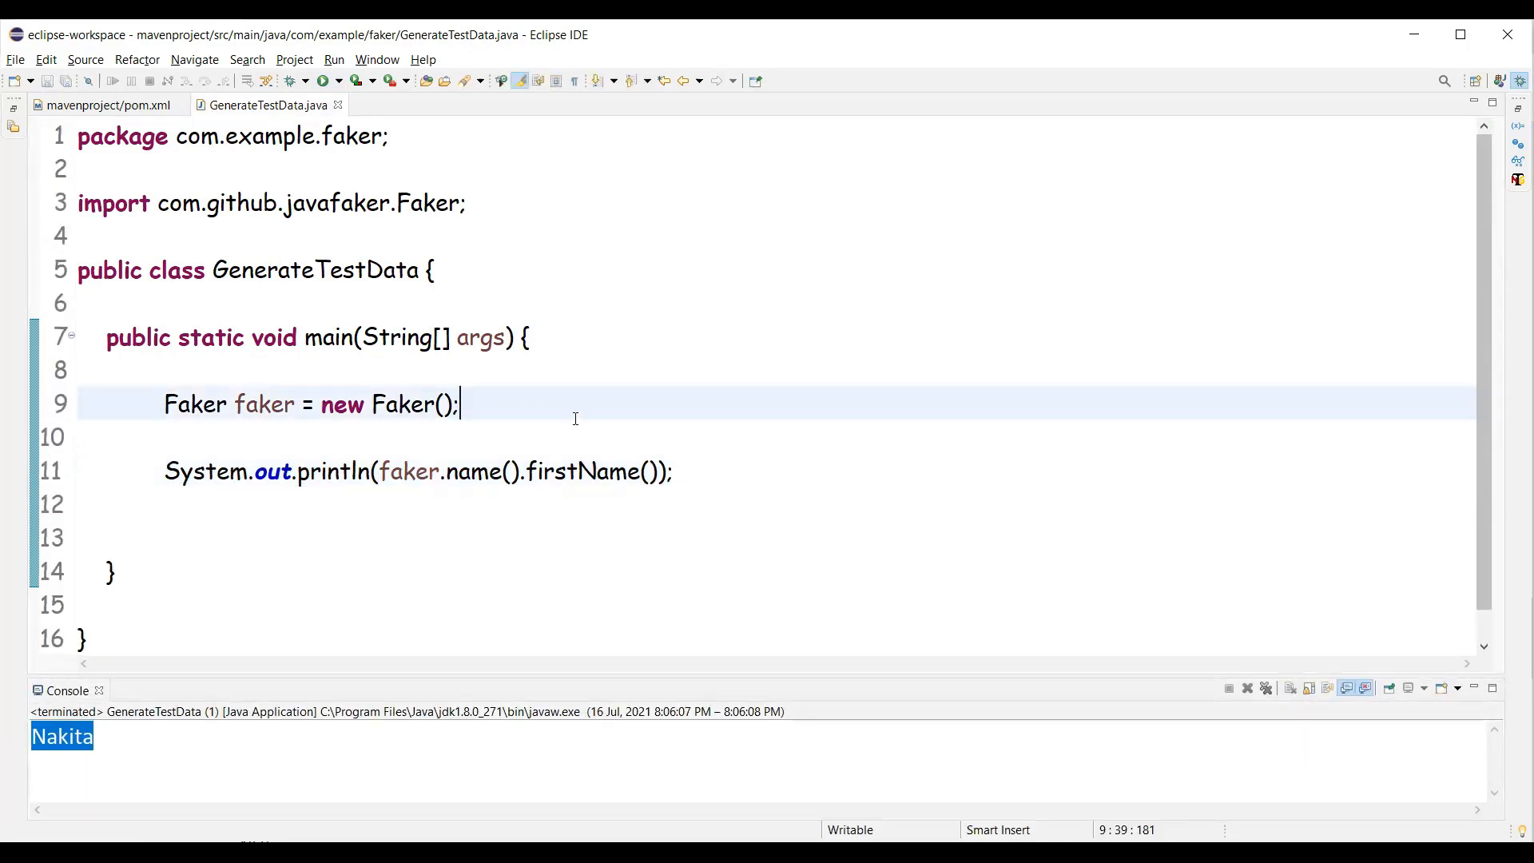
Store faker.name().firstName() in fname and faker.name().lastName() in lname
key("Enter")
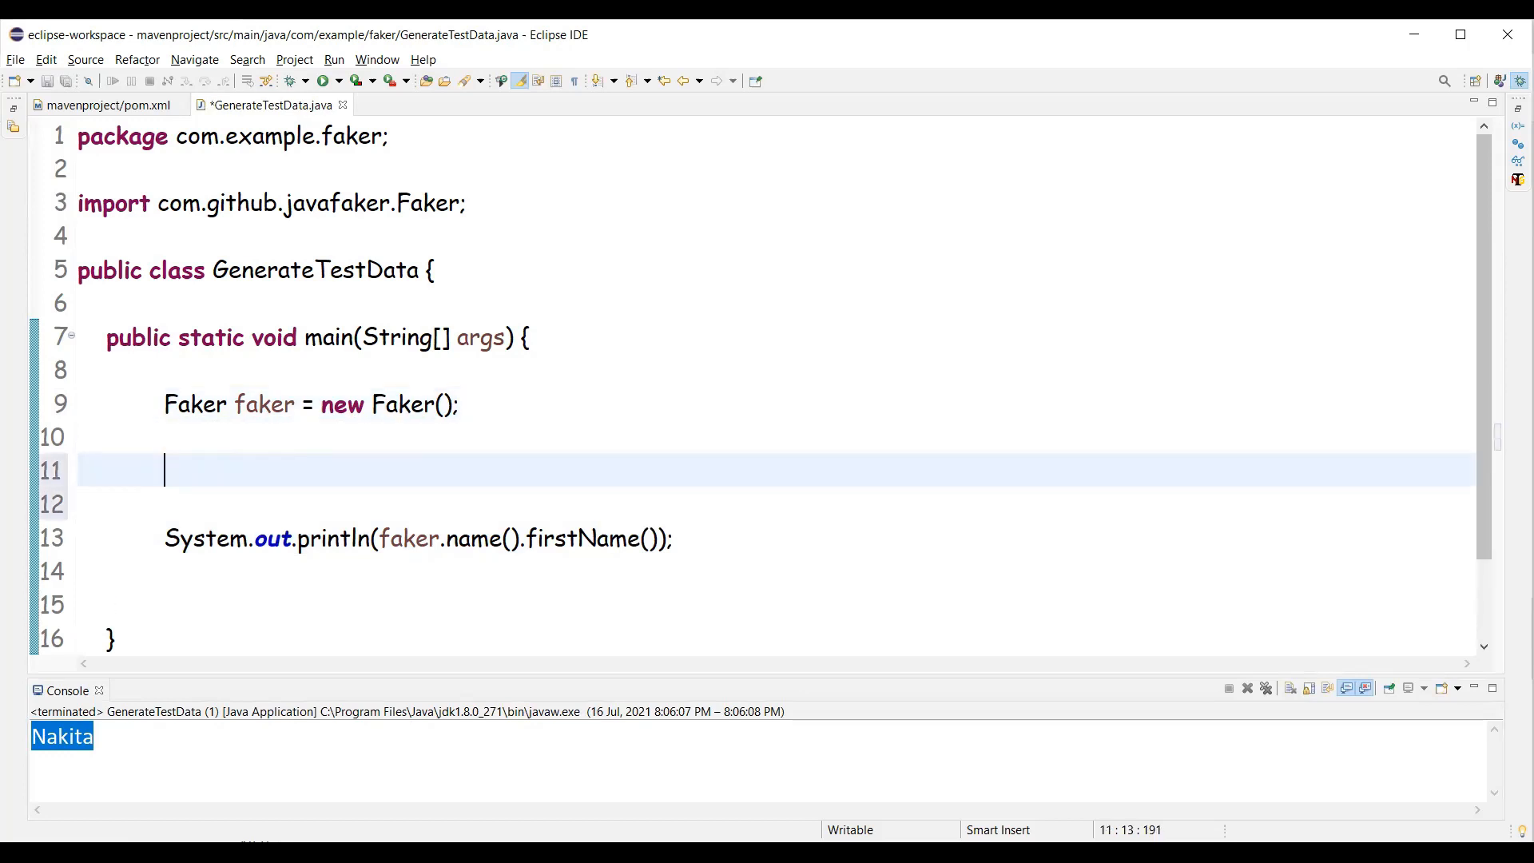
type("String fi")
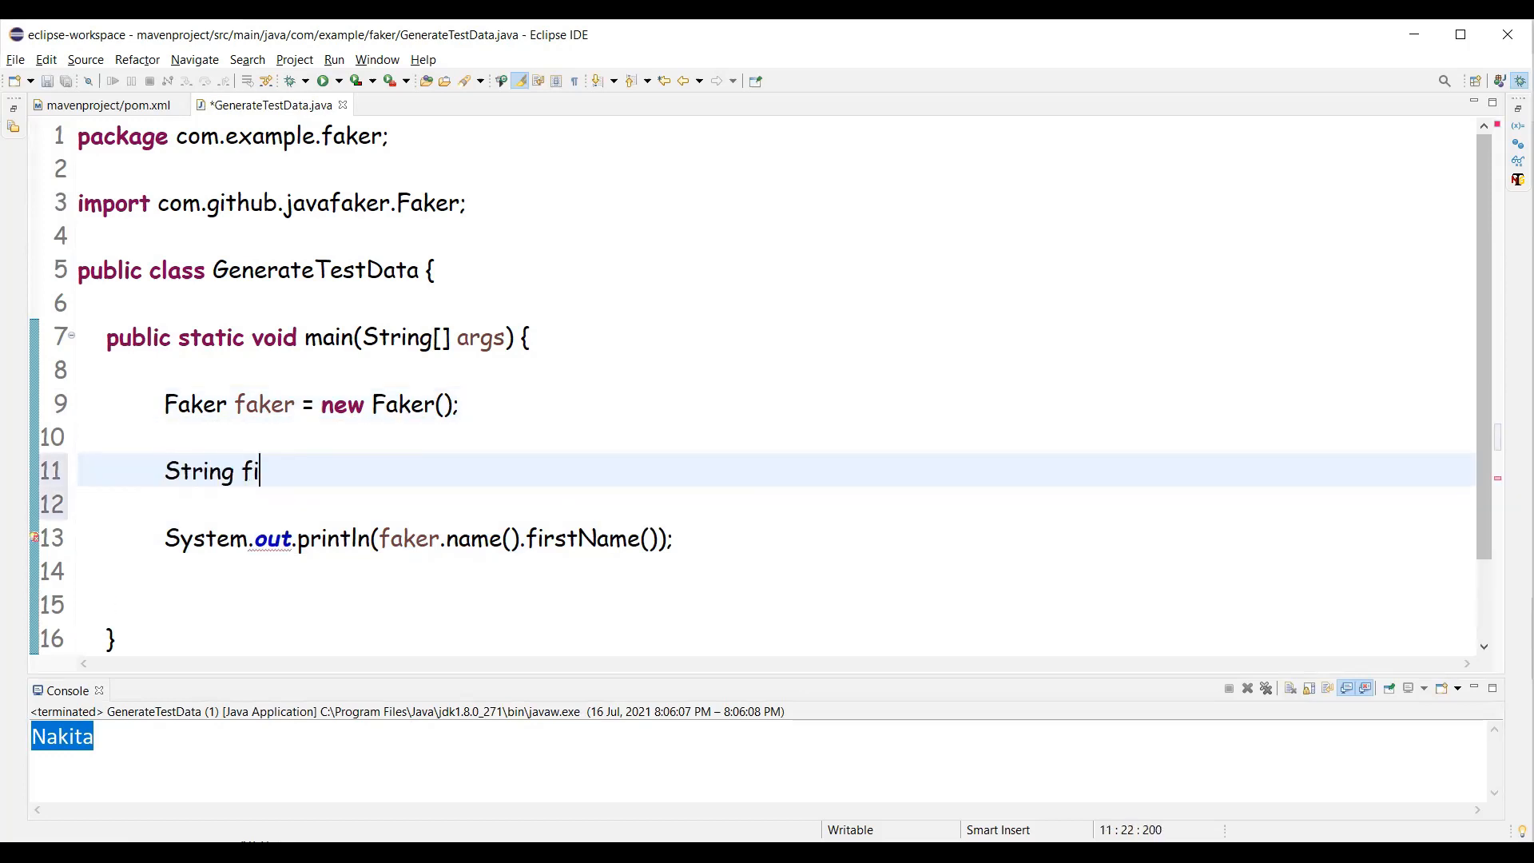
type("name =")
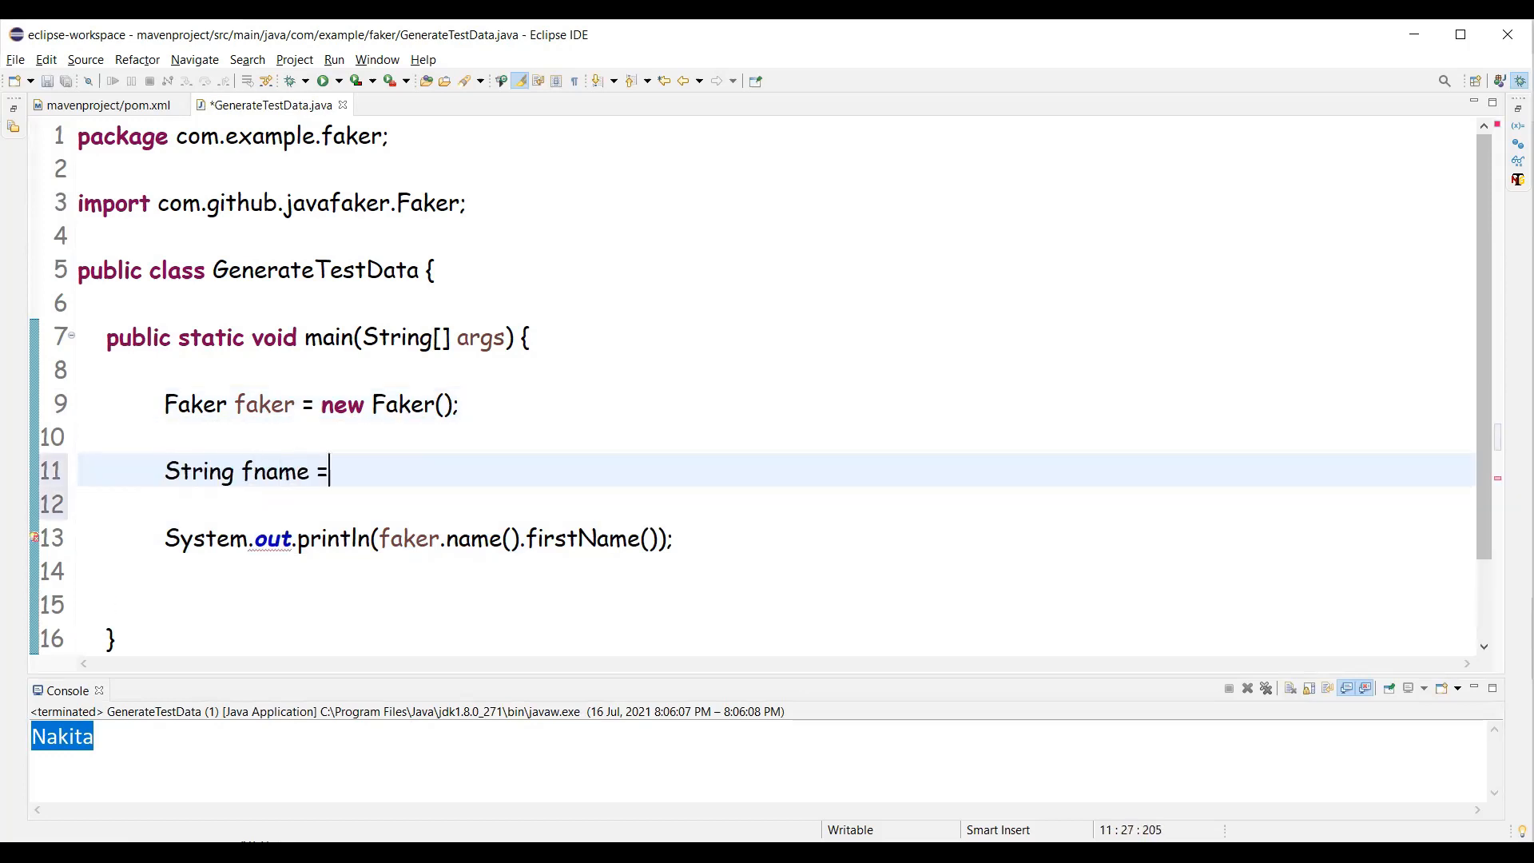
type("fa")
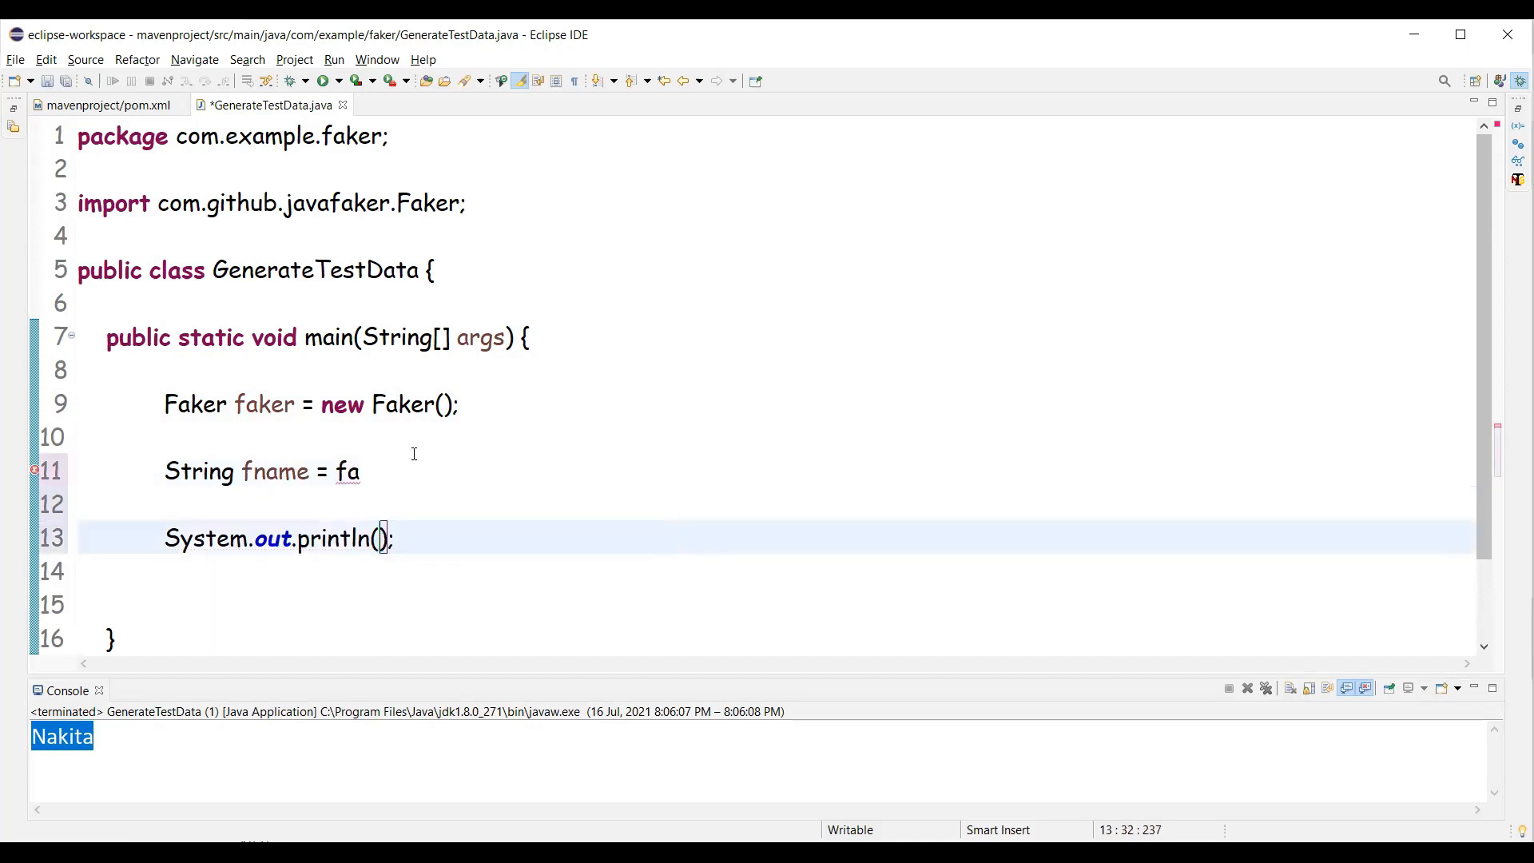
type("ker.name().firstName()'")
type("Strin")
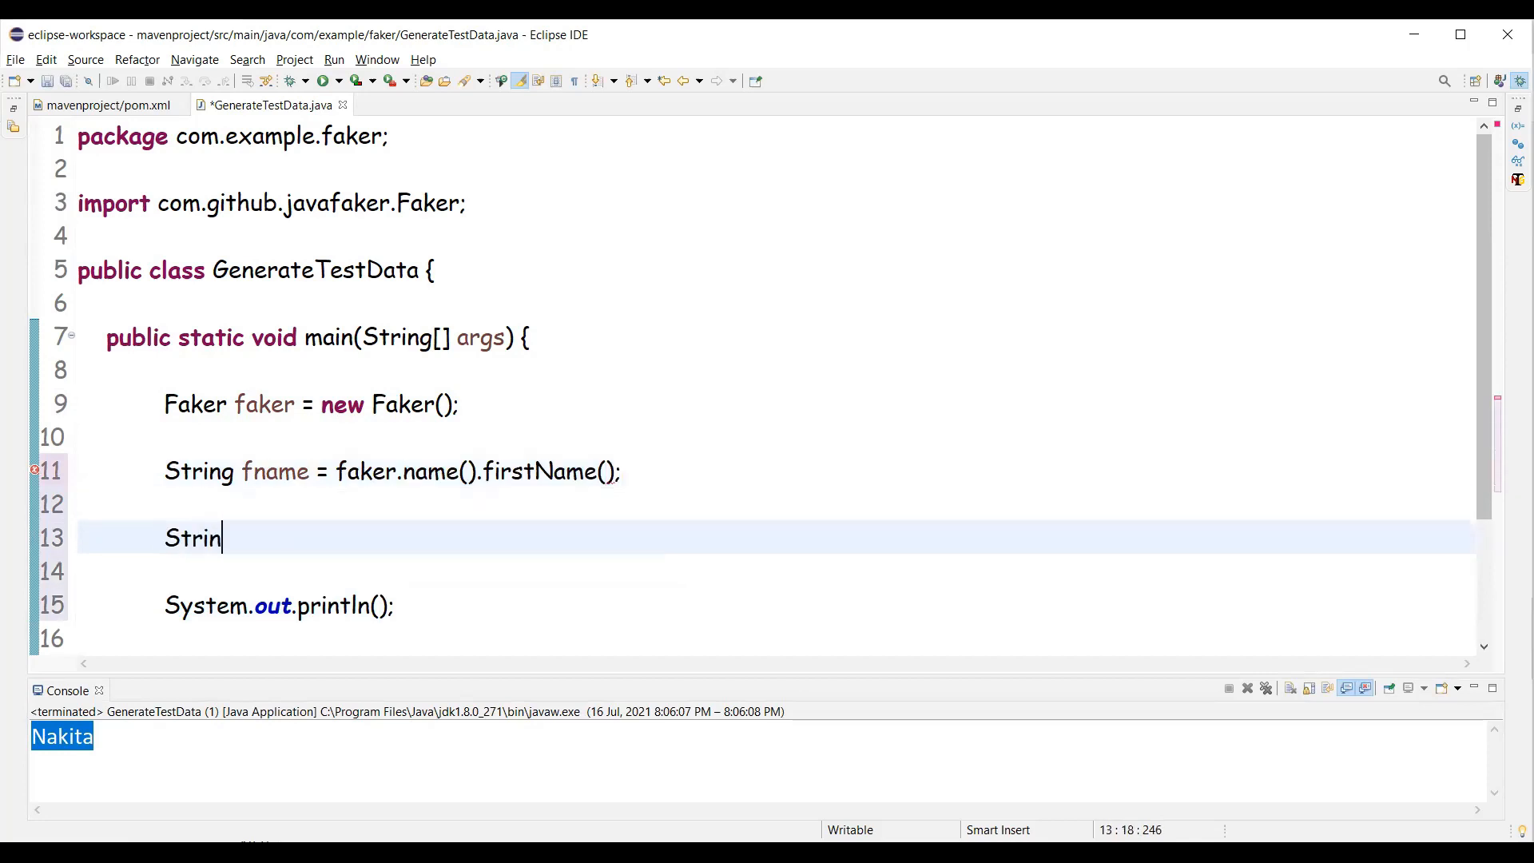
type("g lname =")
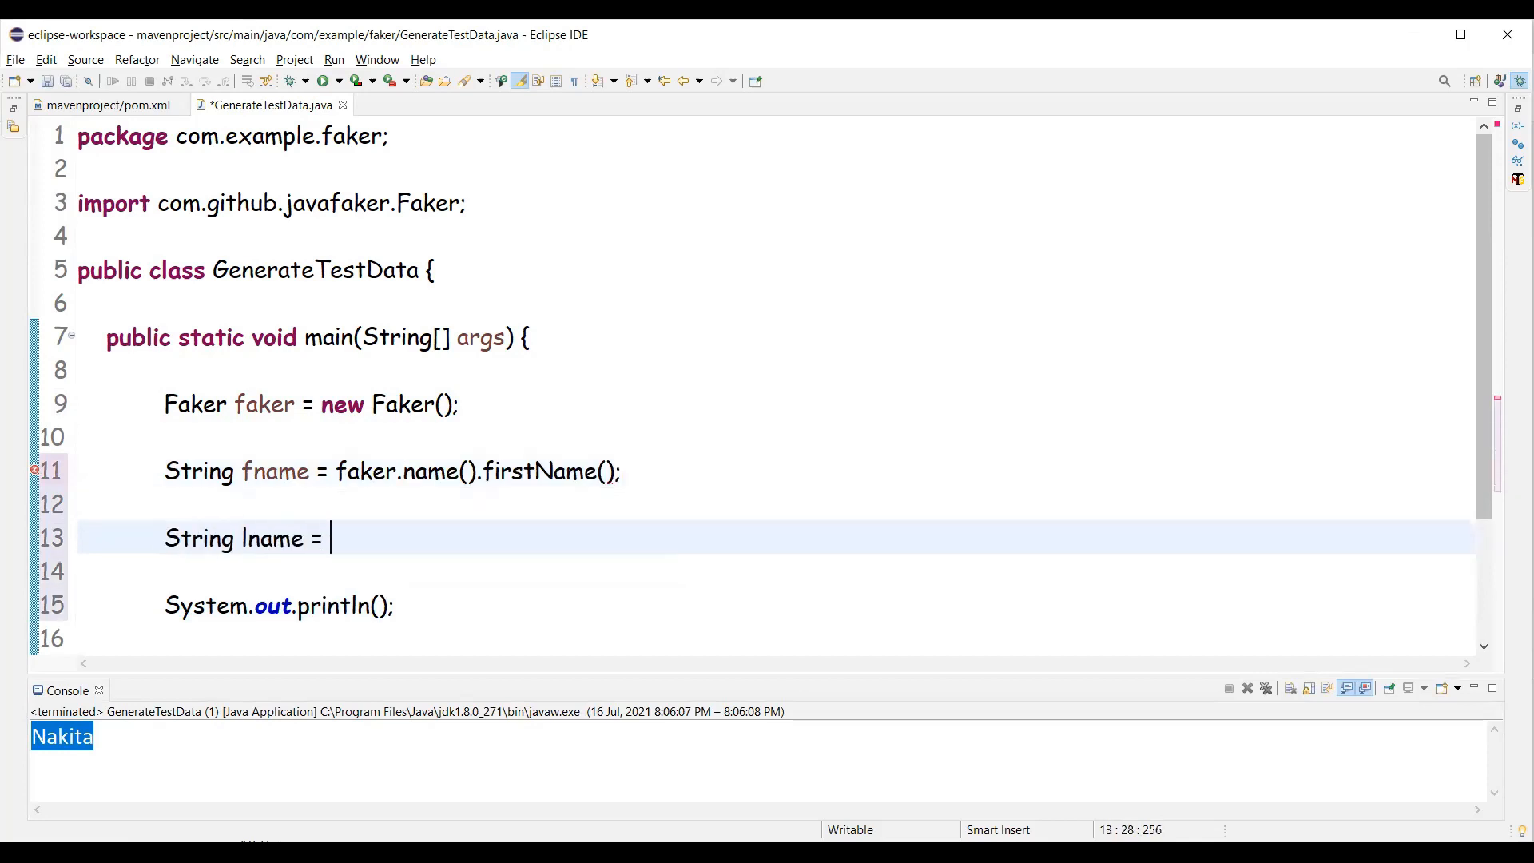
type("faker.name().lastName();")
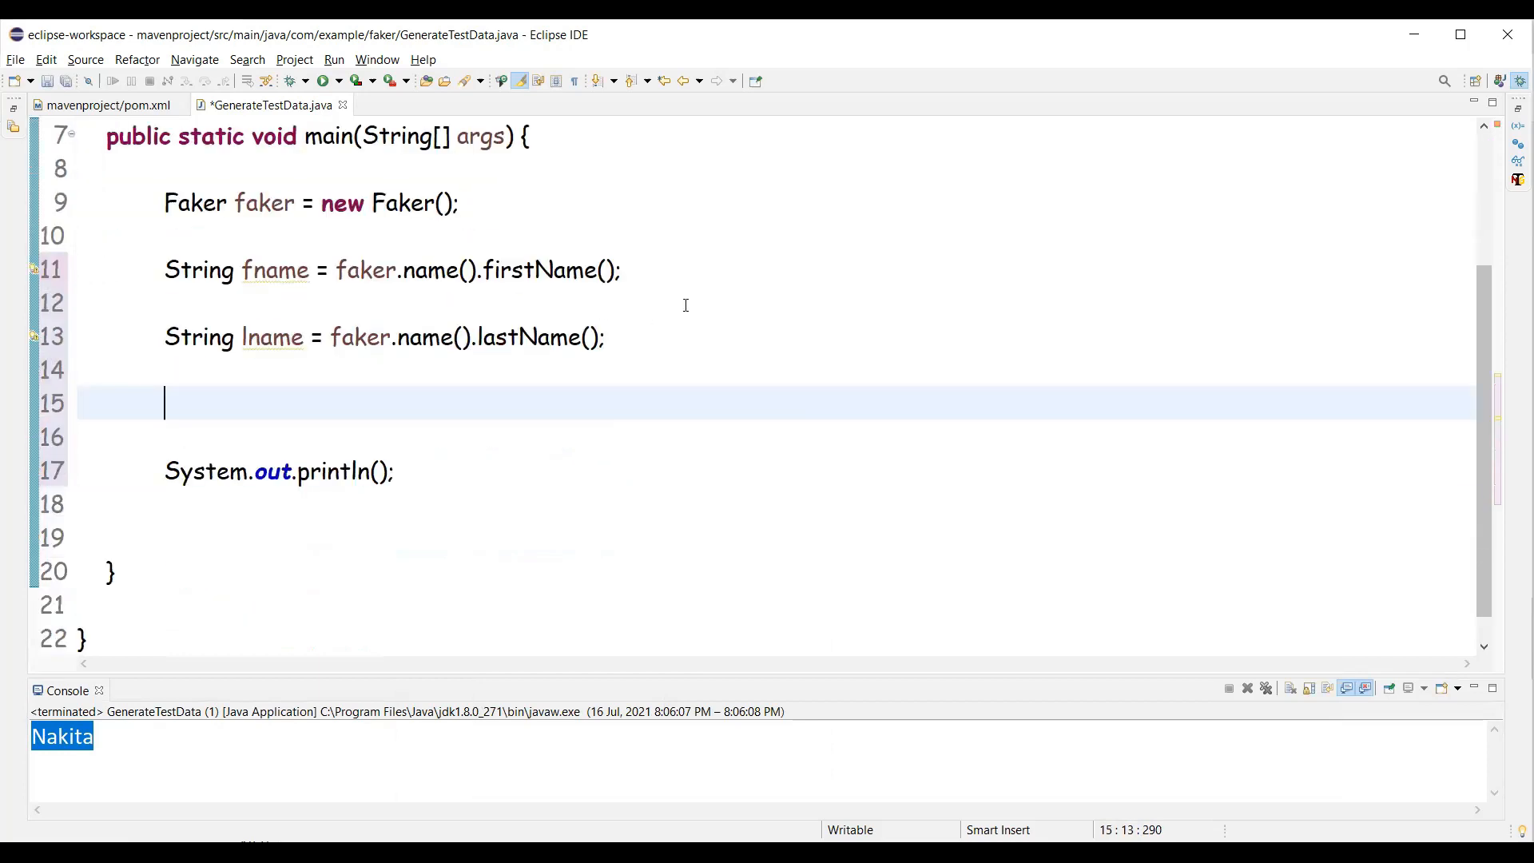
Store faker.phoneNumber().phoneNumber() in a String phone variable
type("String")
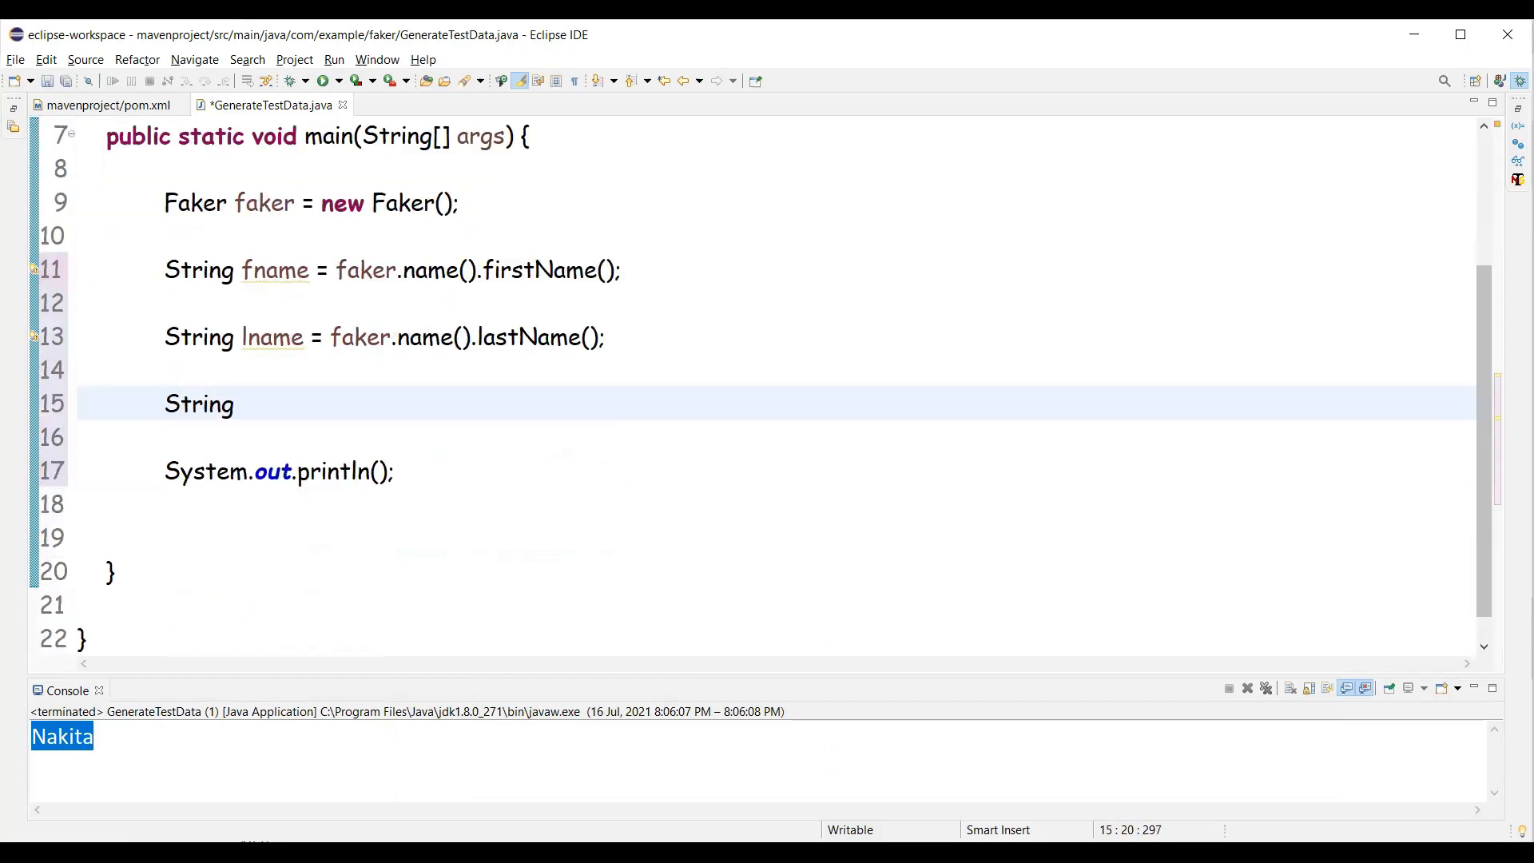
type("phone")
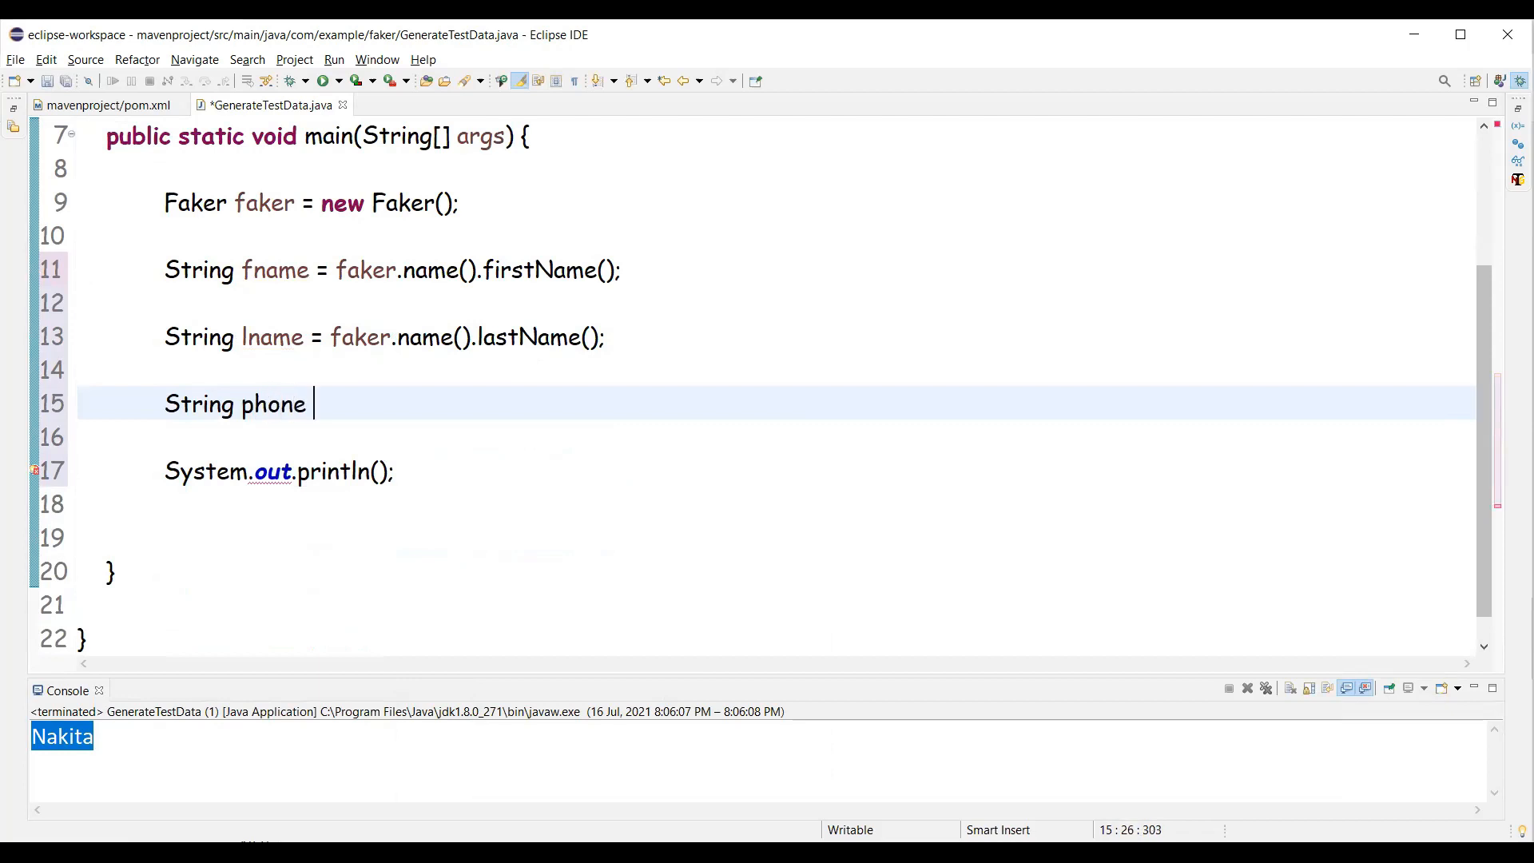
type("= faker.")
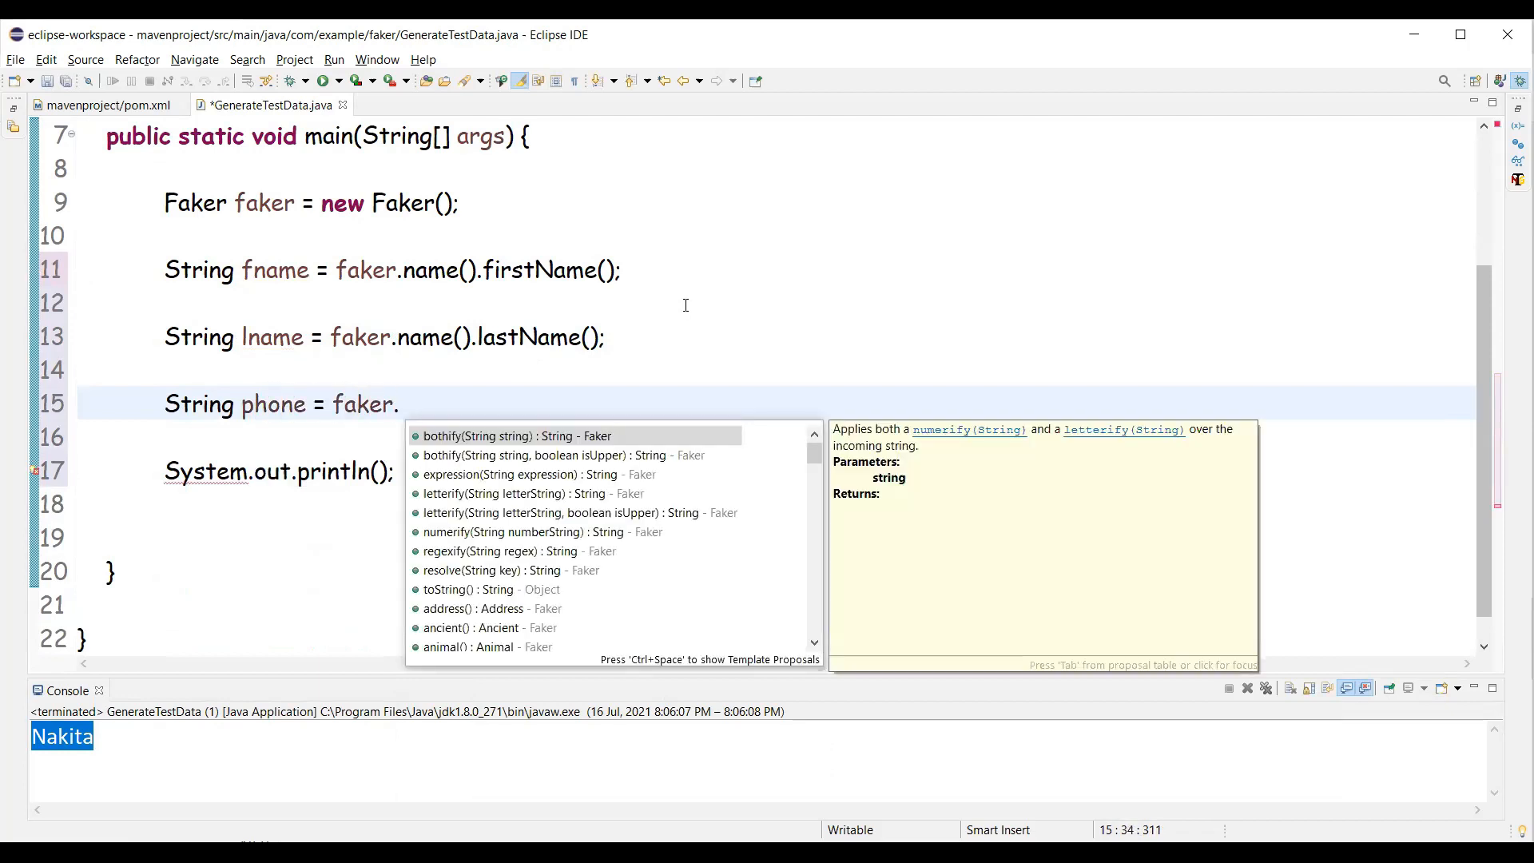
type("phoneNumber().")
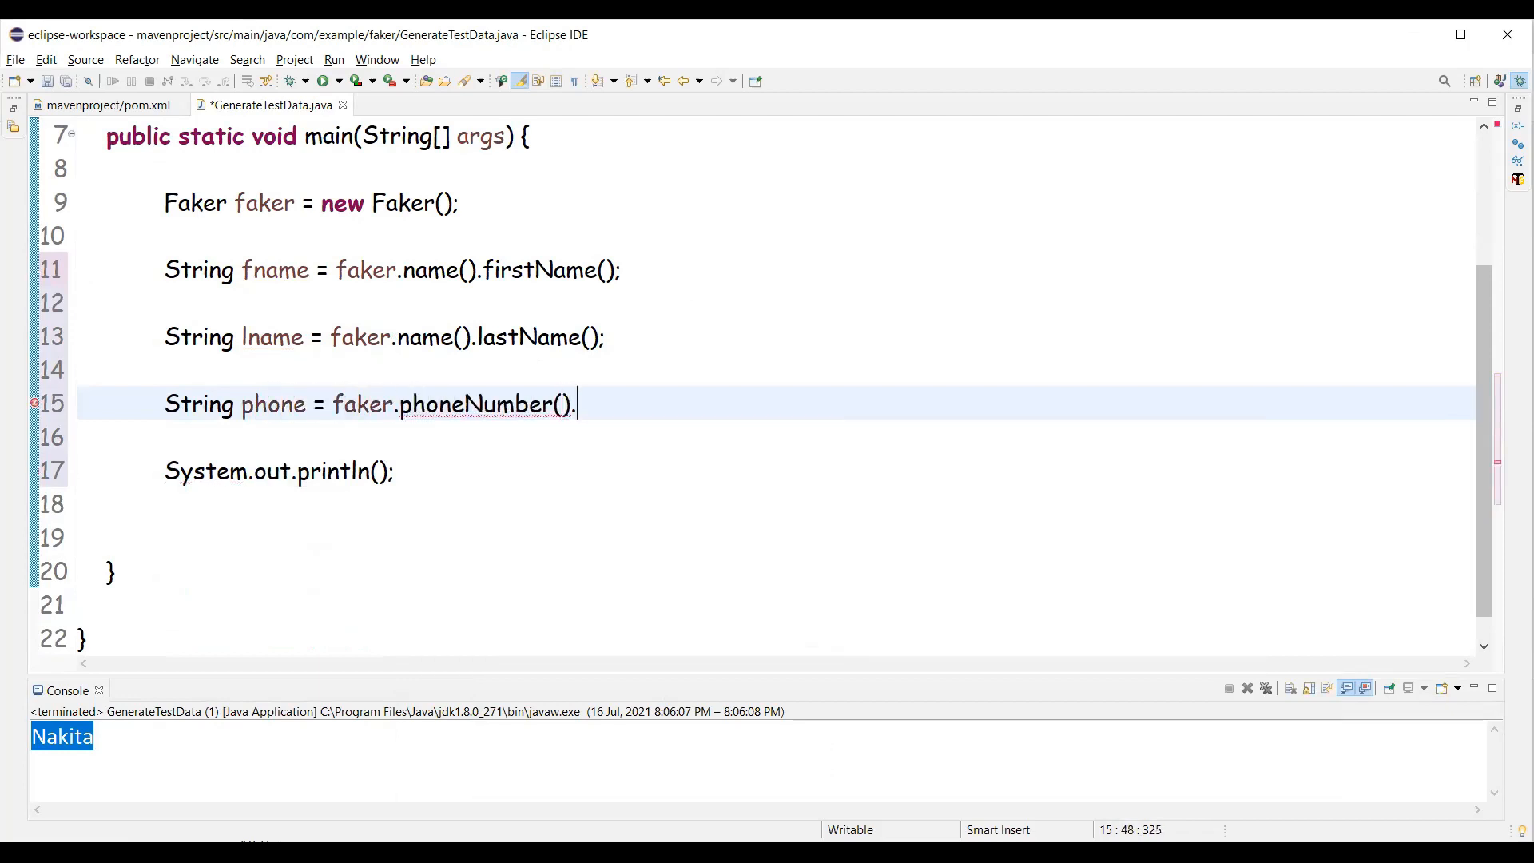
type("phoneNumber();")
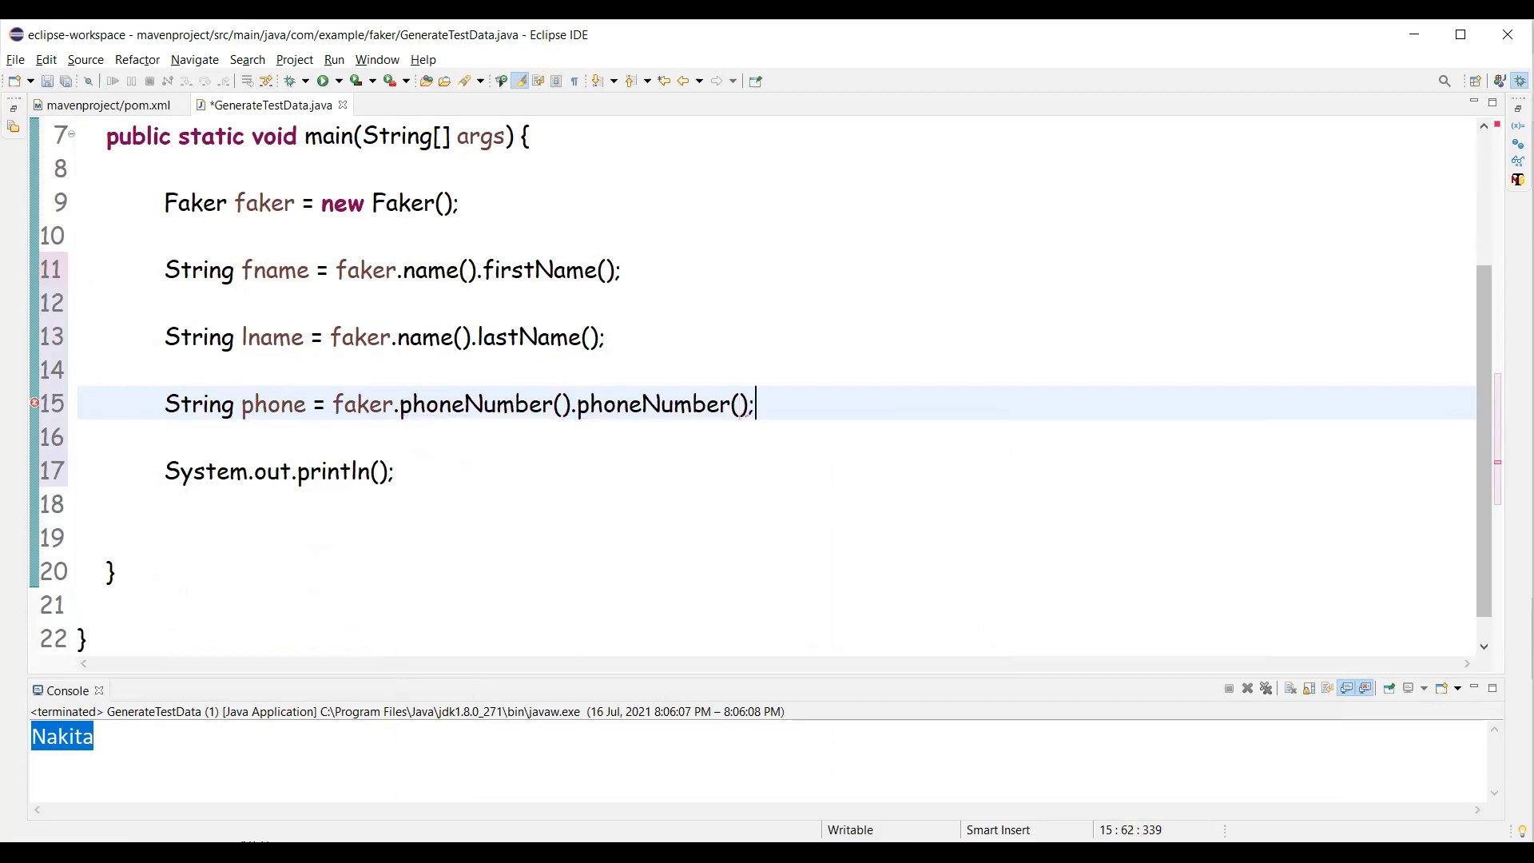
Store faker.address().fullAddress() in a String addr variable and save the class
type("Str")
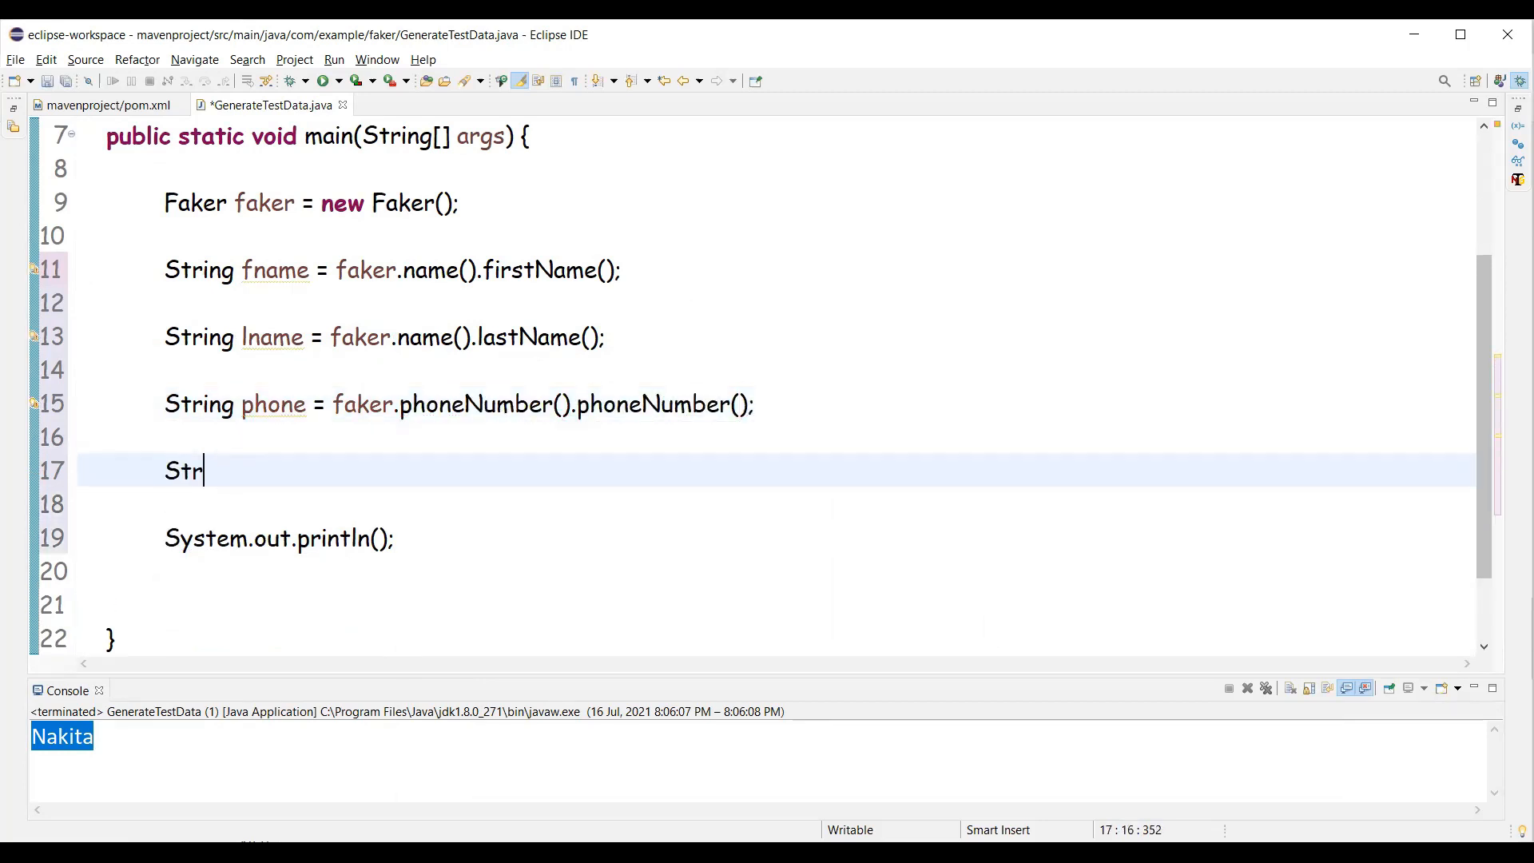
type("ing addr =")
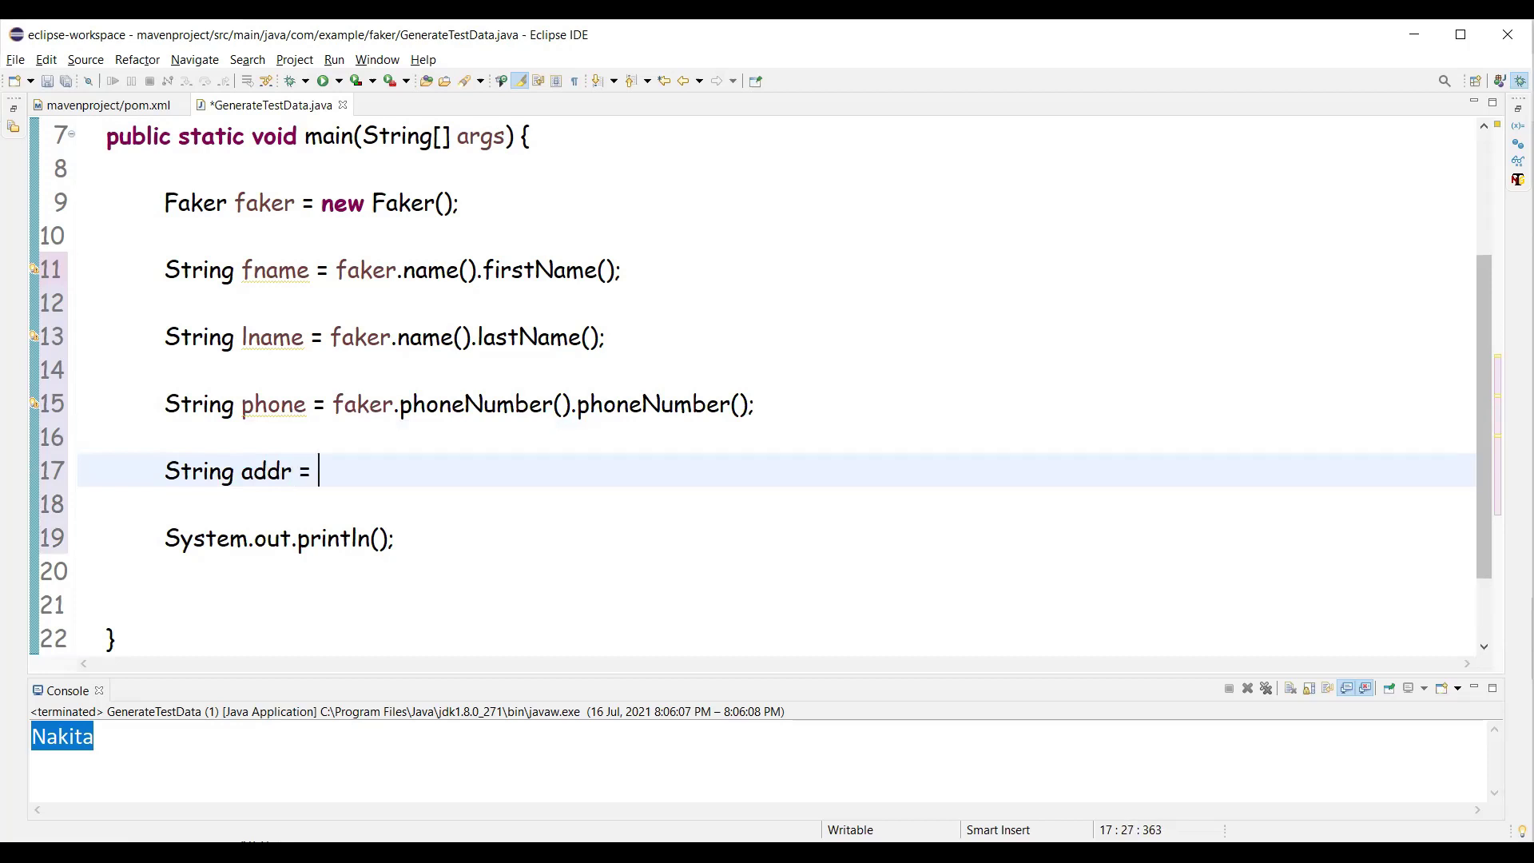
type("faker.")
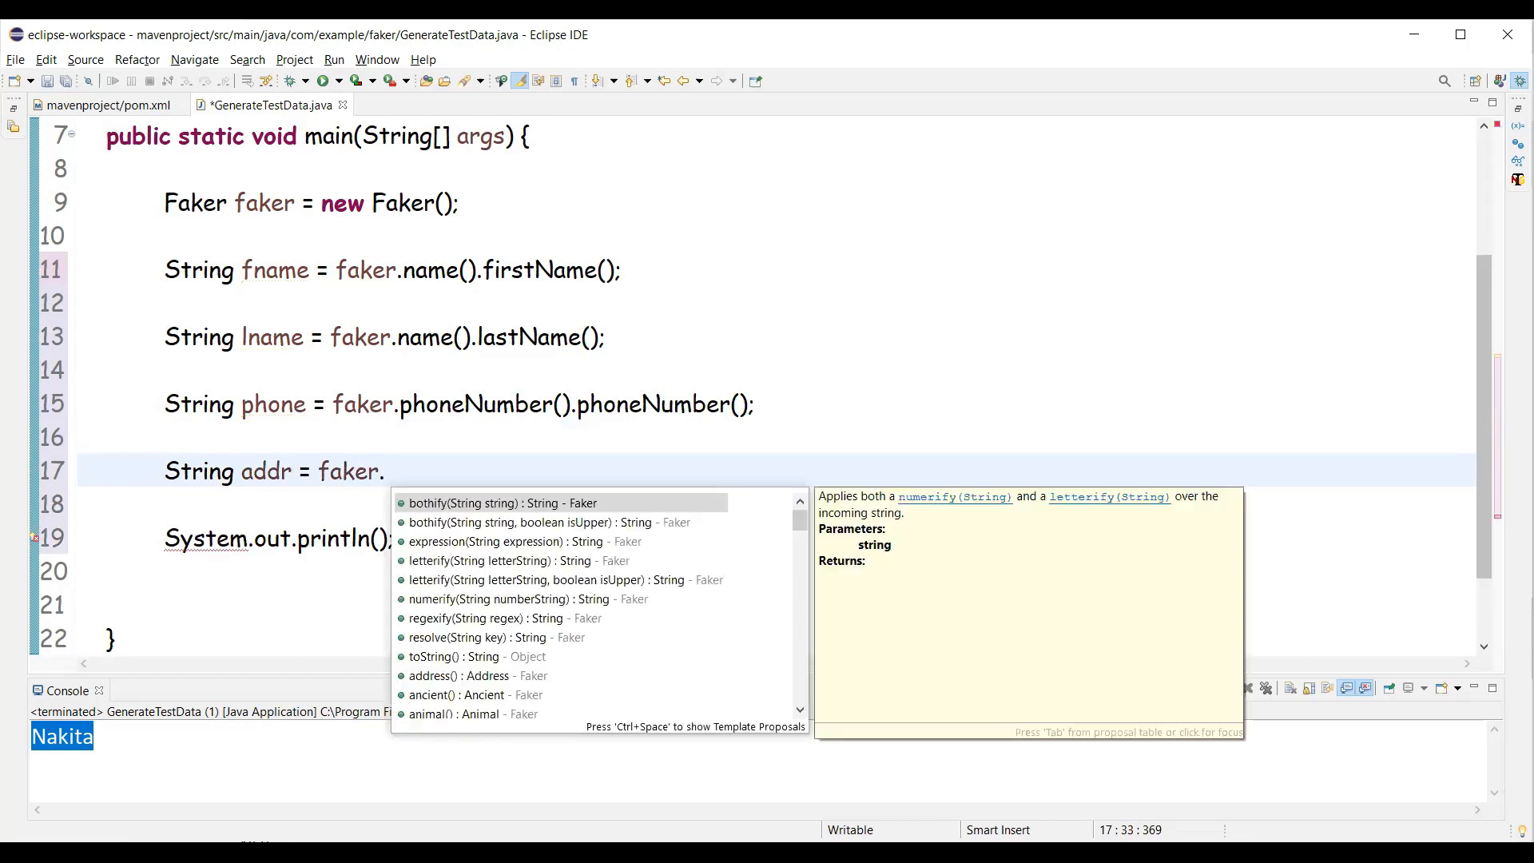
type("address().")
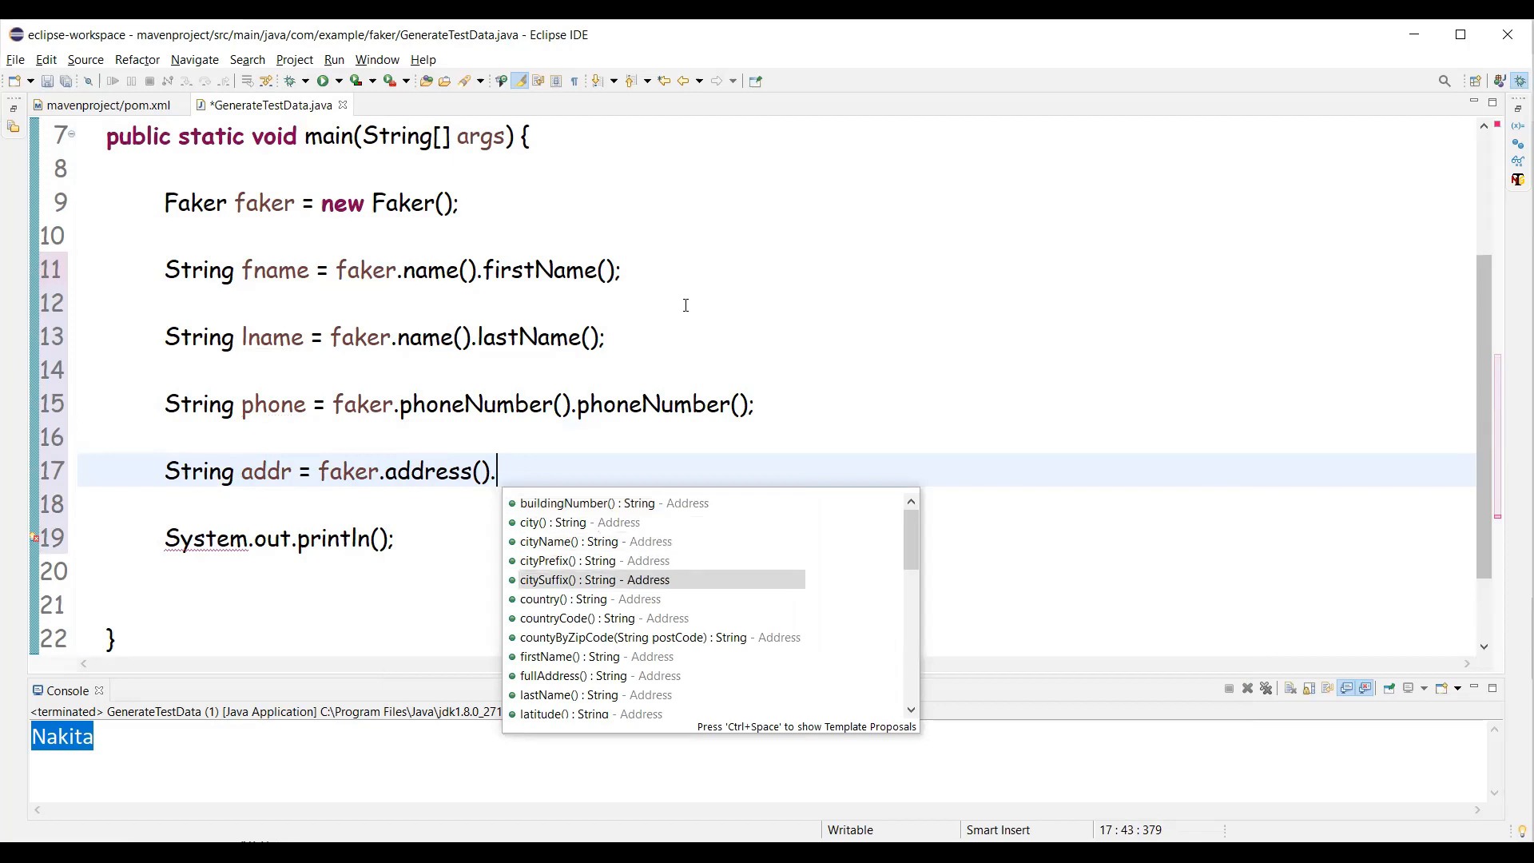
type("fullAddress();")
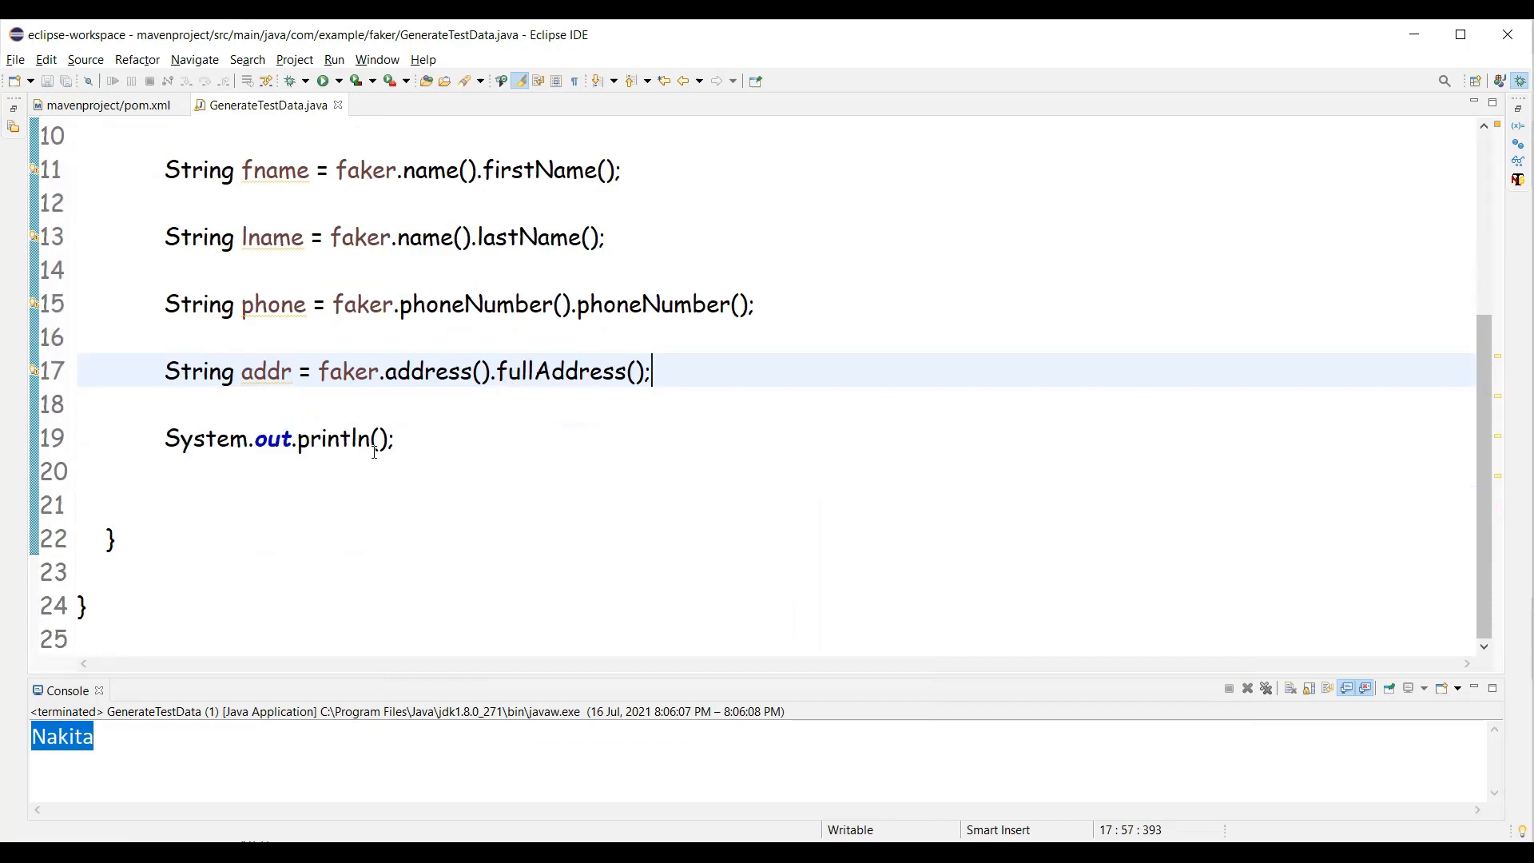
left_click(379, 439)
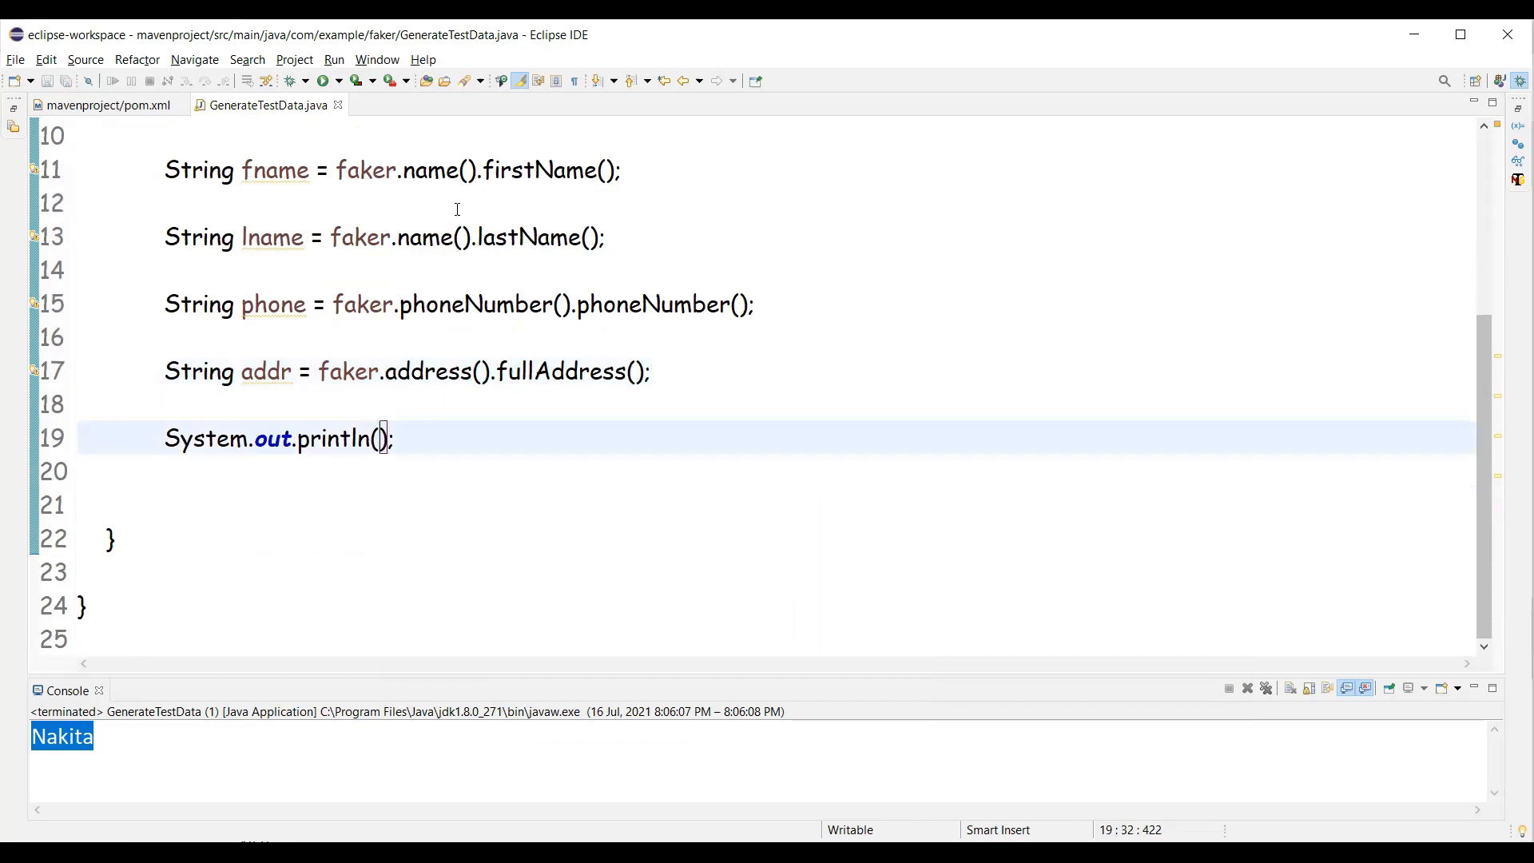
mouse_move(502, 422)
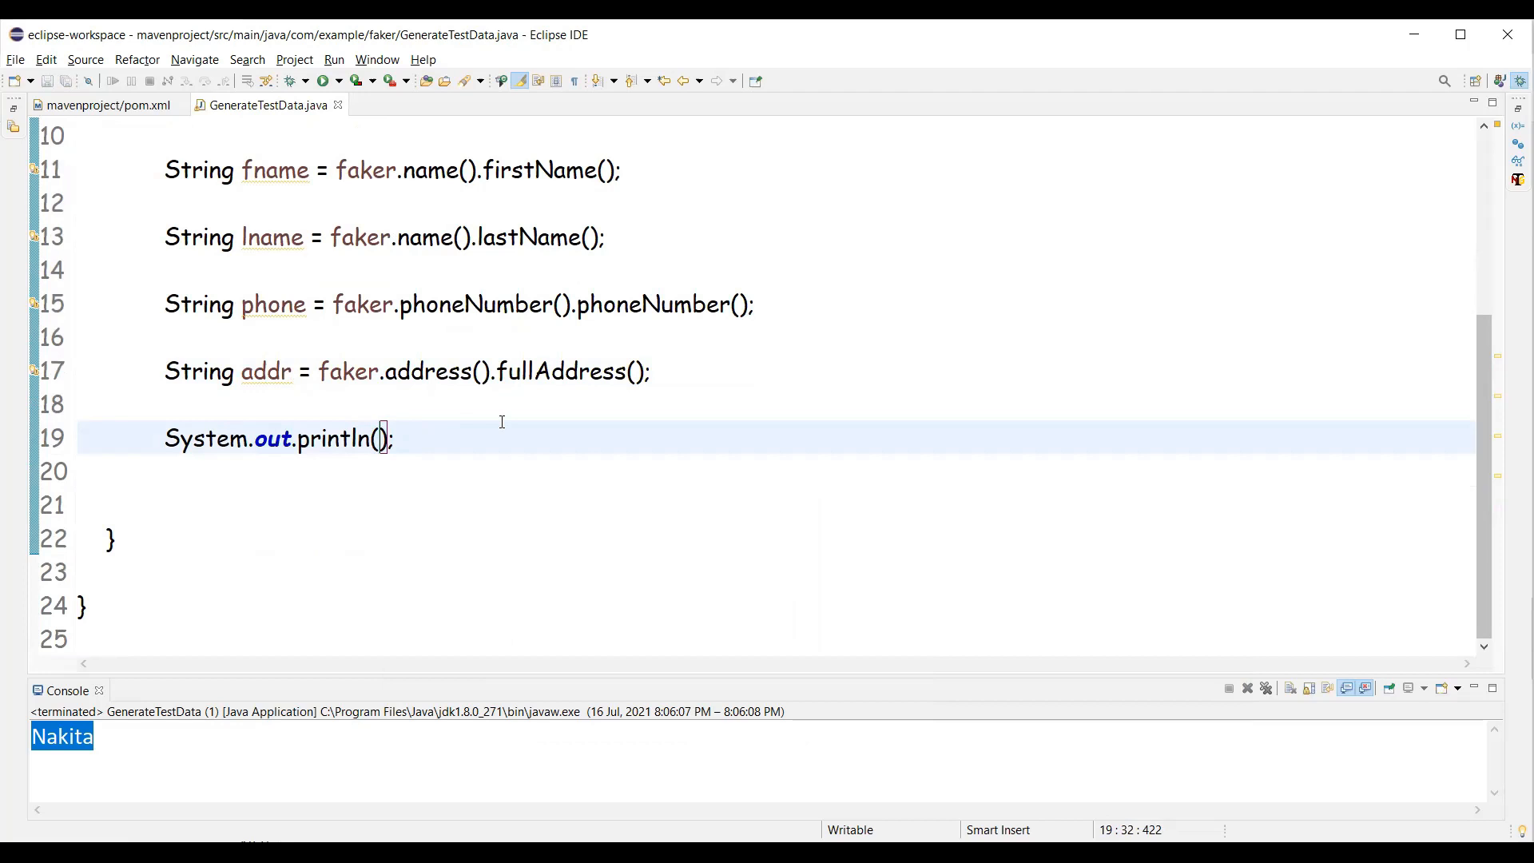
Fill println with tab-separated Fname, Lname, PhoneNumber and Address labels and their variables
type("\"Fname:\"")
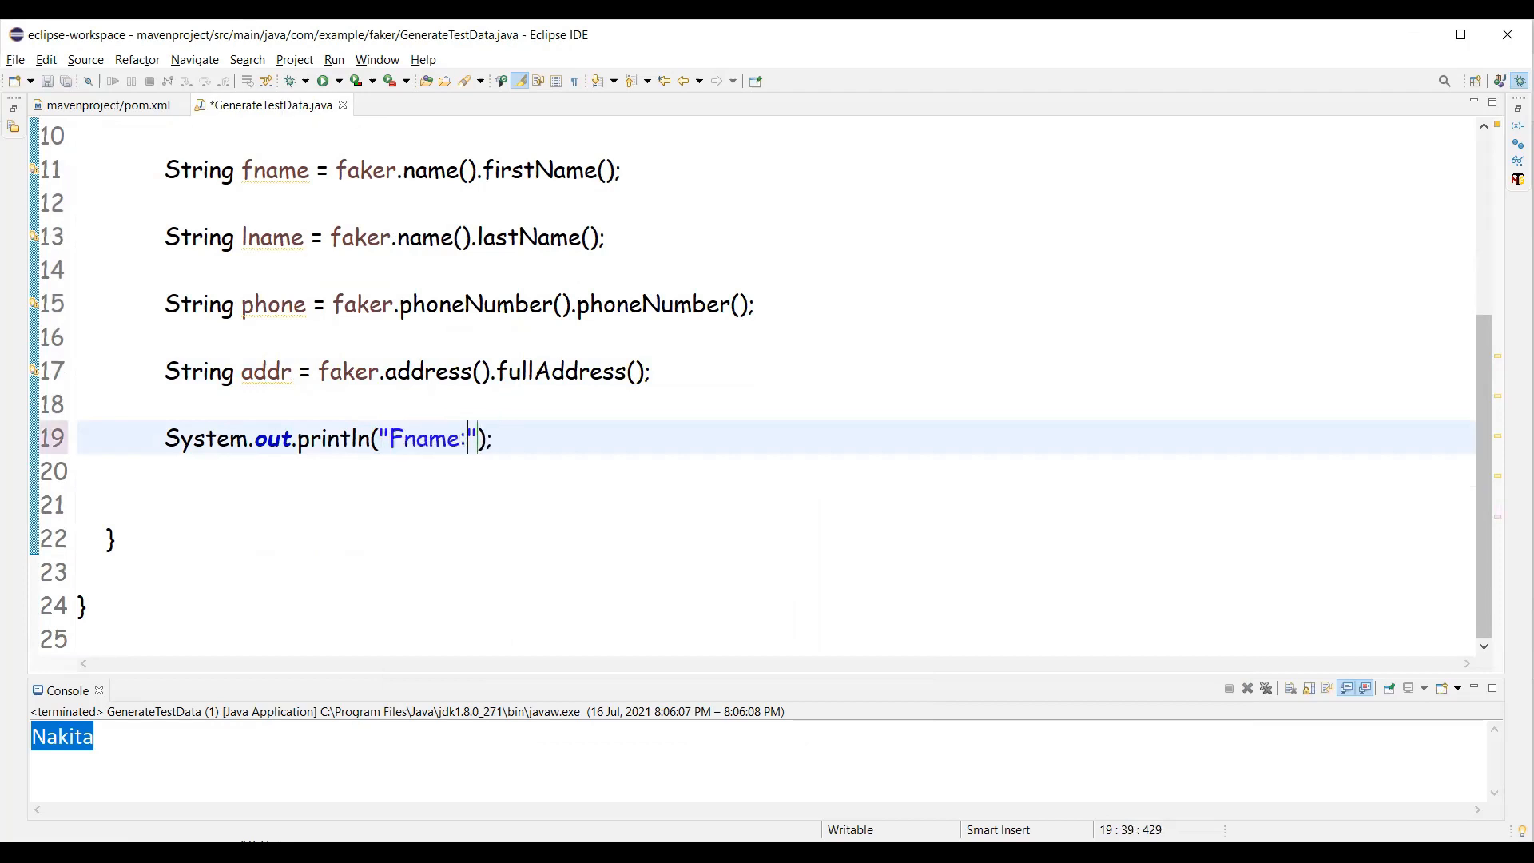
type("+")
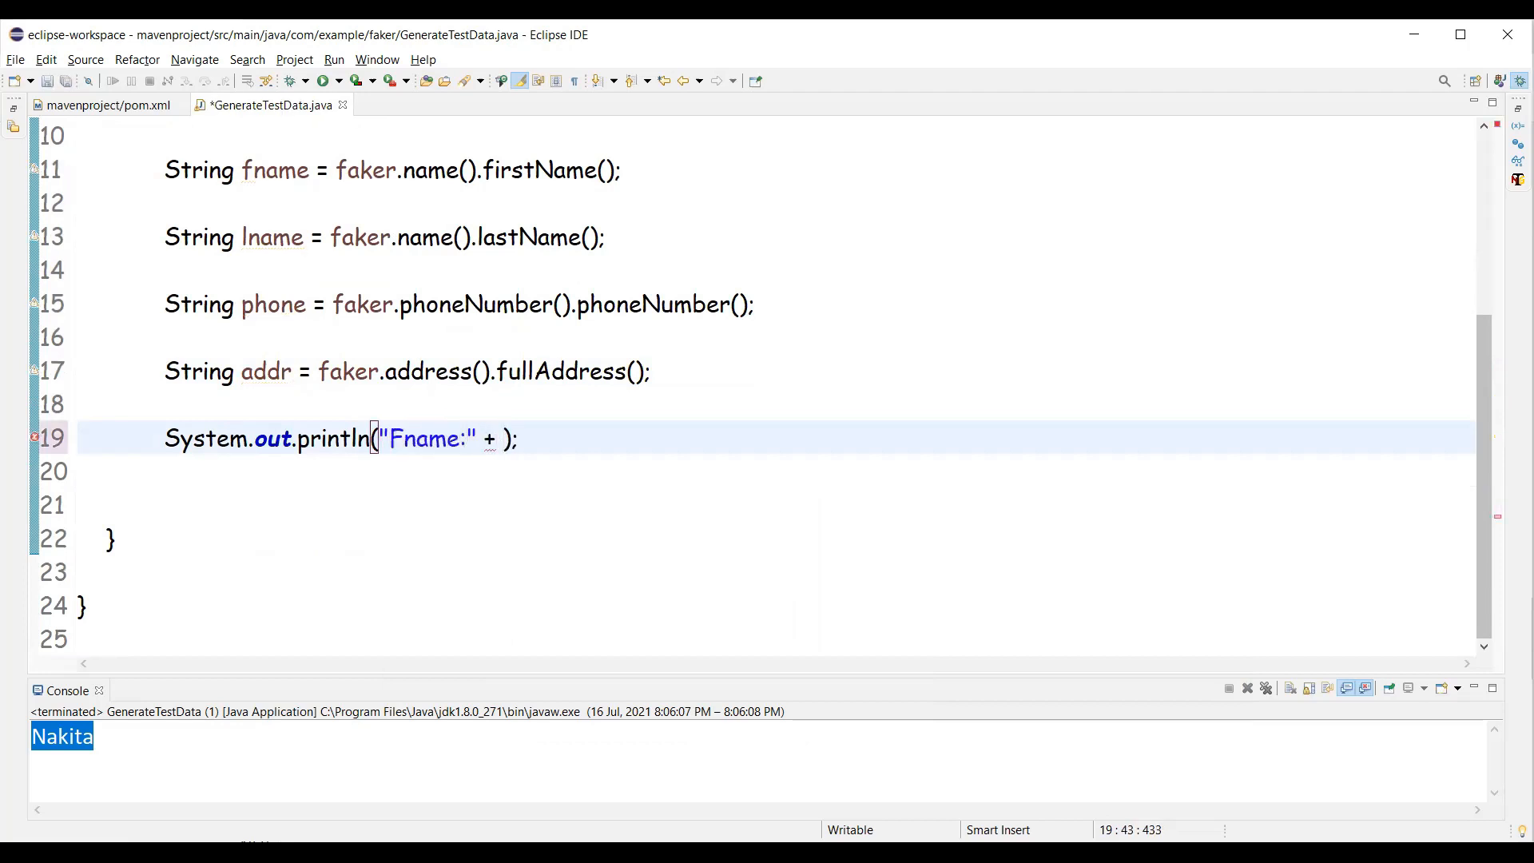
type("fna")
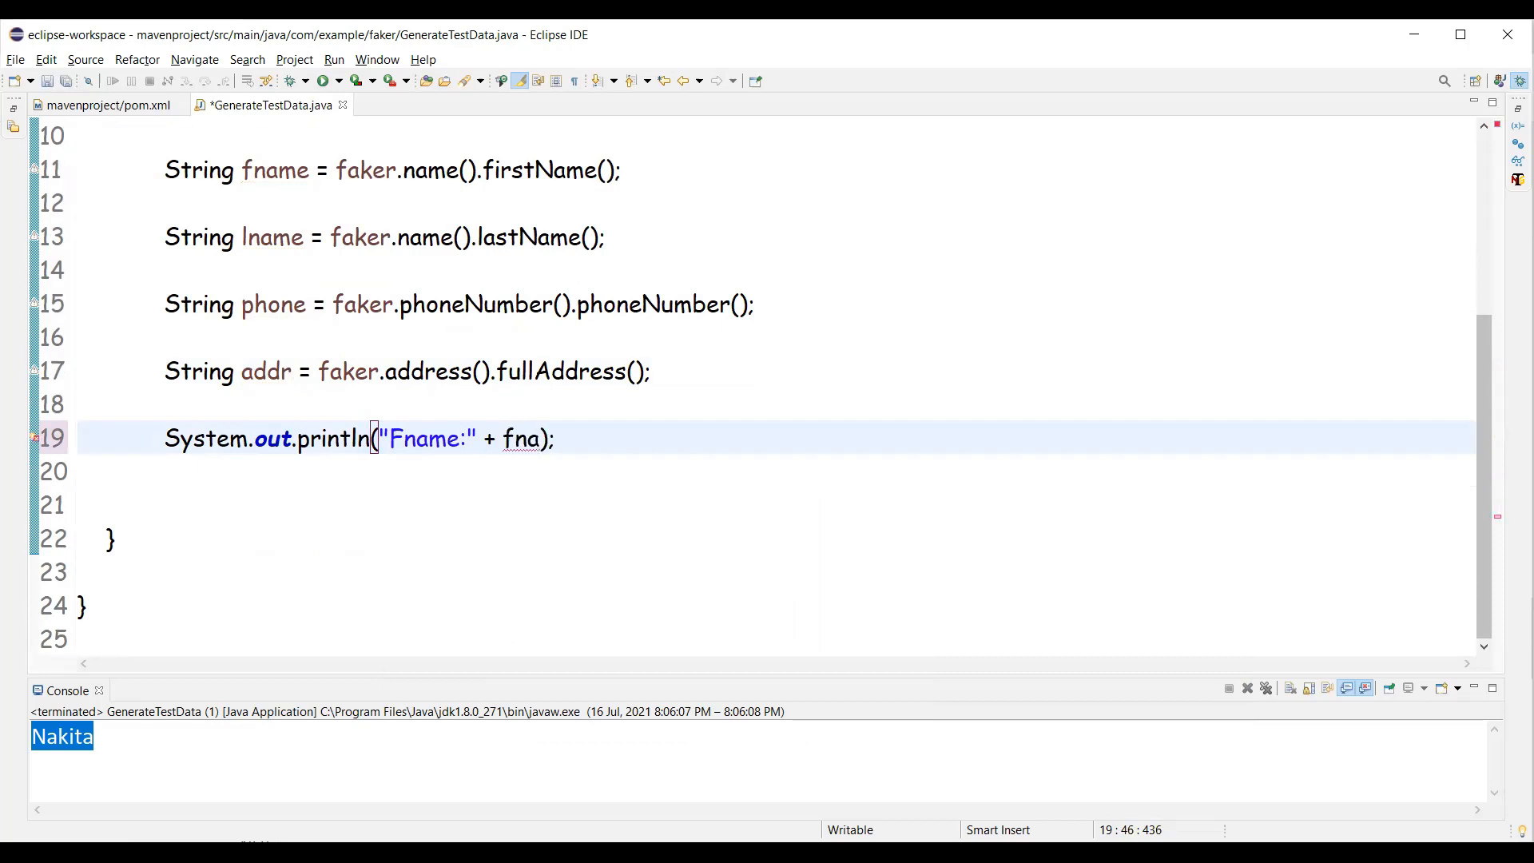
type("me + \"  \\t\"")
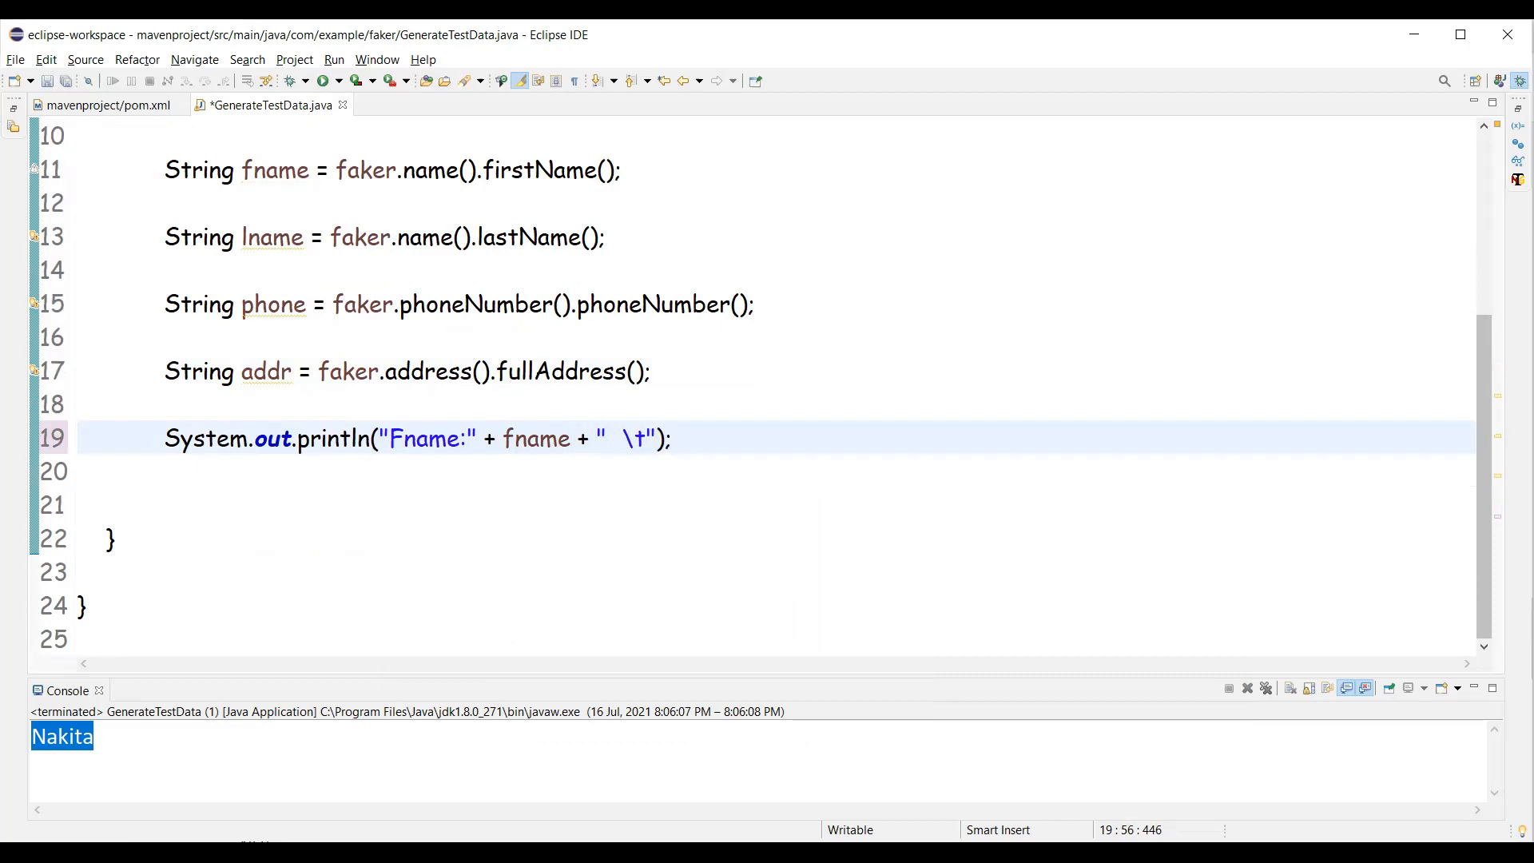
type("Lanme:\" + lanme +")
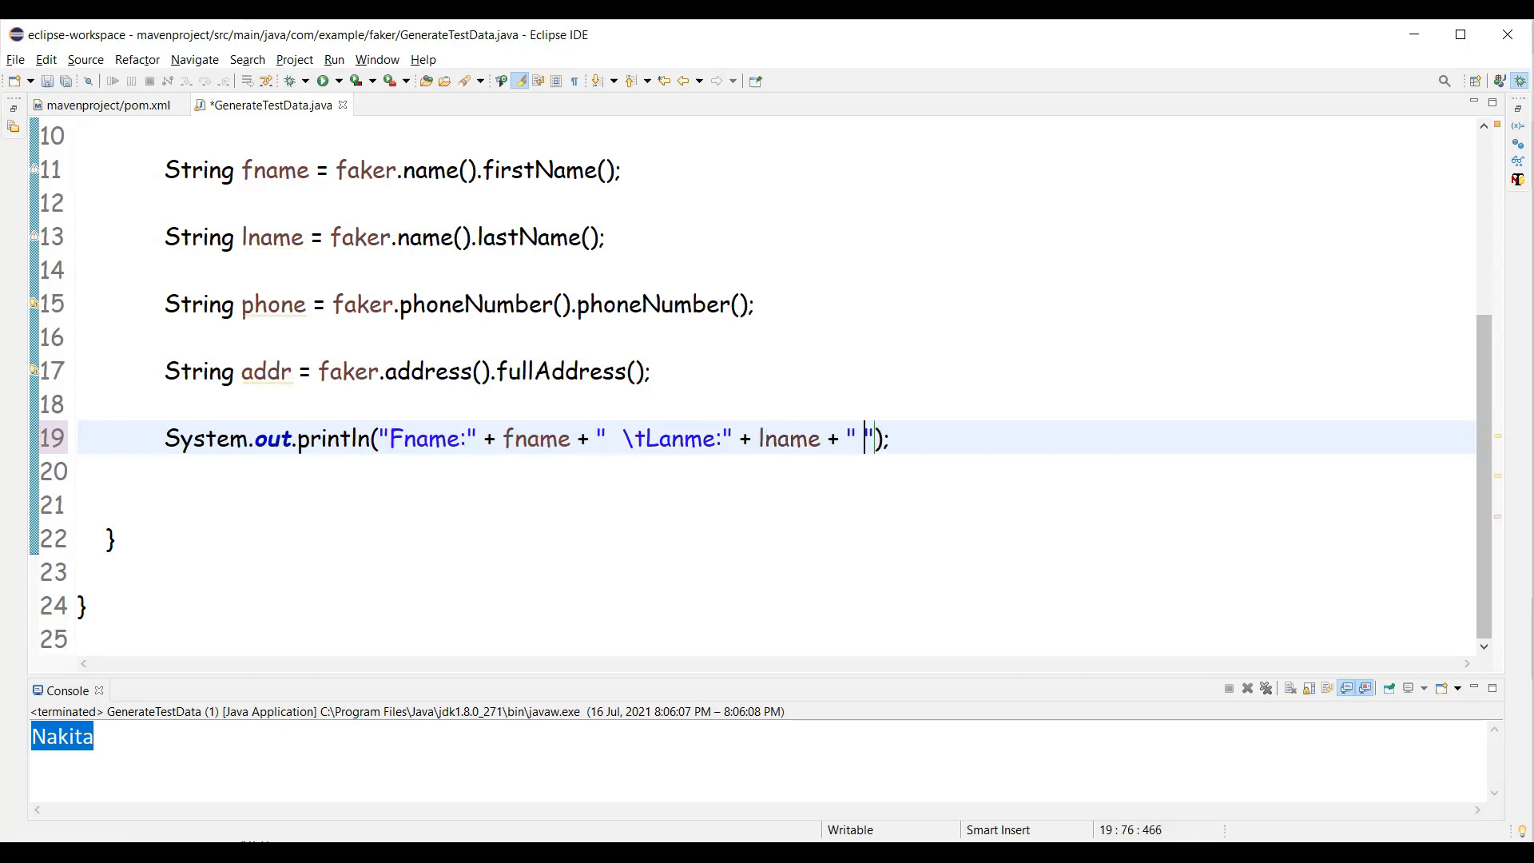
type("\\t")
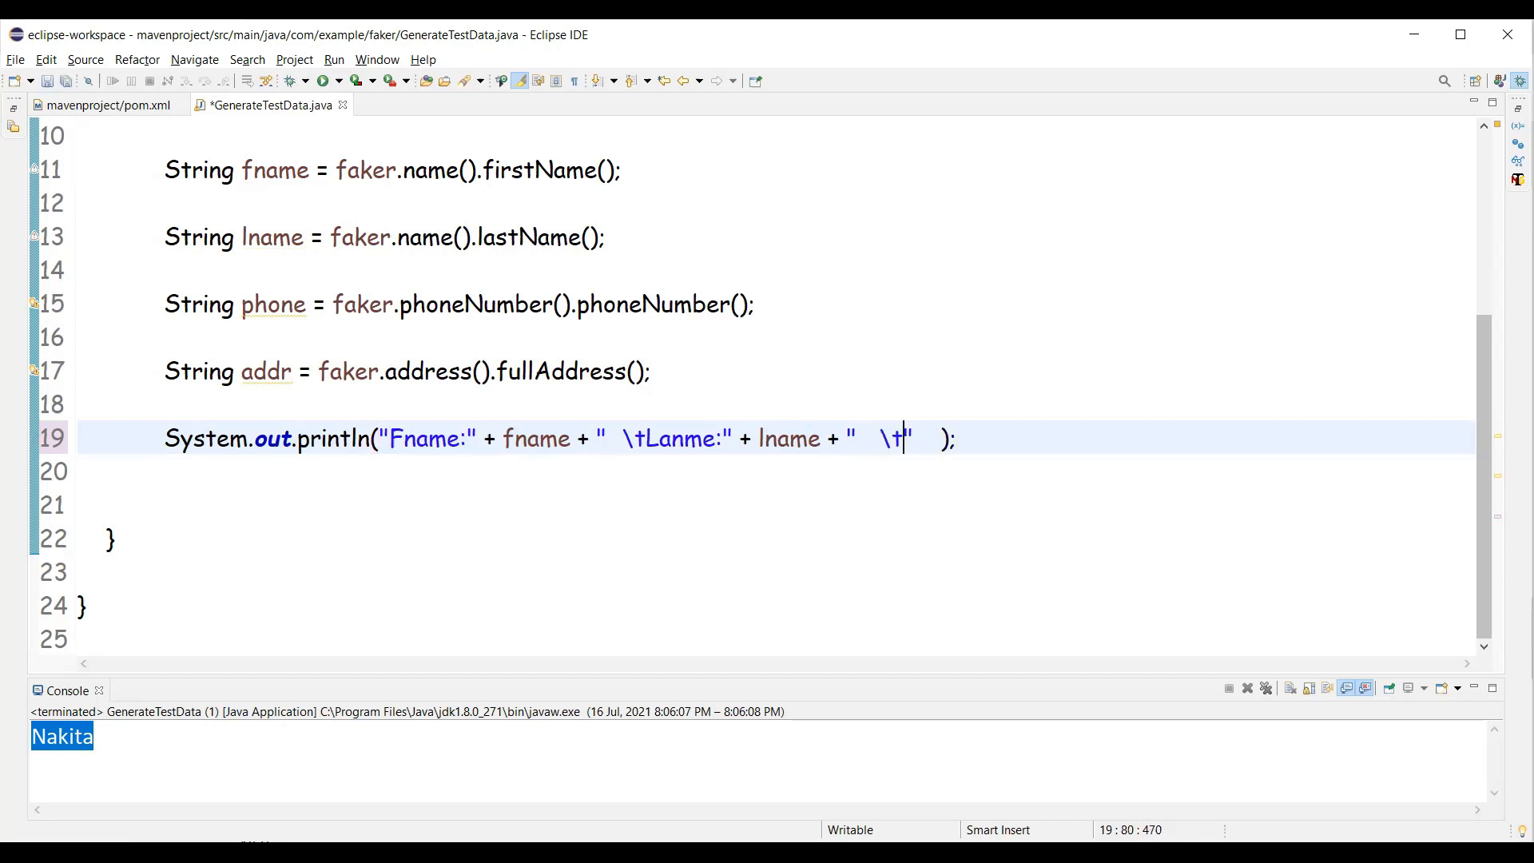
type("PhoneNUmber:\" +")
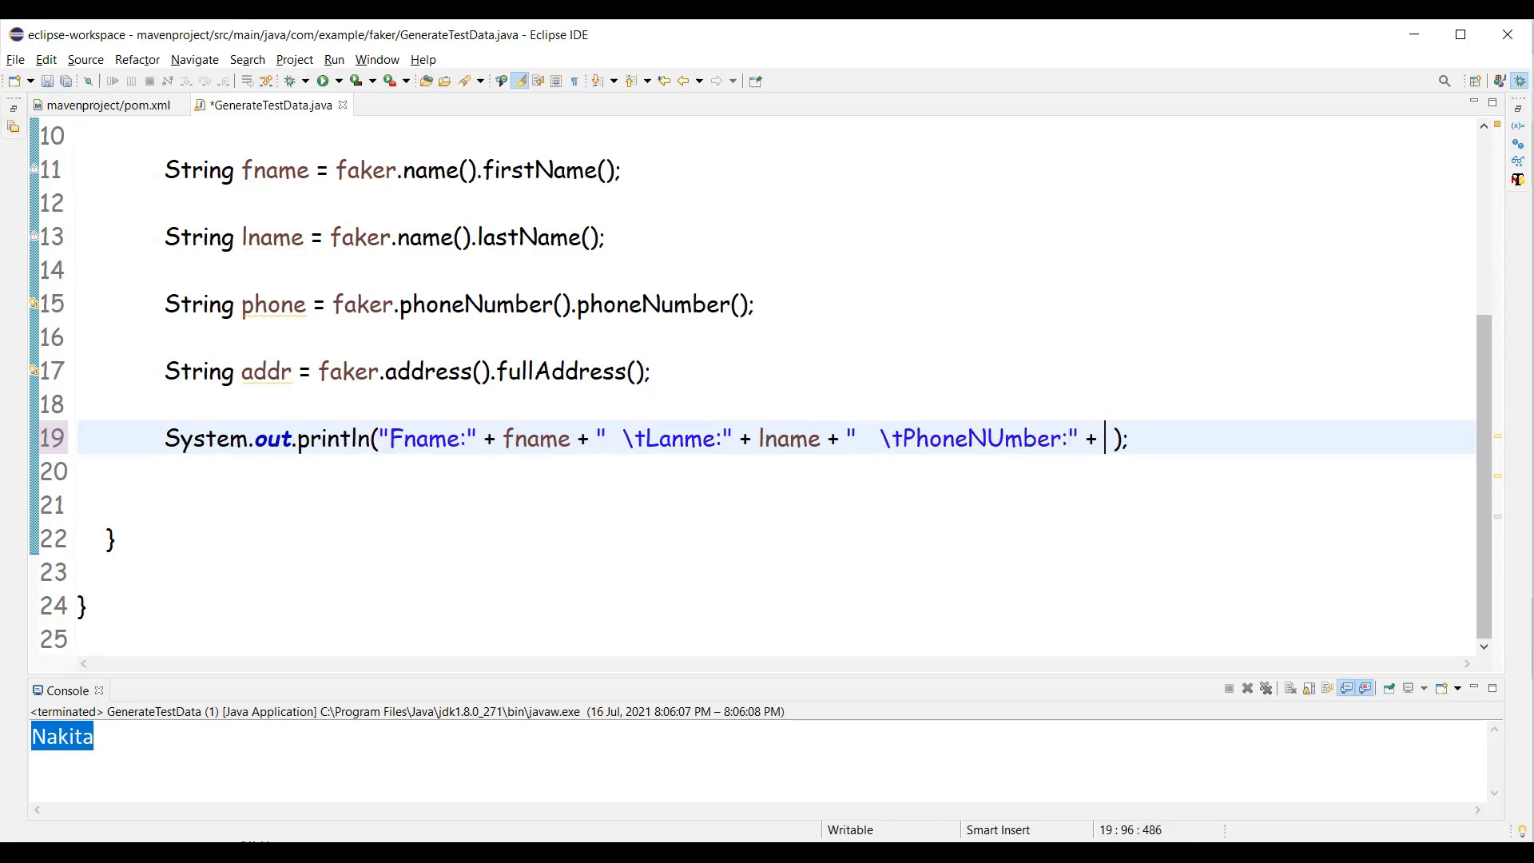
type("phone +")
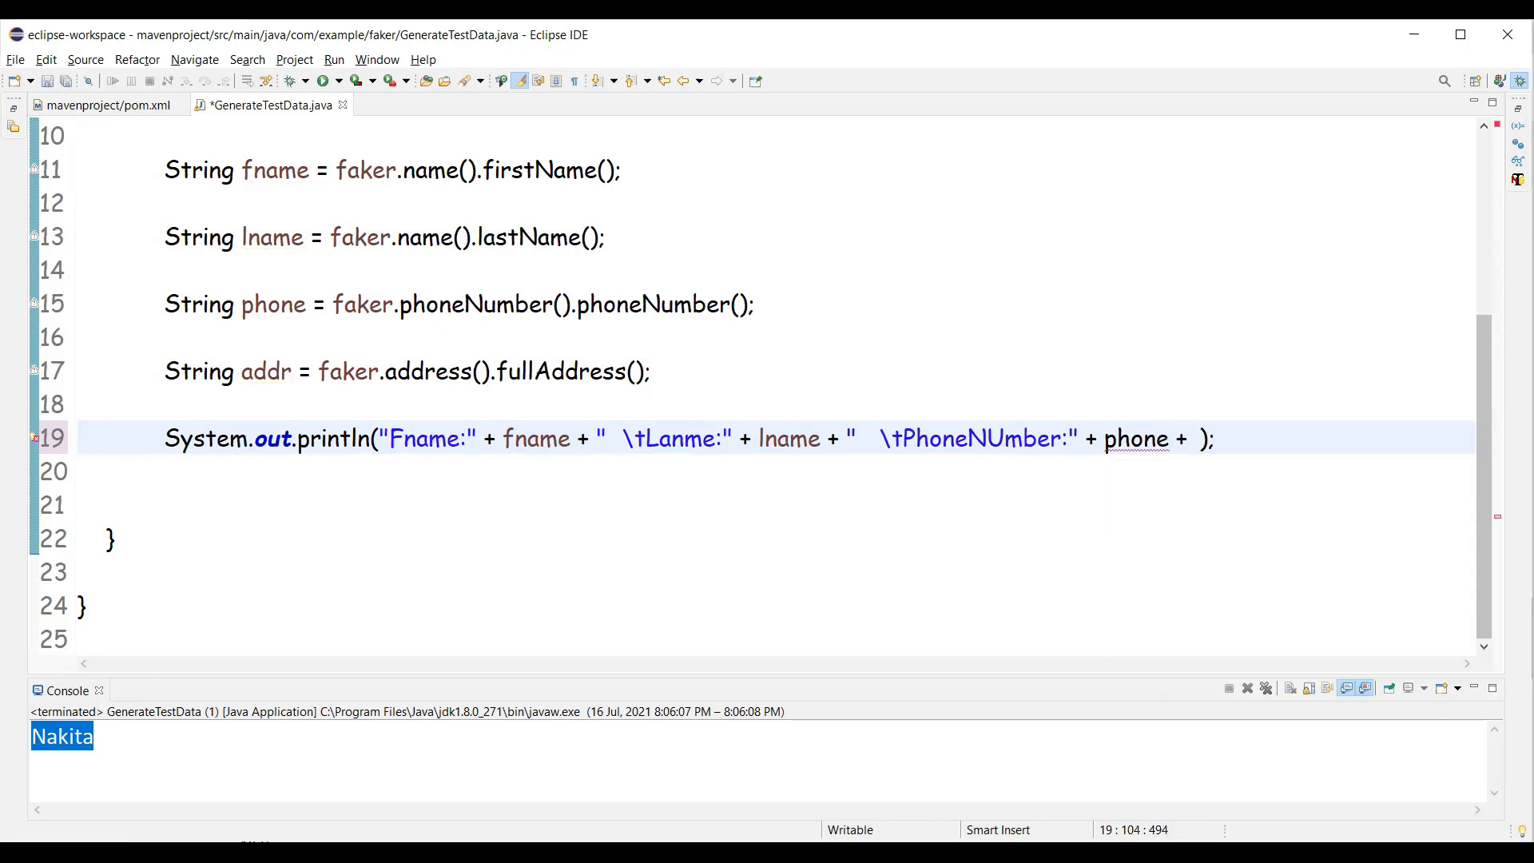
type("\" \\t\"")
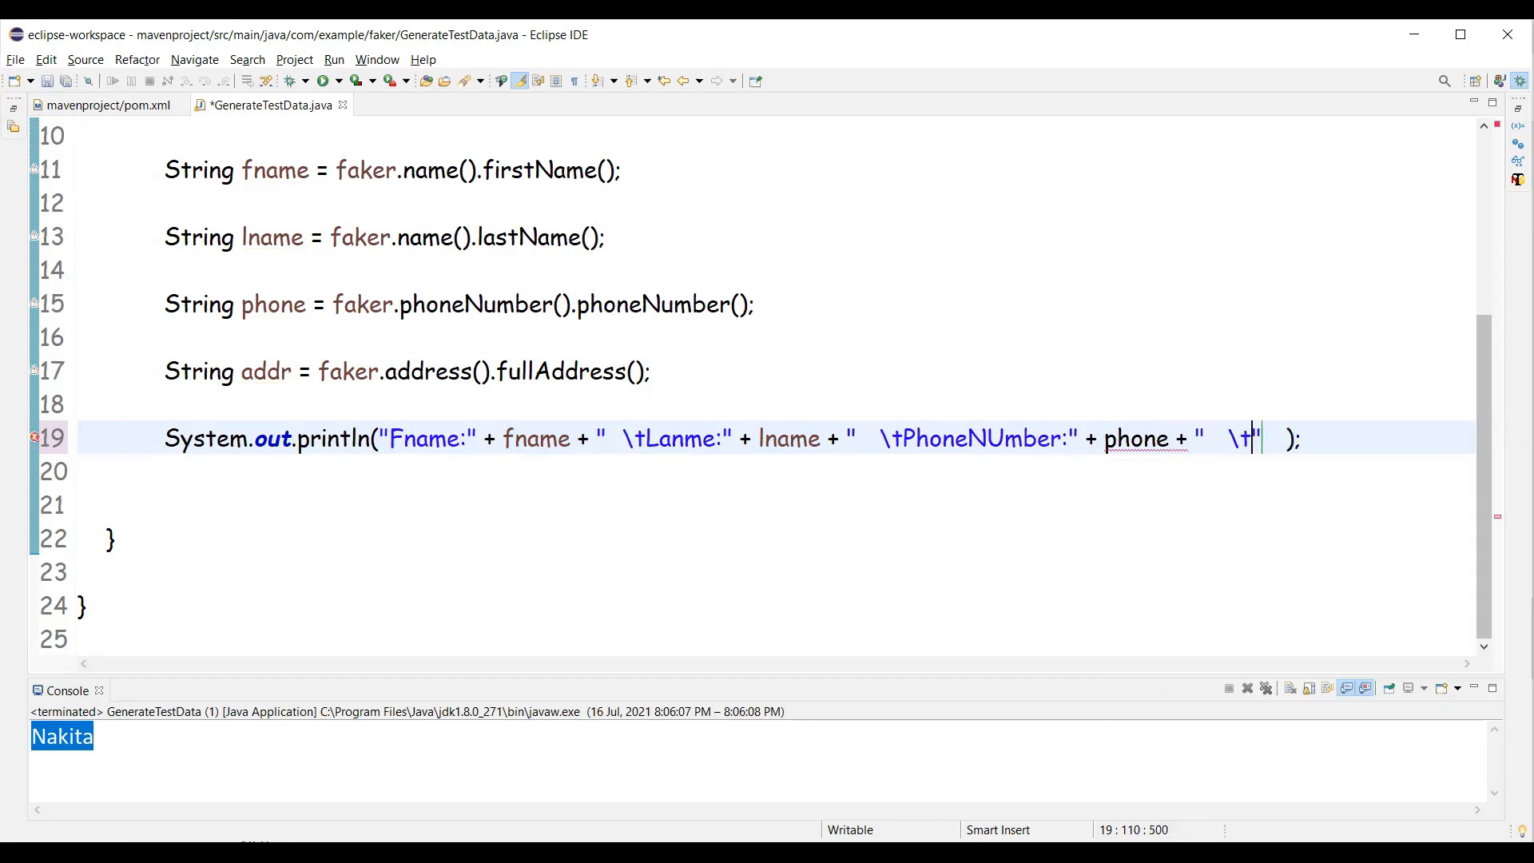
type("Address:")
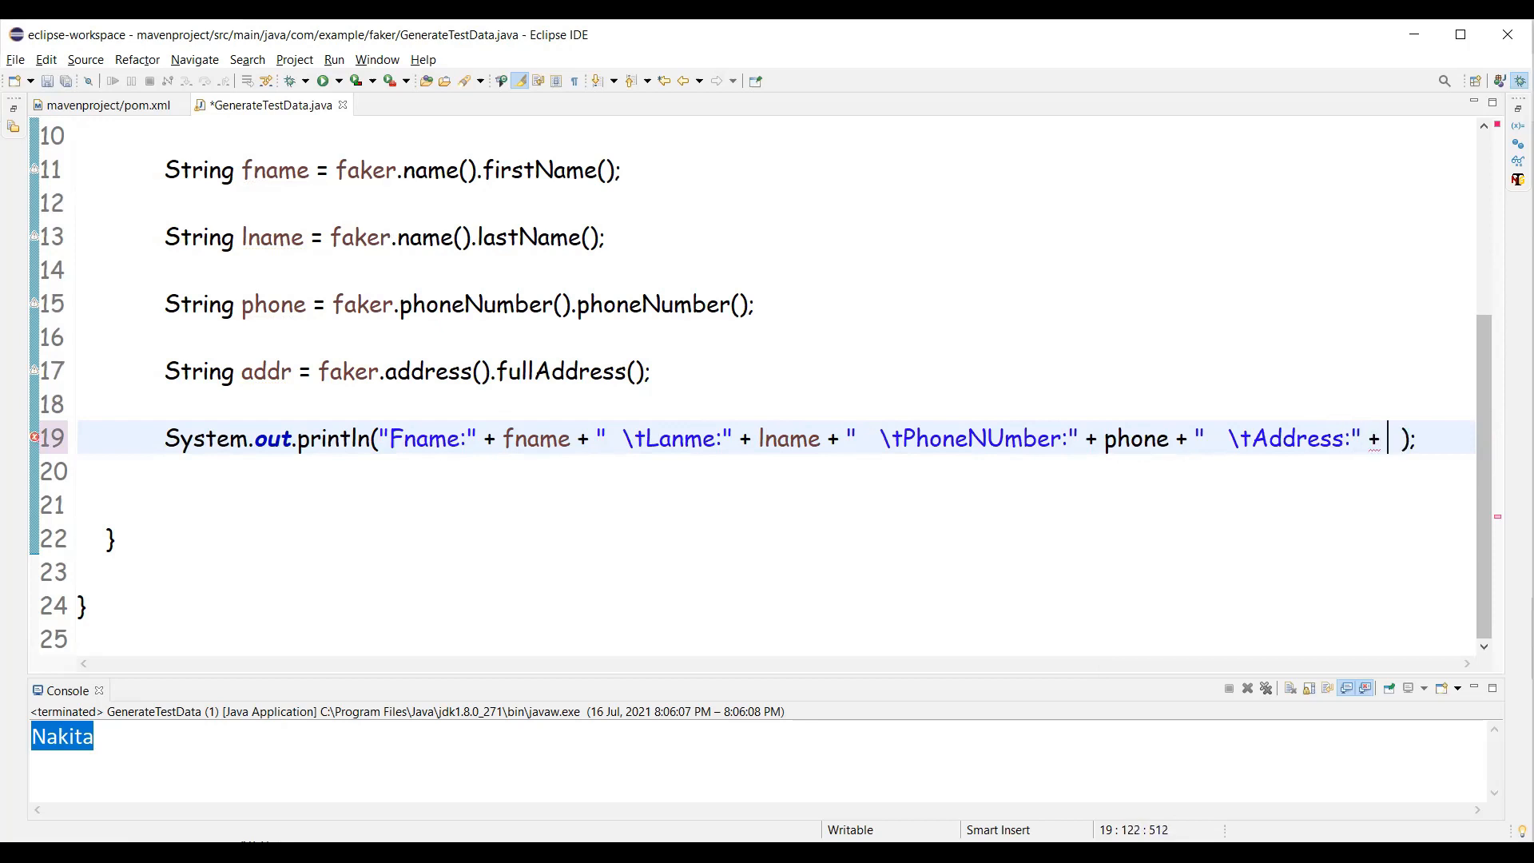
type("addr")
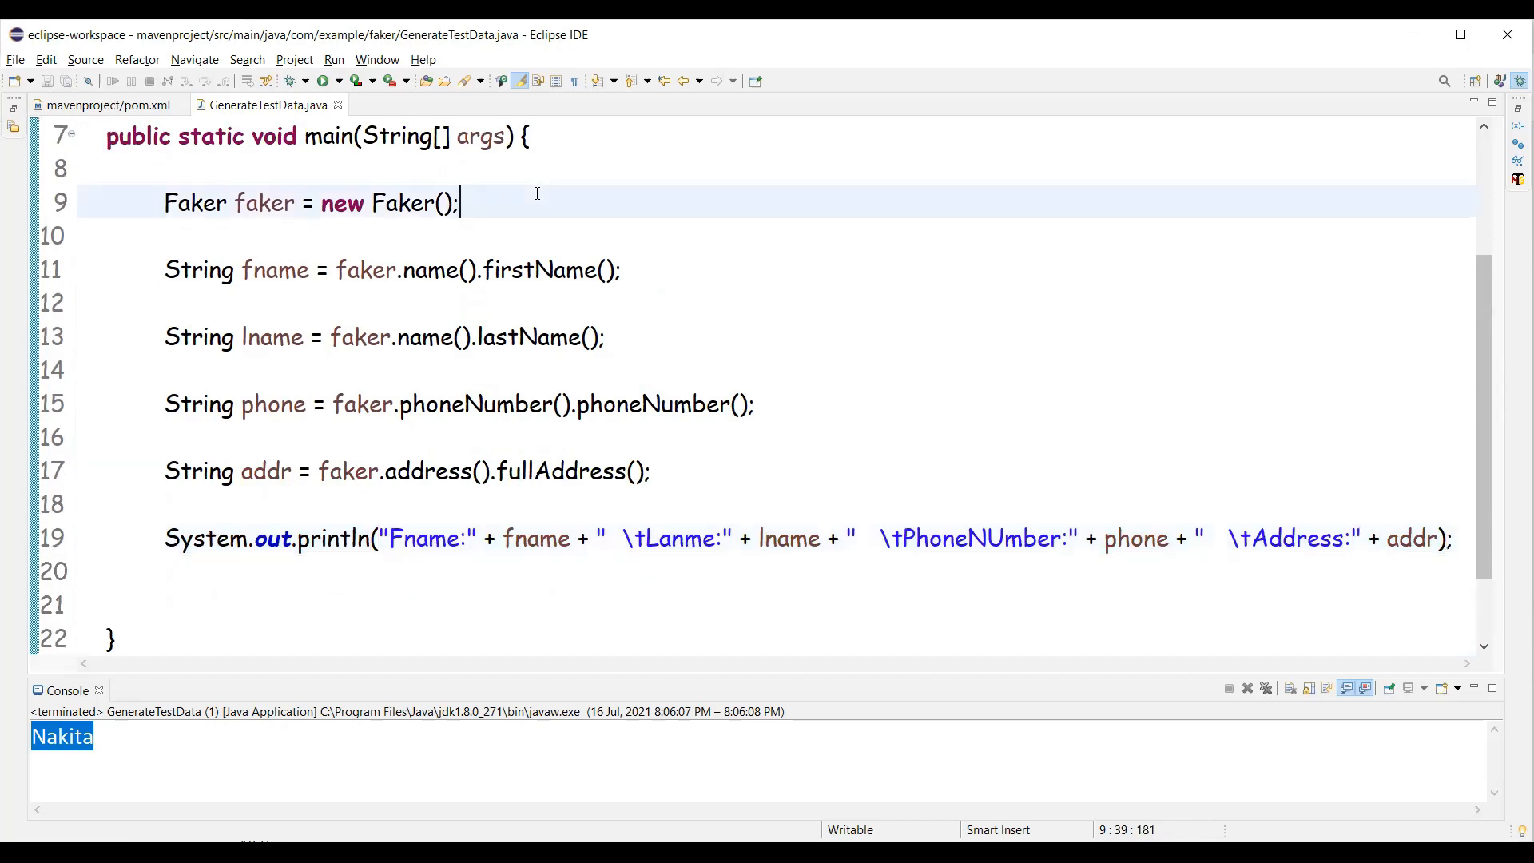
Wrap the fake data and print statements in for (int i = 0; i < 10; i++)
type("for(int )")
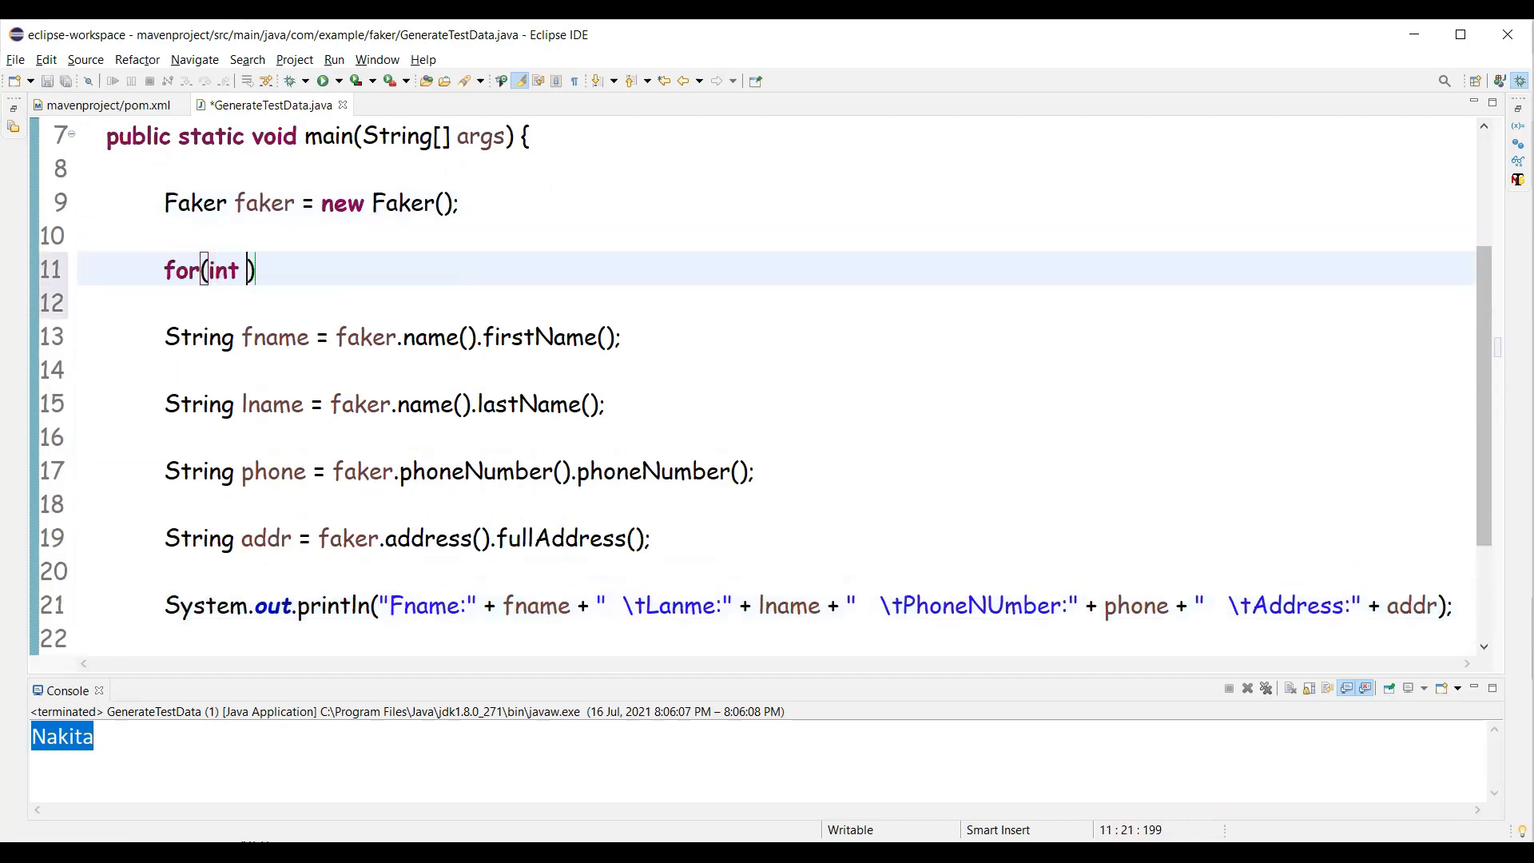
type("i-0;i<10;i")
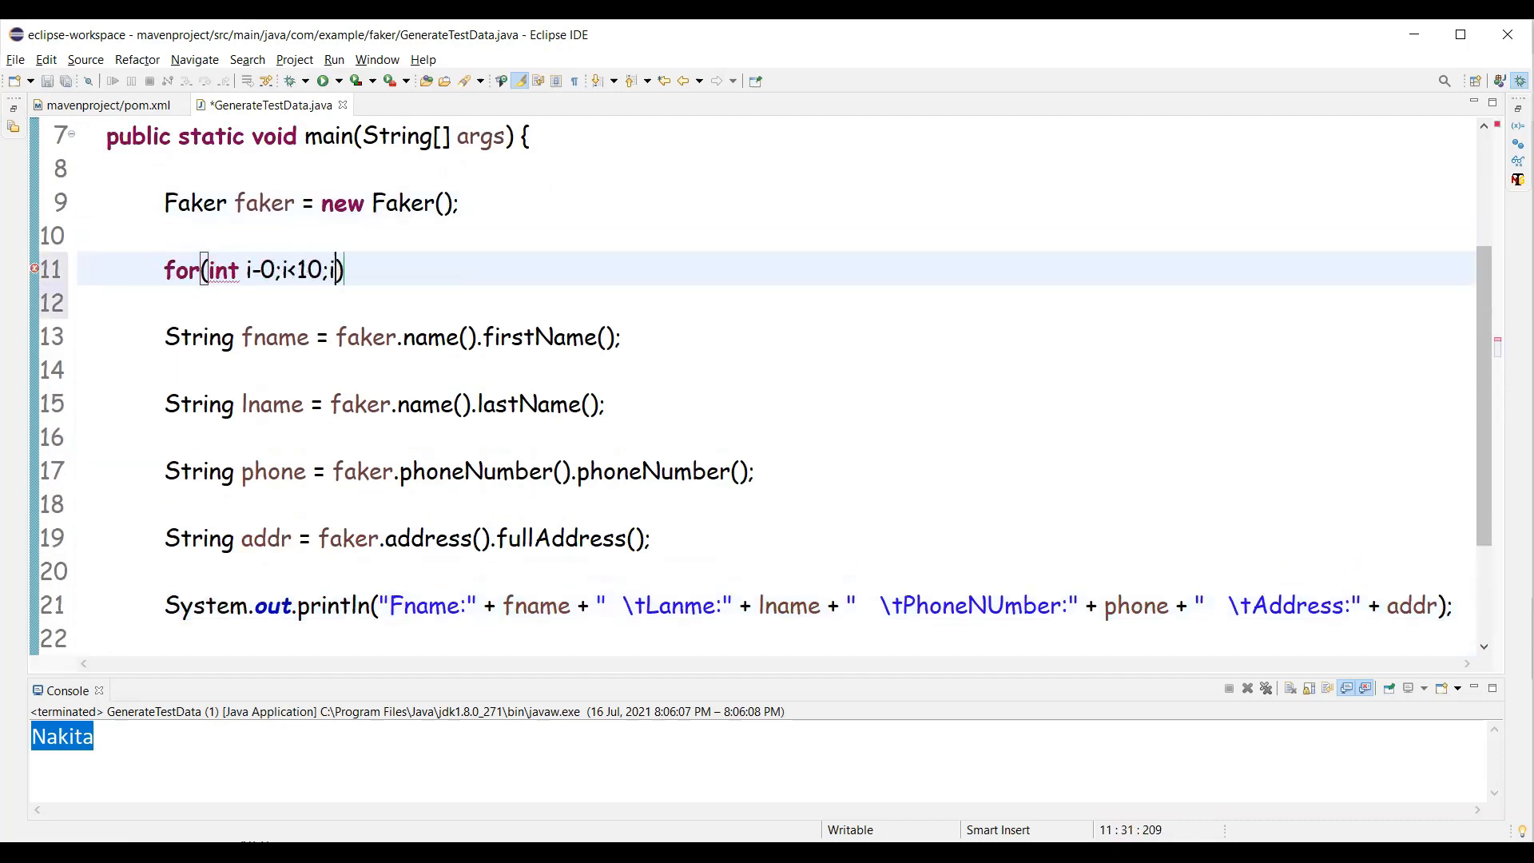
type("++) {")
left_click(772, 638)
type("}")
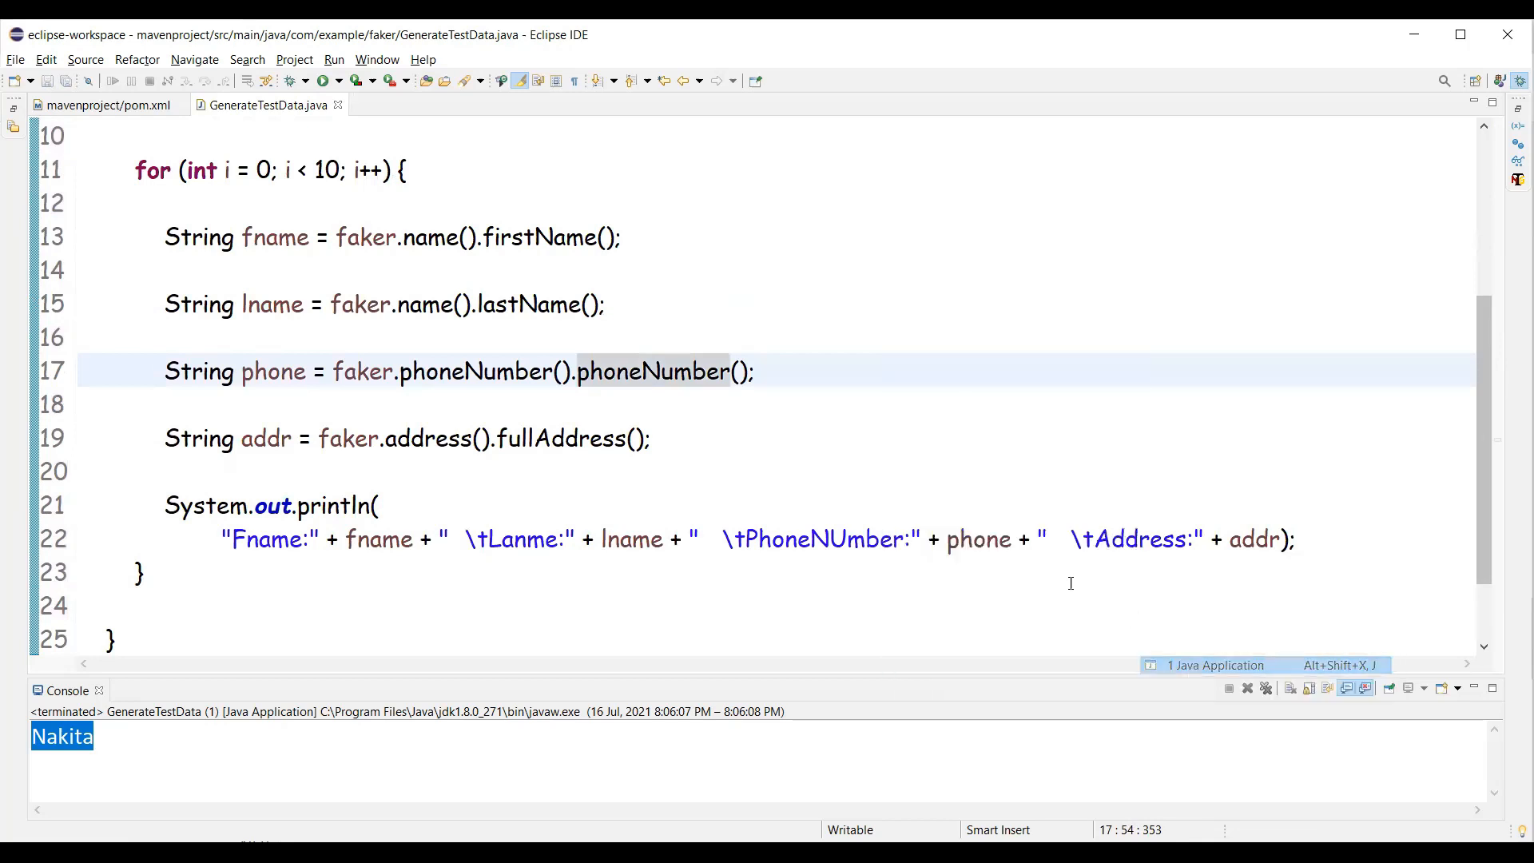
Run GenerateTestData and inspect the ten rows of fake names, phones and addresses in the Console
left_click(322, 80)
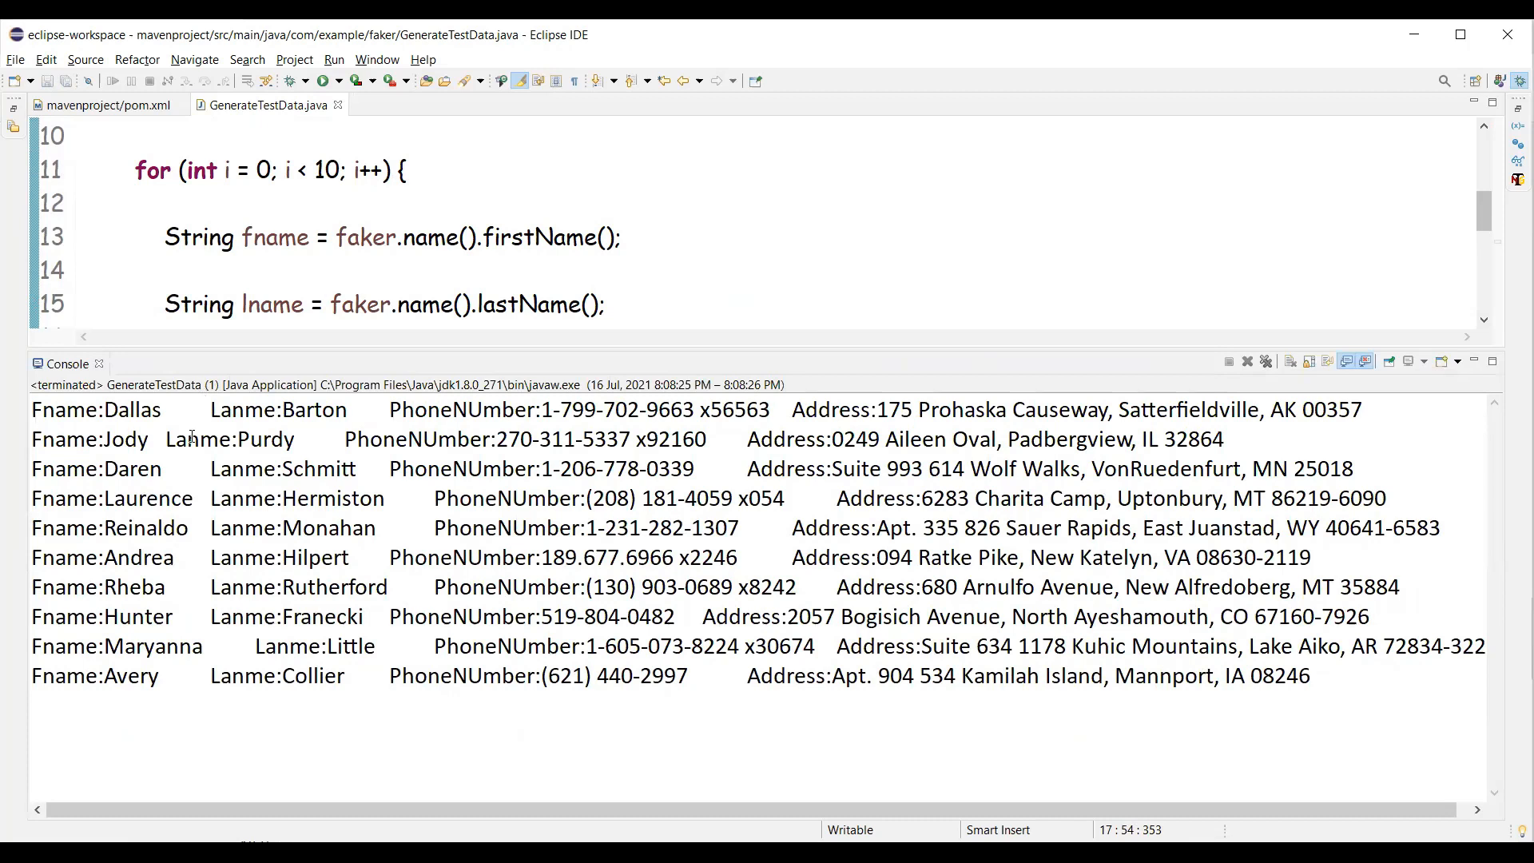
double_click(119, 409)
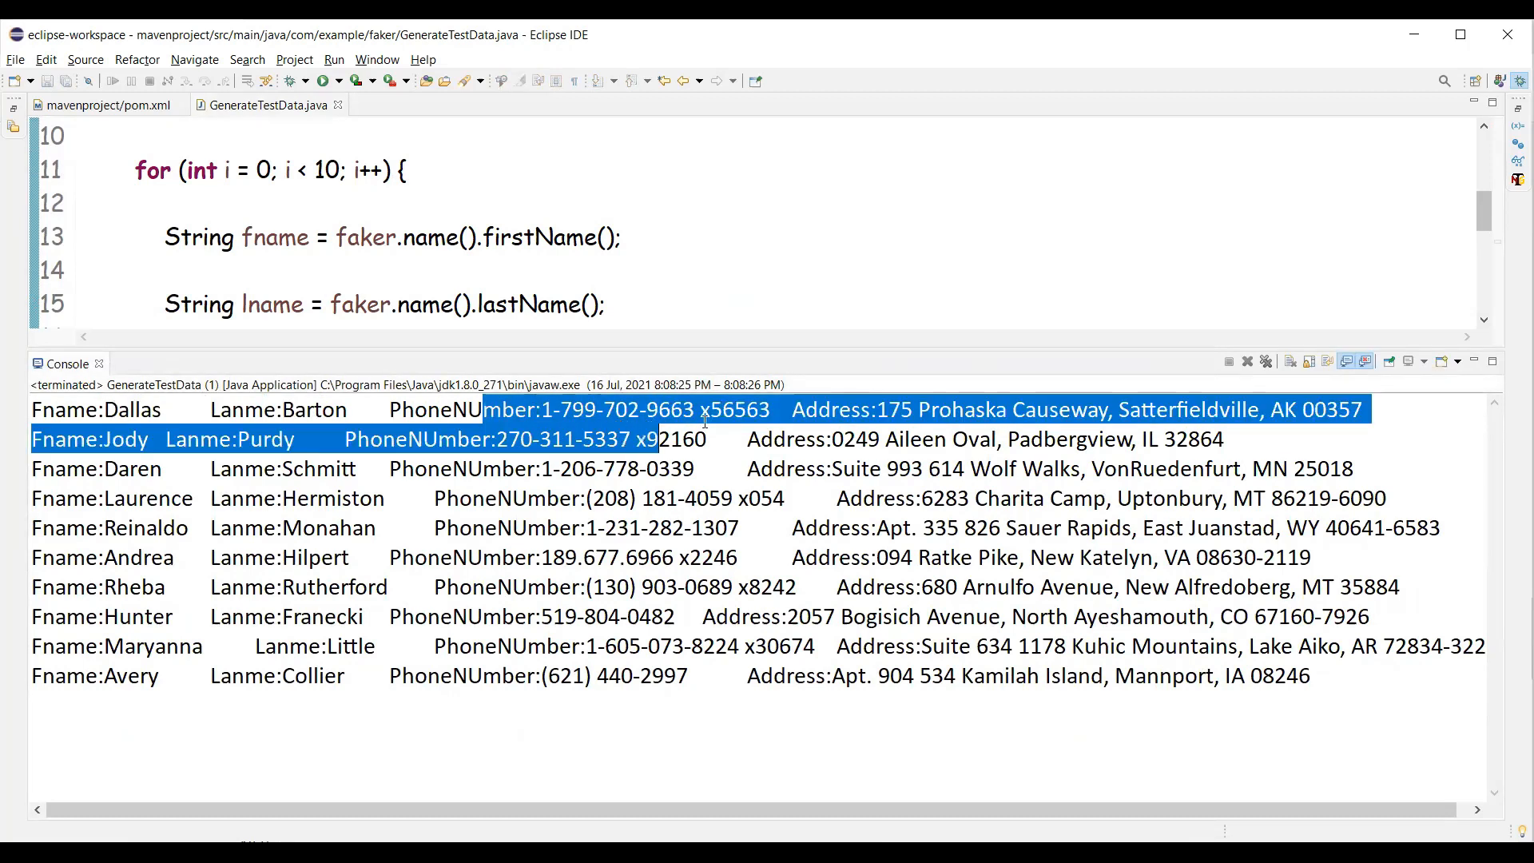
left_click(600, 438)
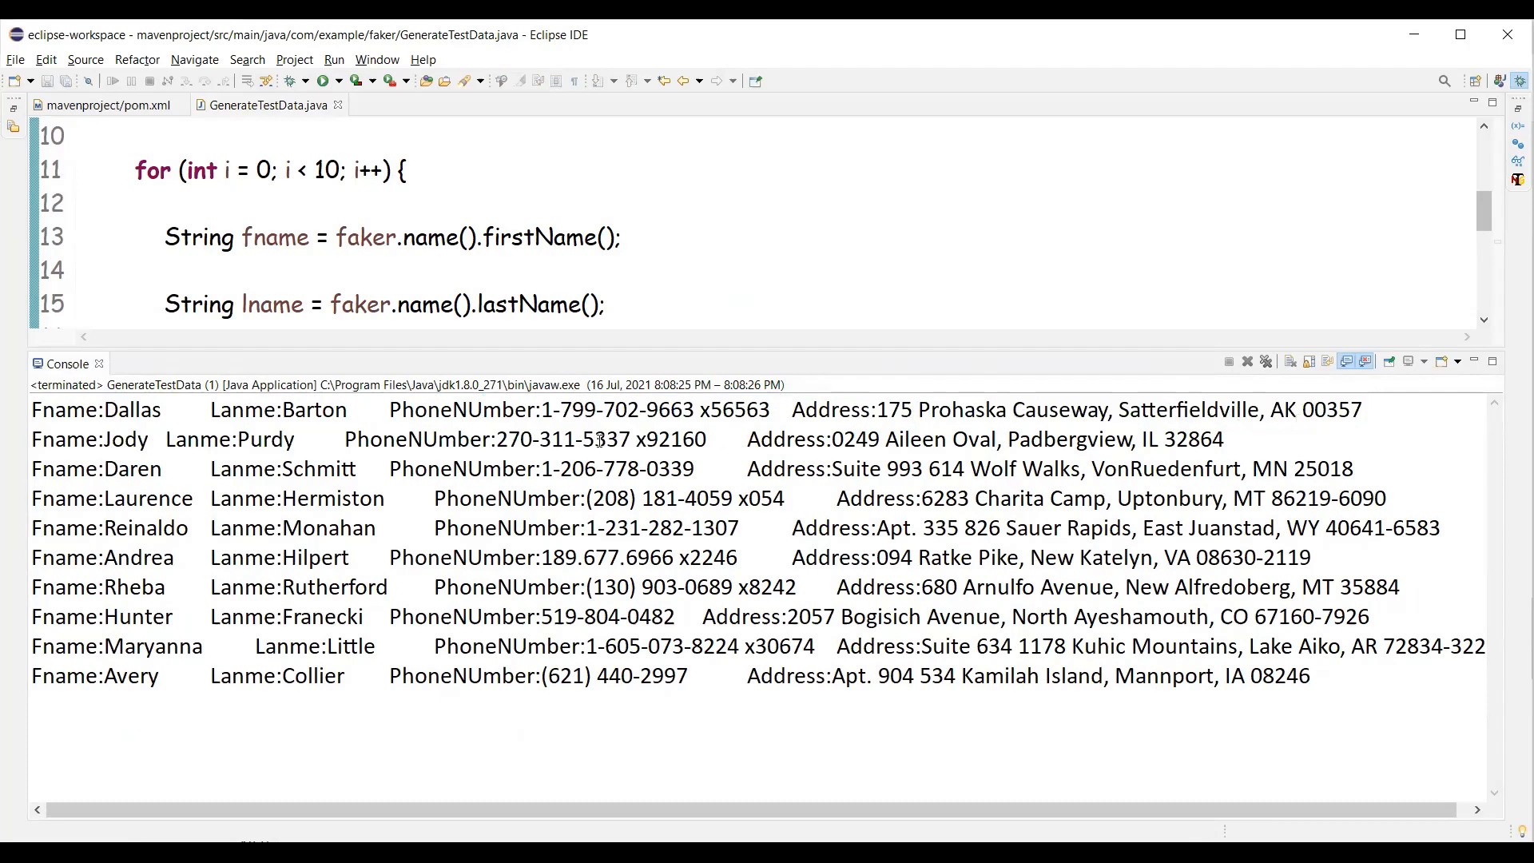
left_click_drag(34, 439, 712, 587)
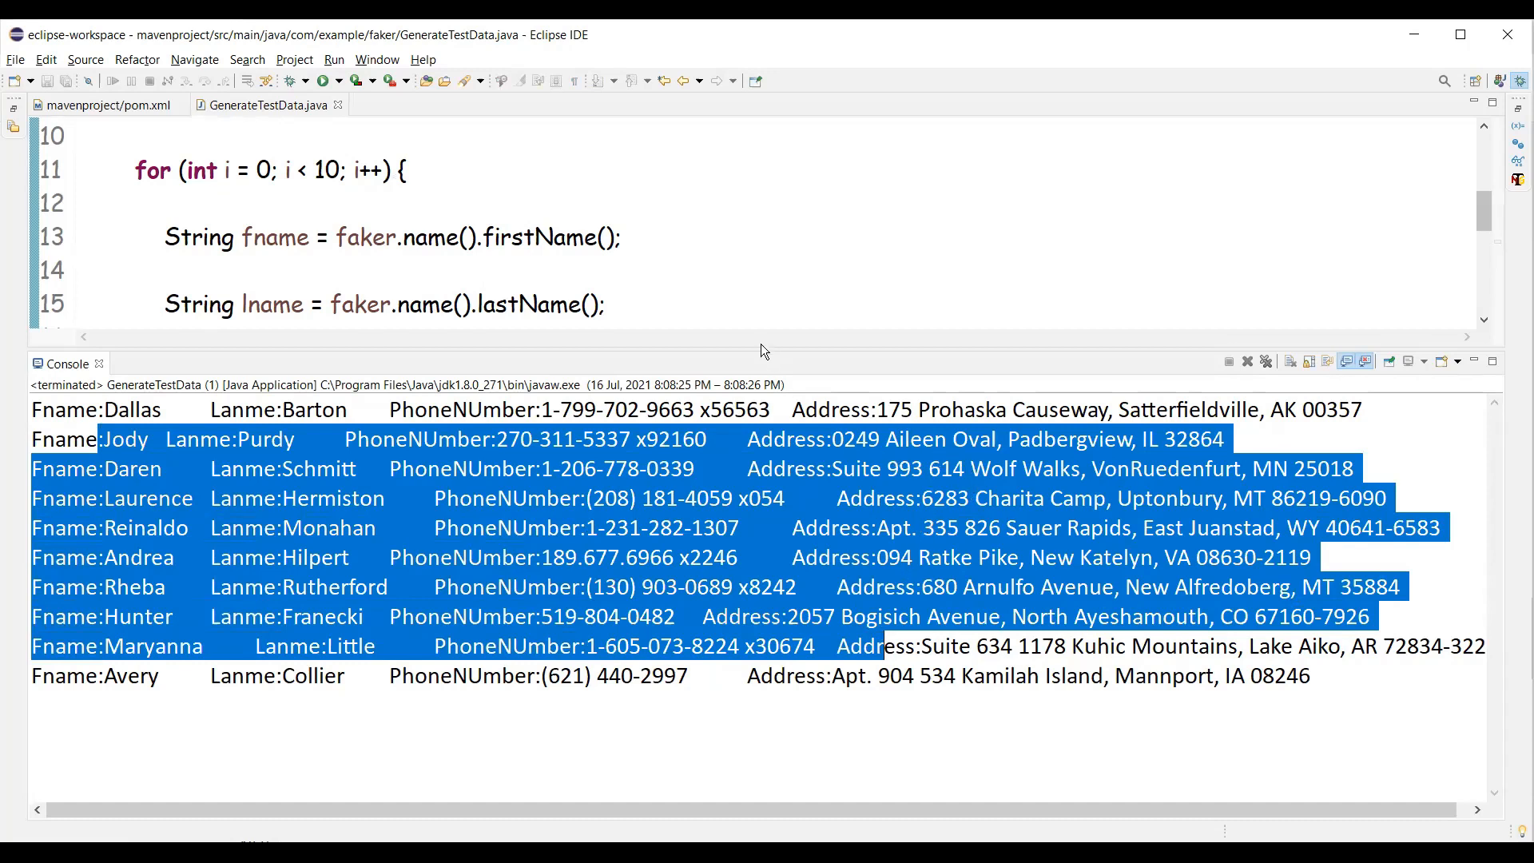
mouse_move(761, 345)
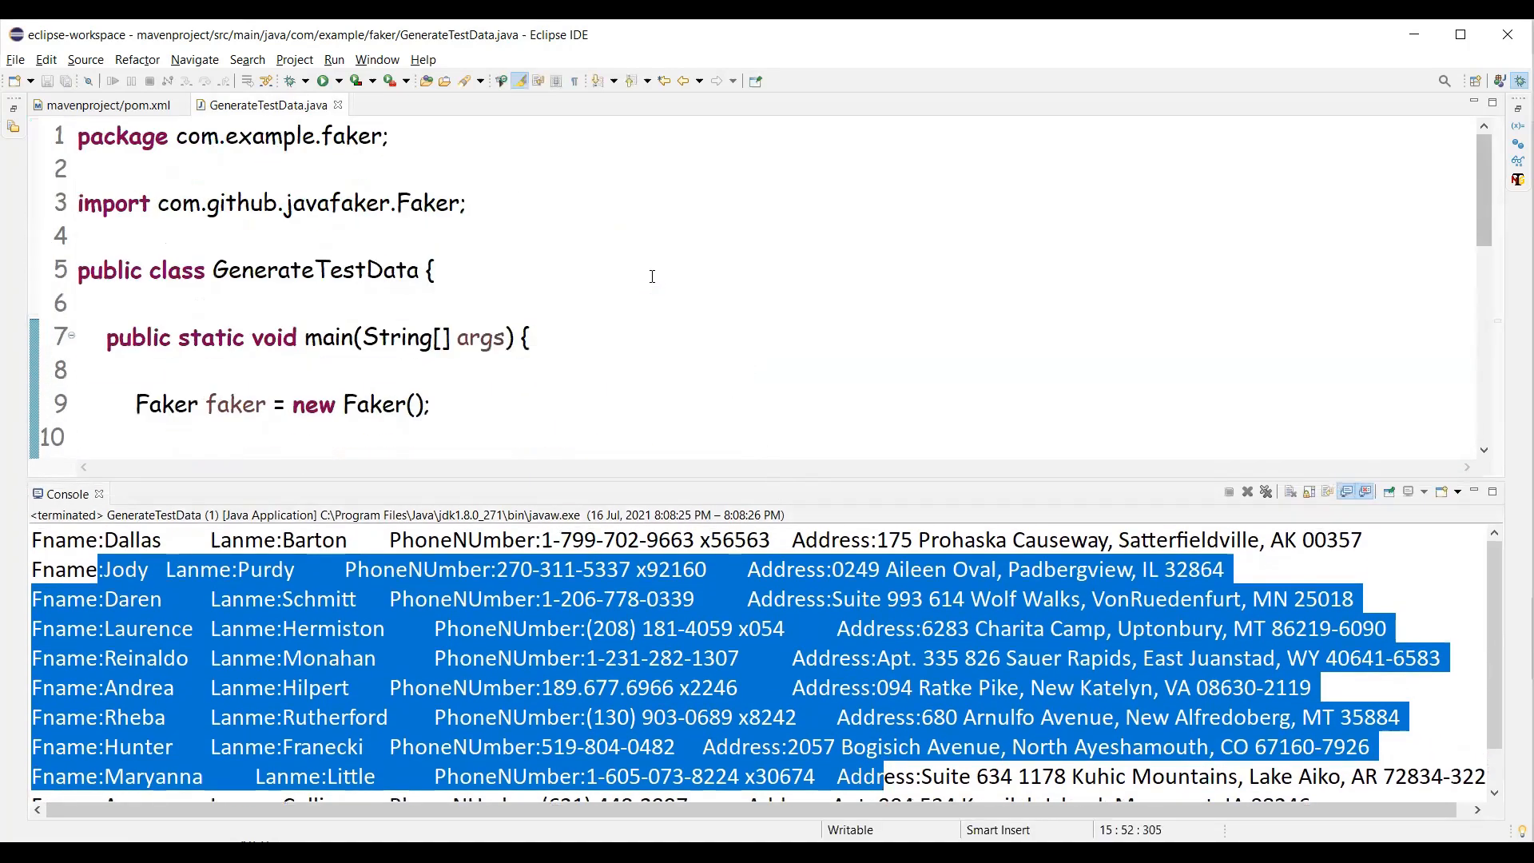
Construct the Faker with new Locale("en-IND") and import java.util.Locale via quick fix
type("new Locale(")
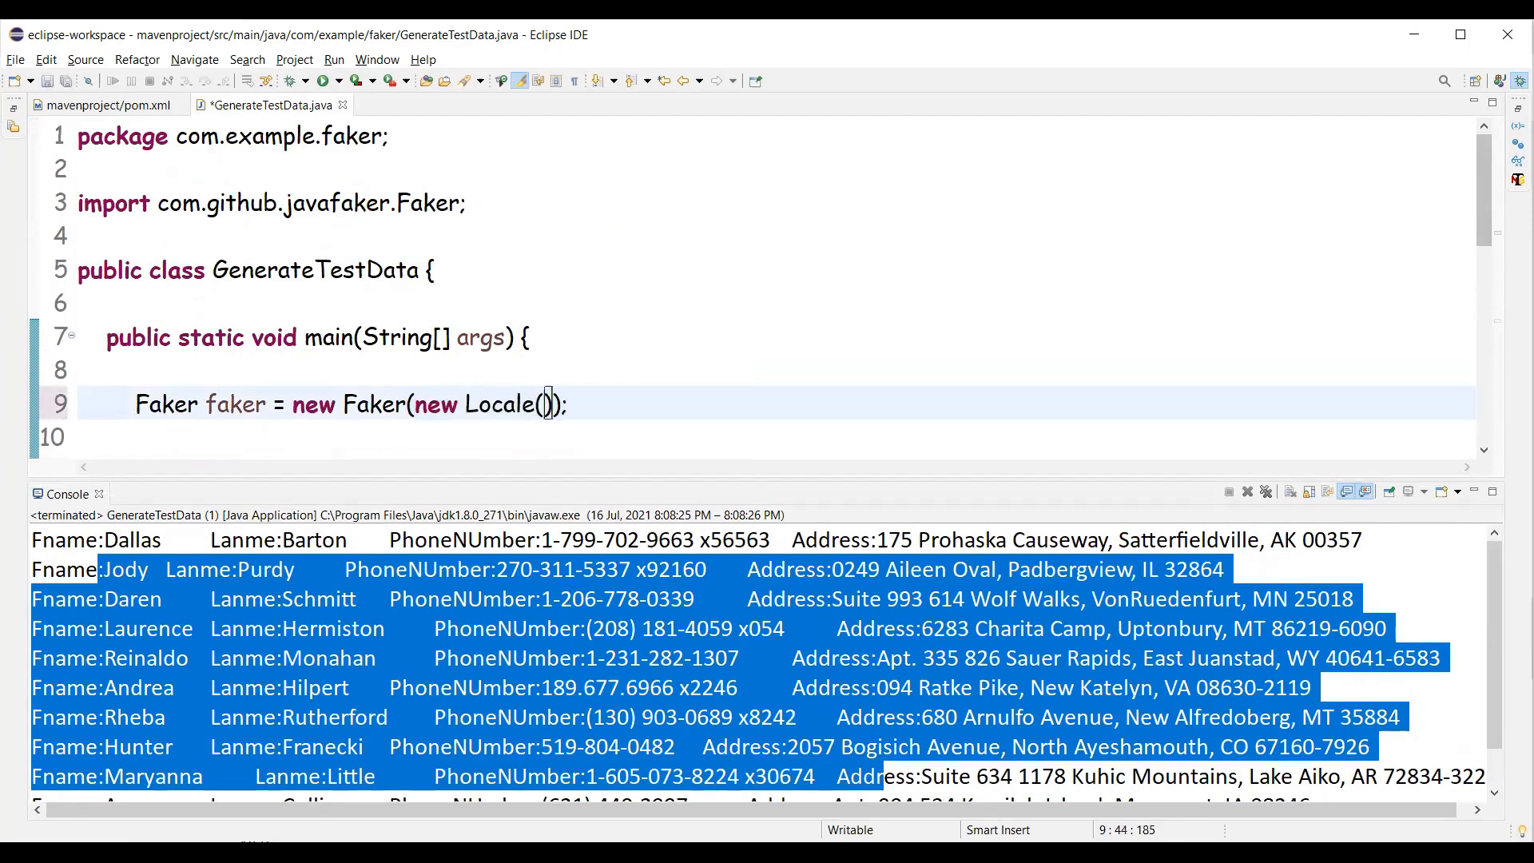
type("\"en\"")
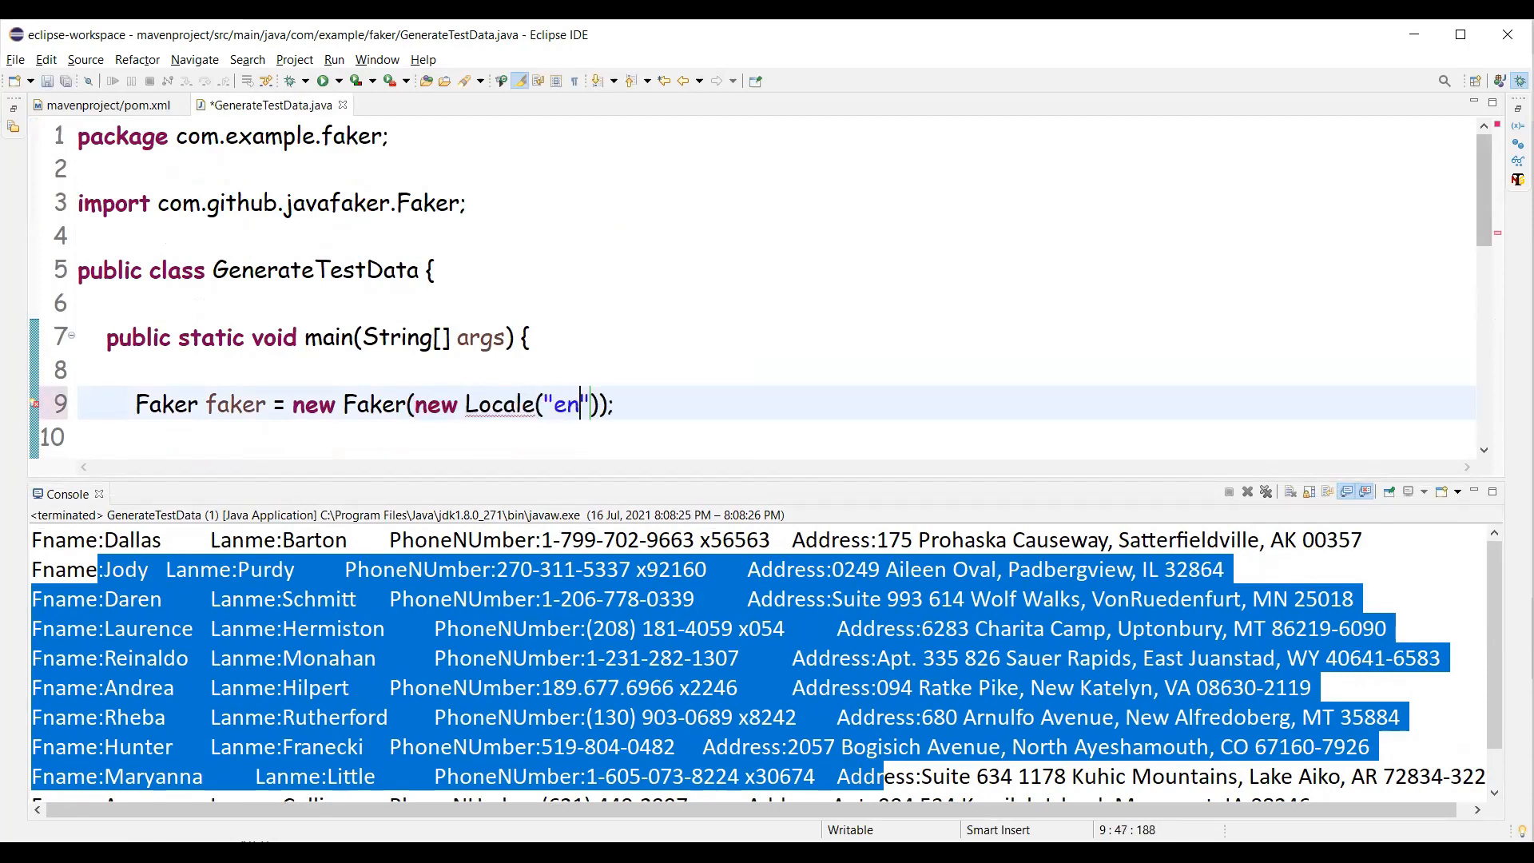
type("-IND")
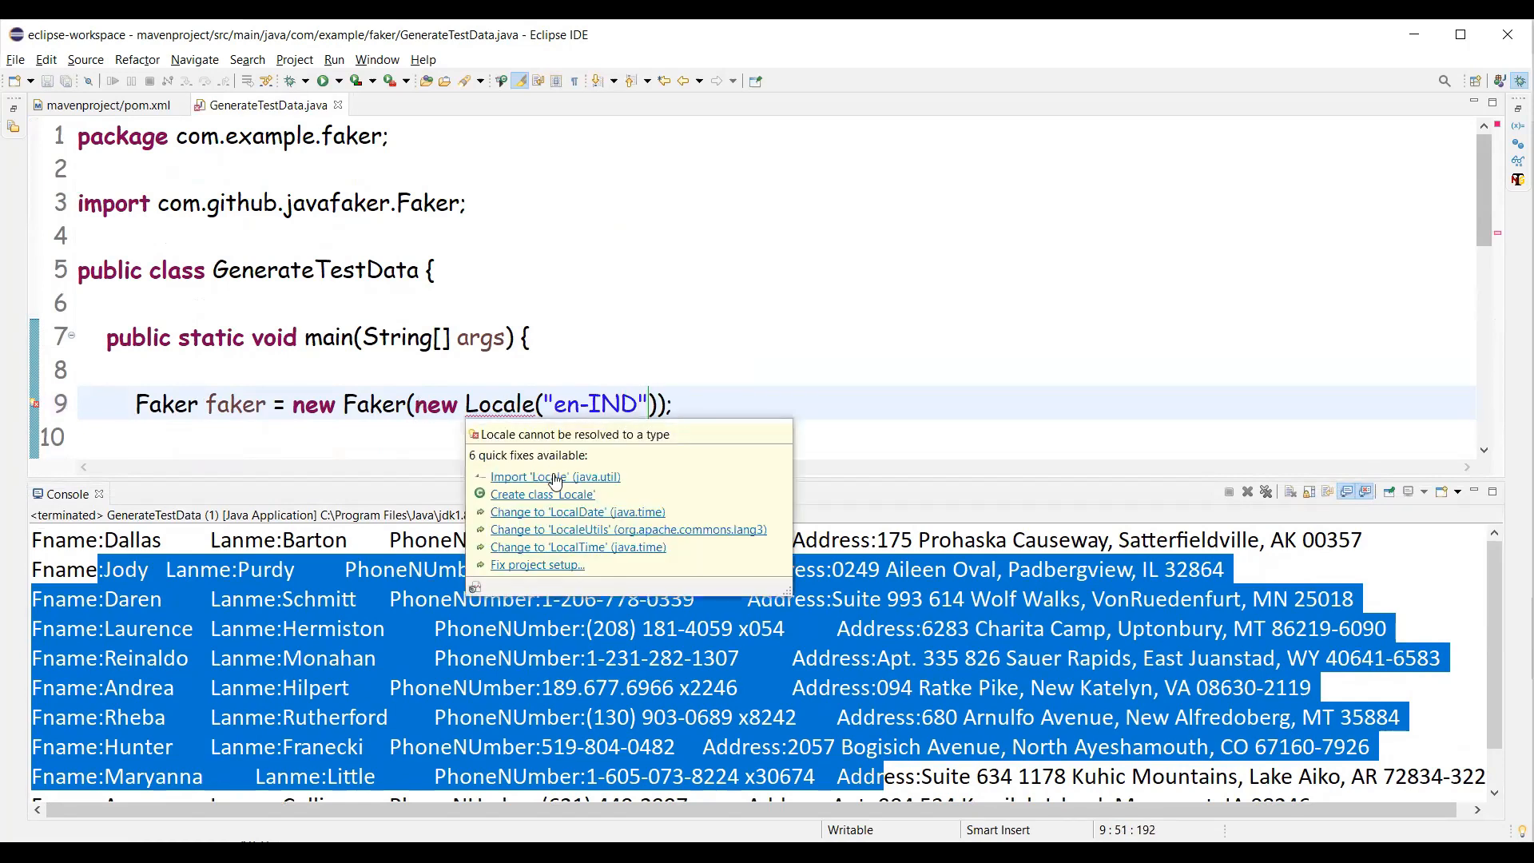
left_click(555, 477)
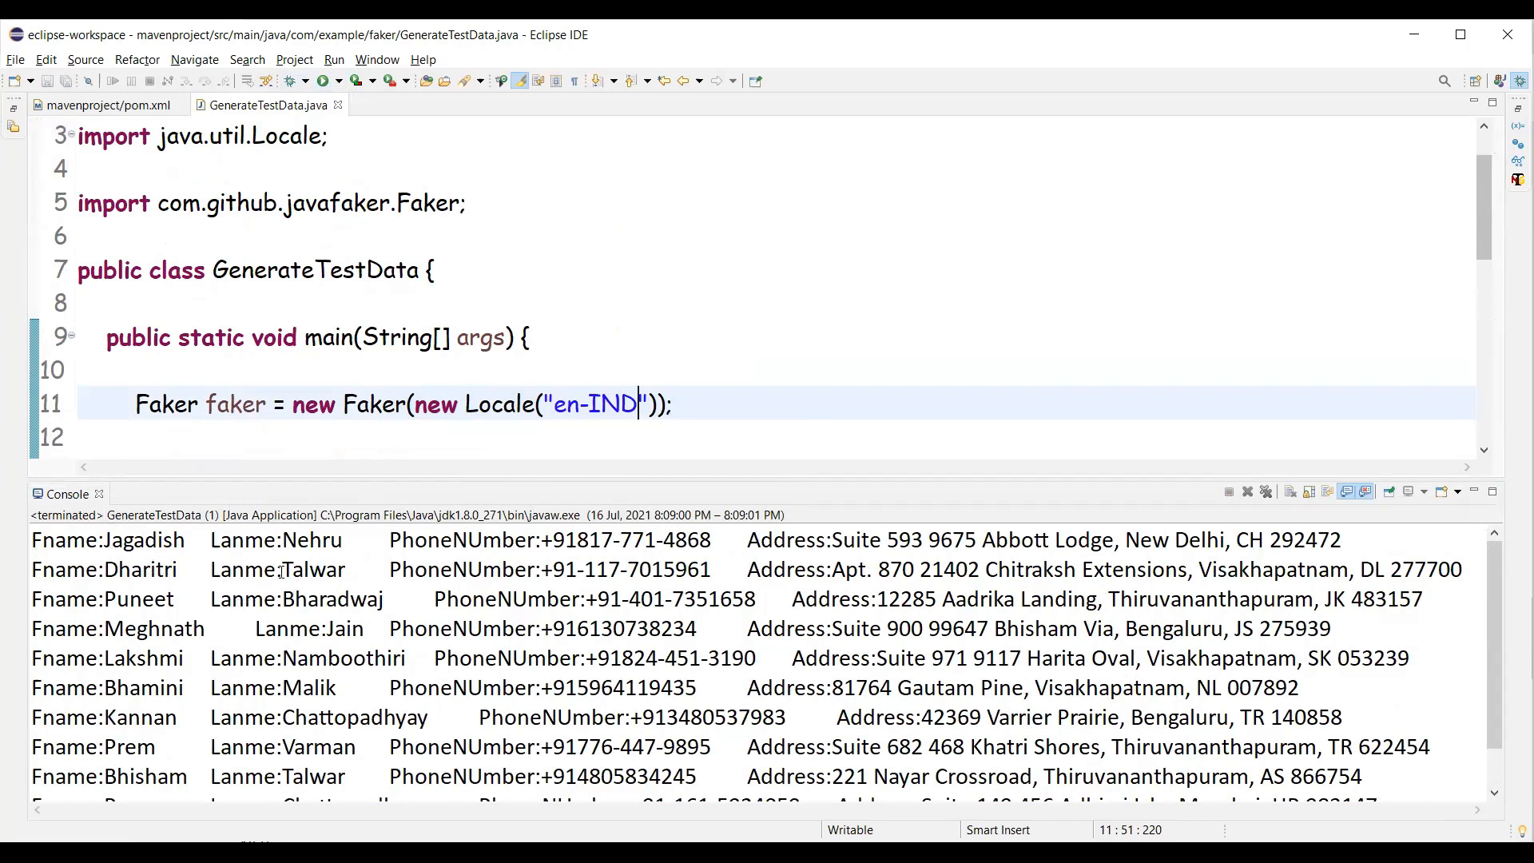
double_click(142, 540)
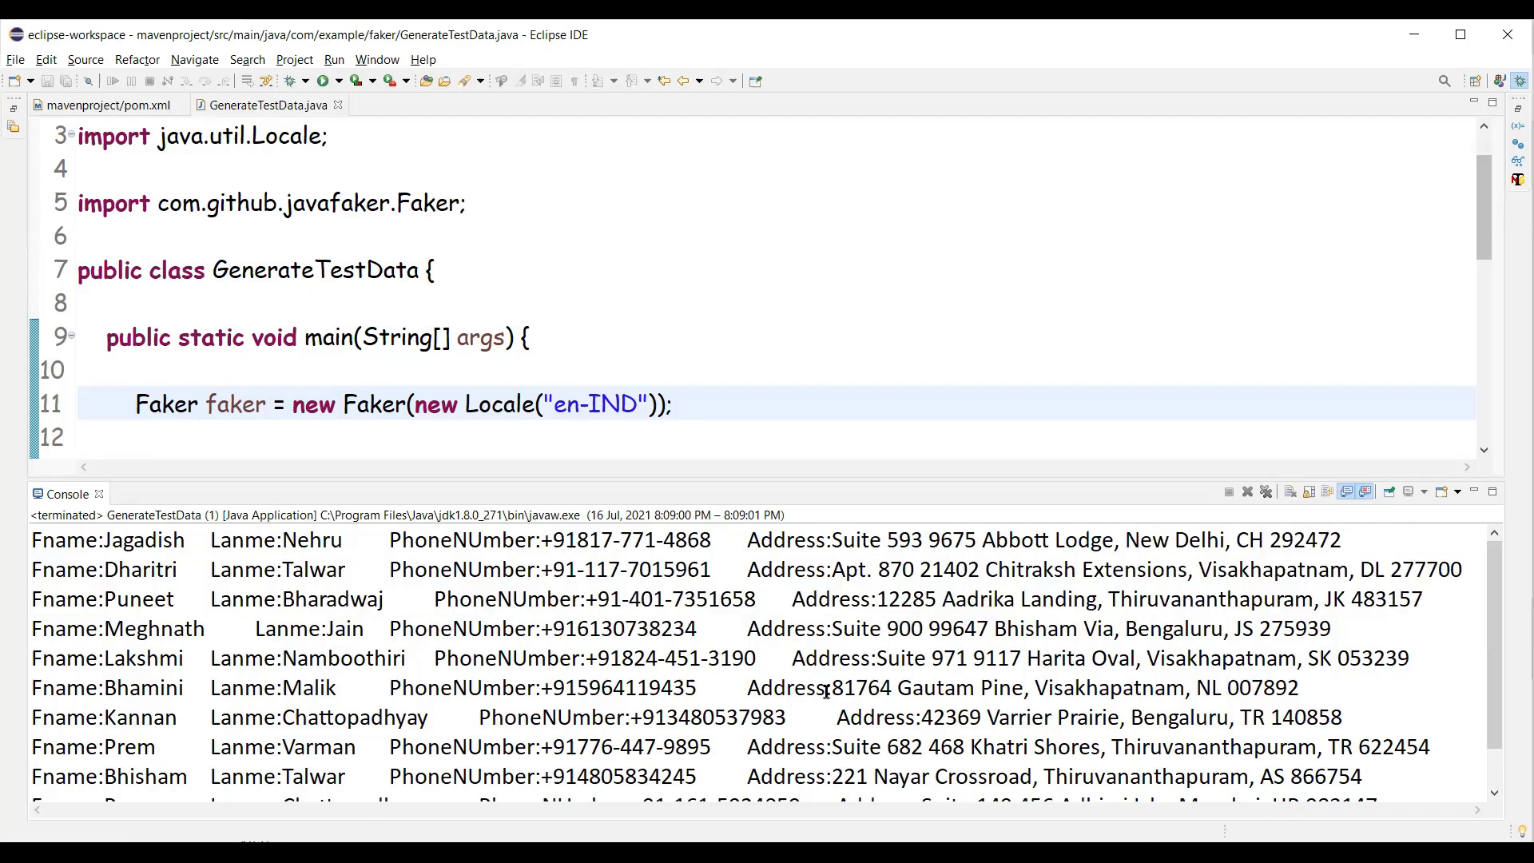
mouse_move(522, 477)
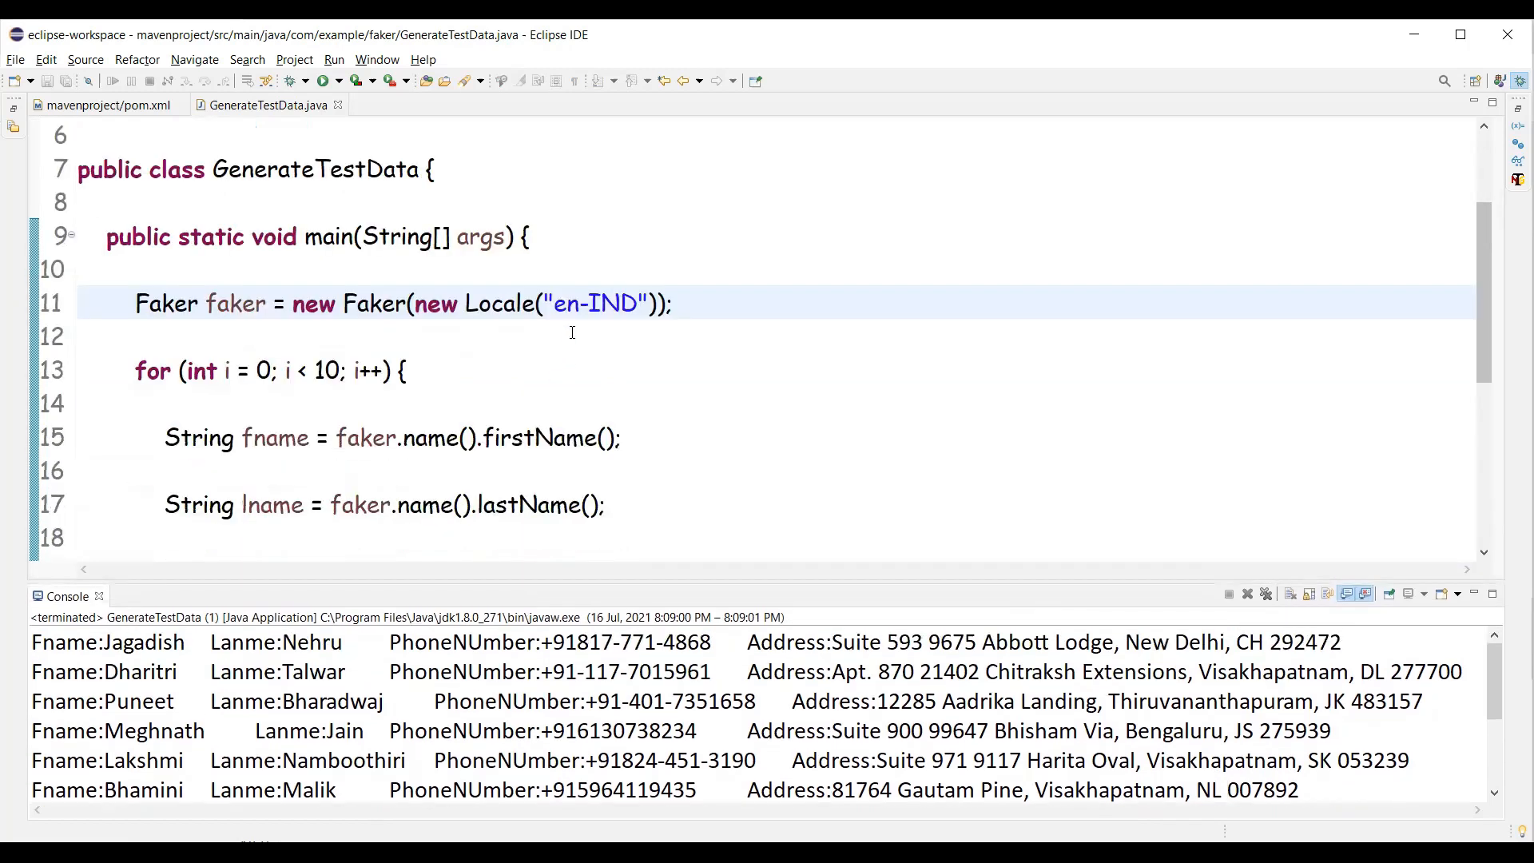
left_click_drag(415, 304, 653, 304)
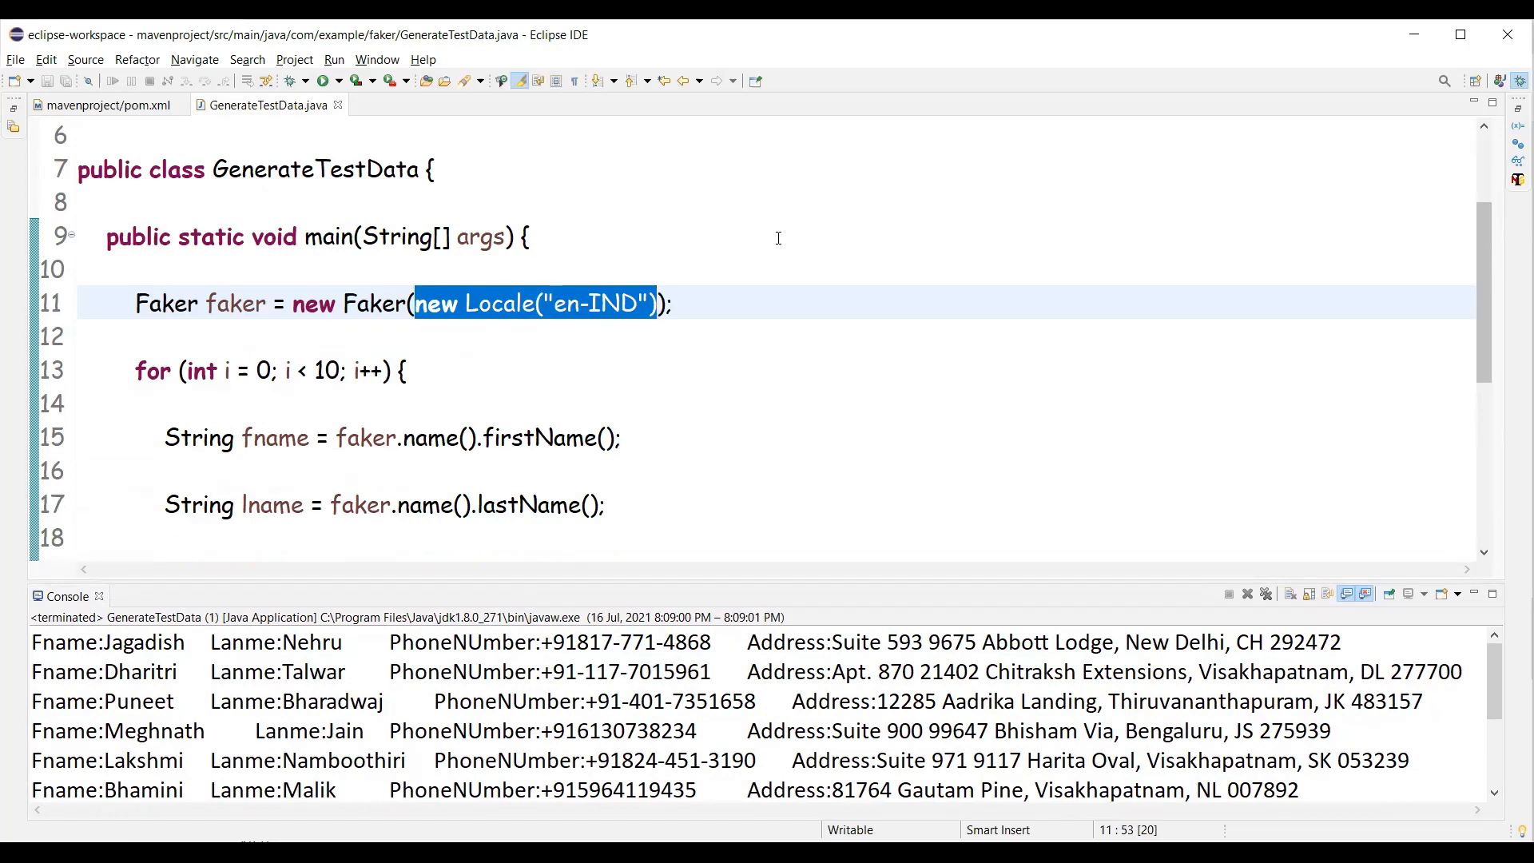
scroll("down", 3)
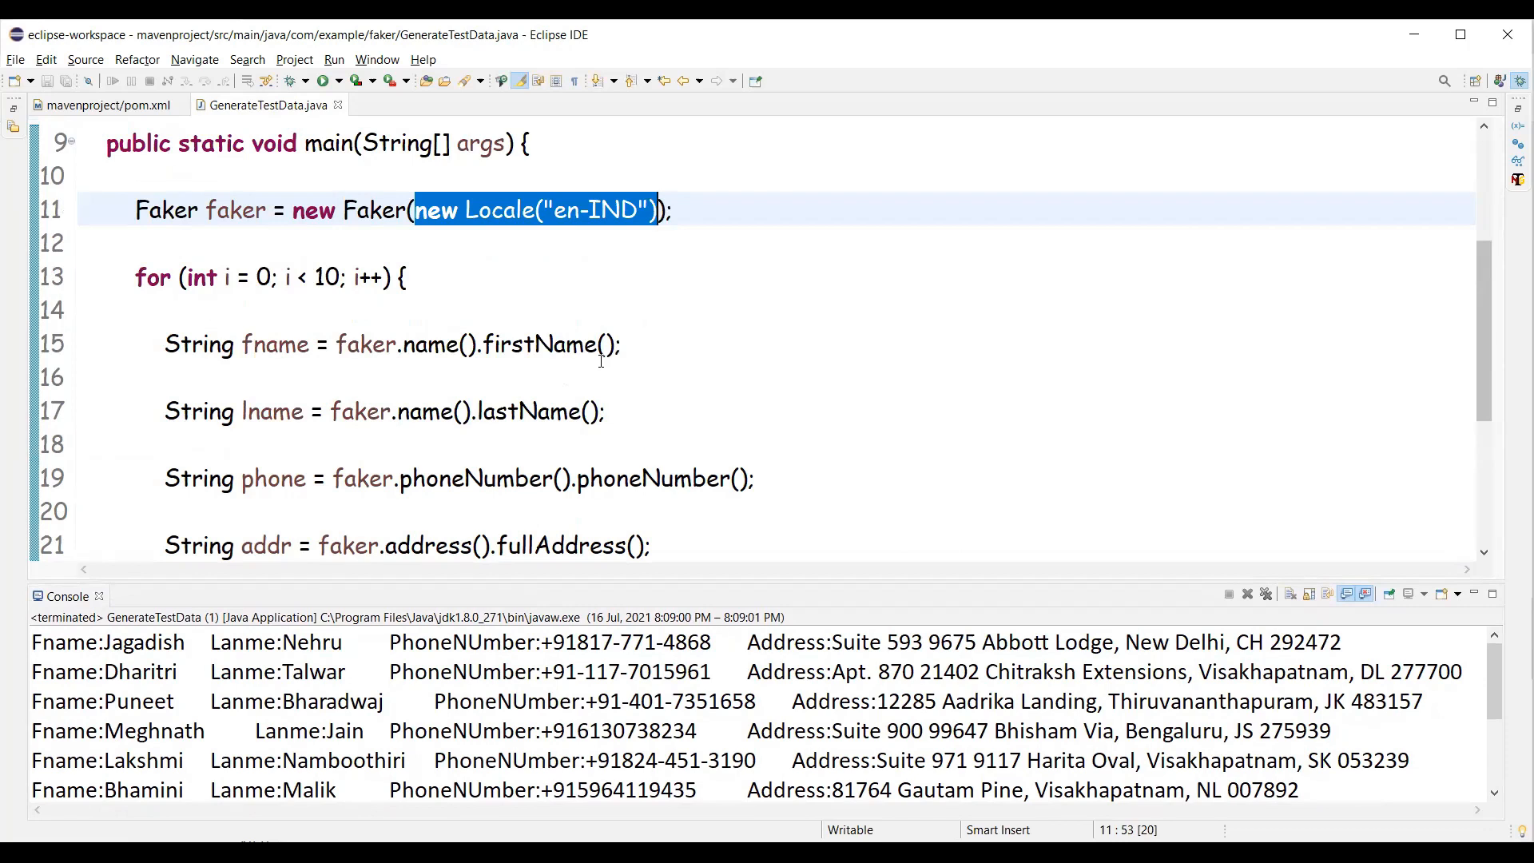
mouse_move(789, 387)
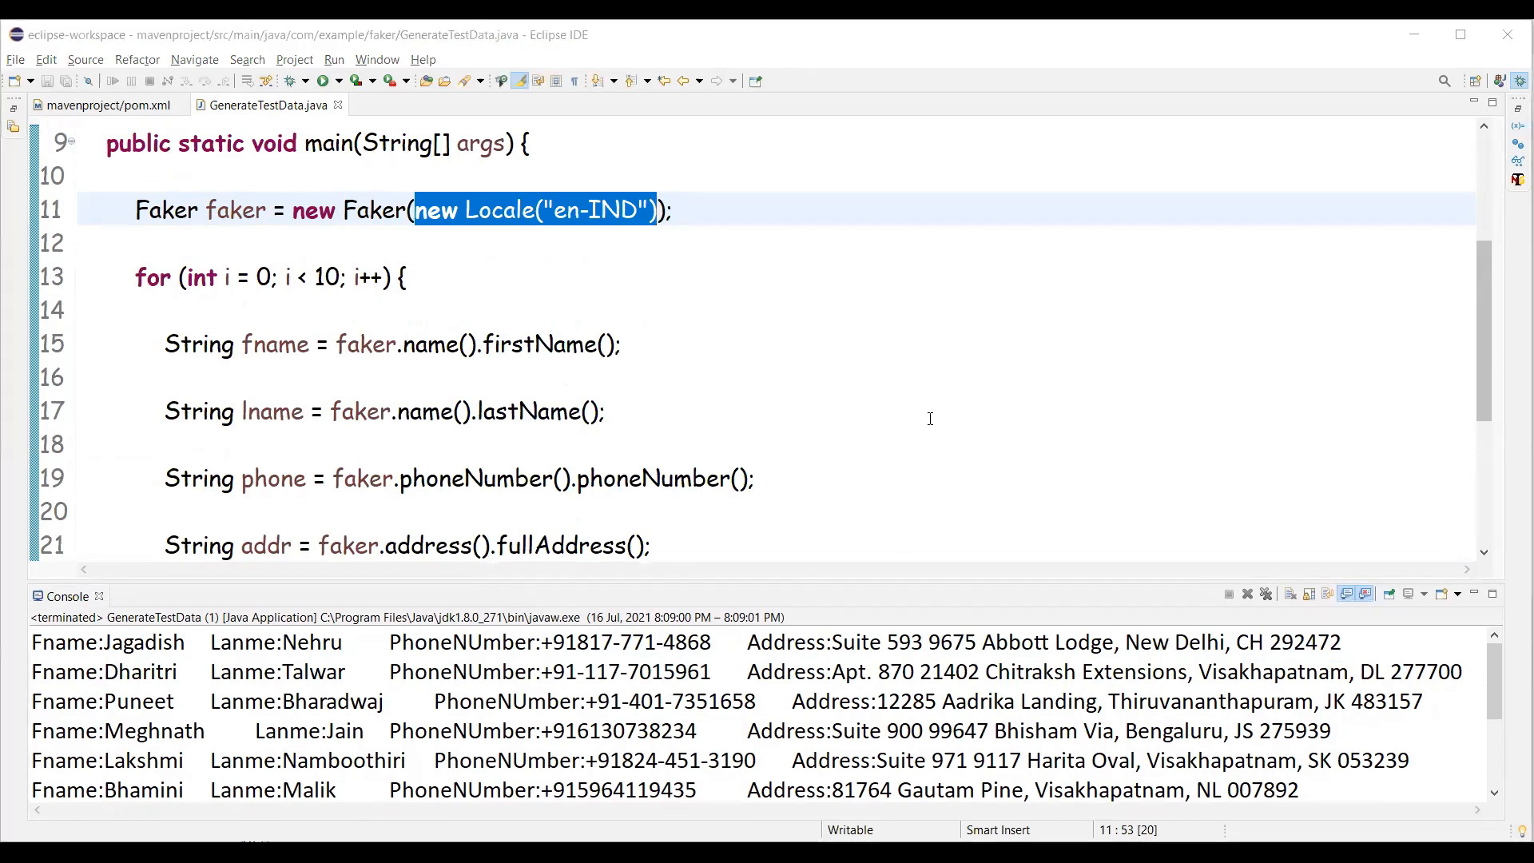
mouse_move(884, 273)
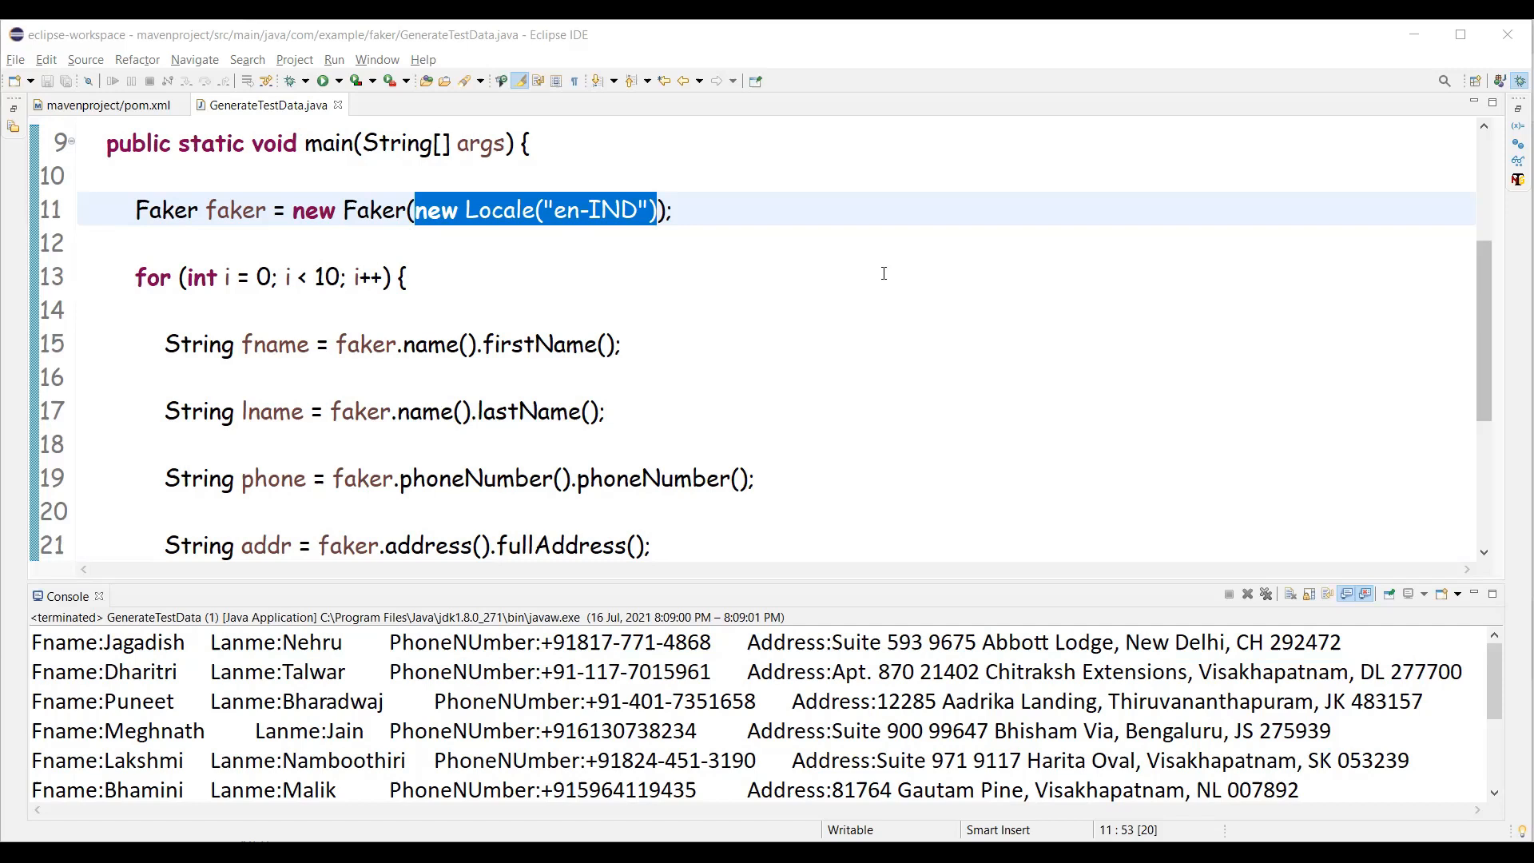
mouse_move(876, 125)
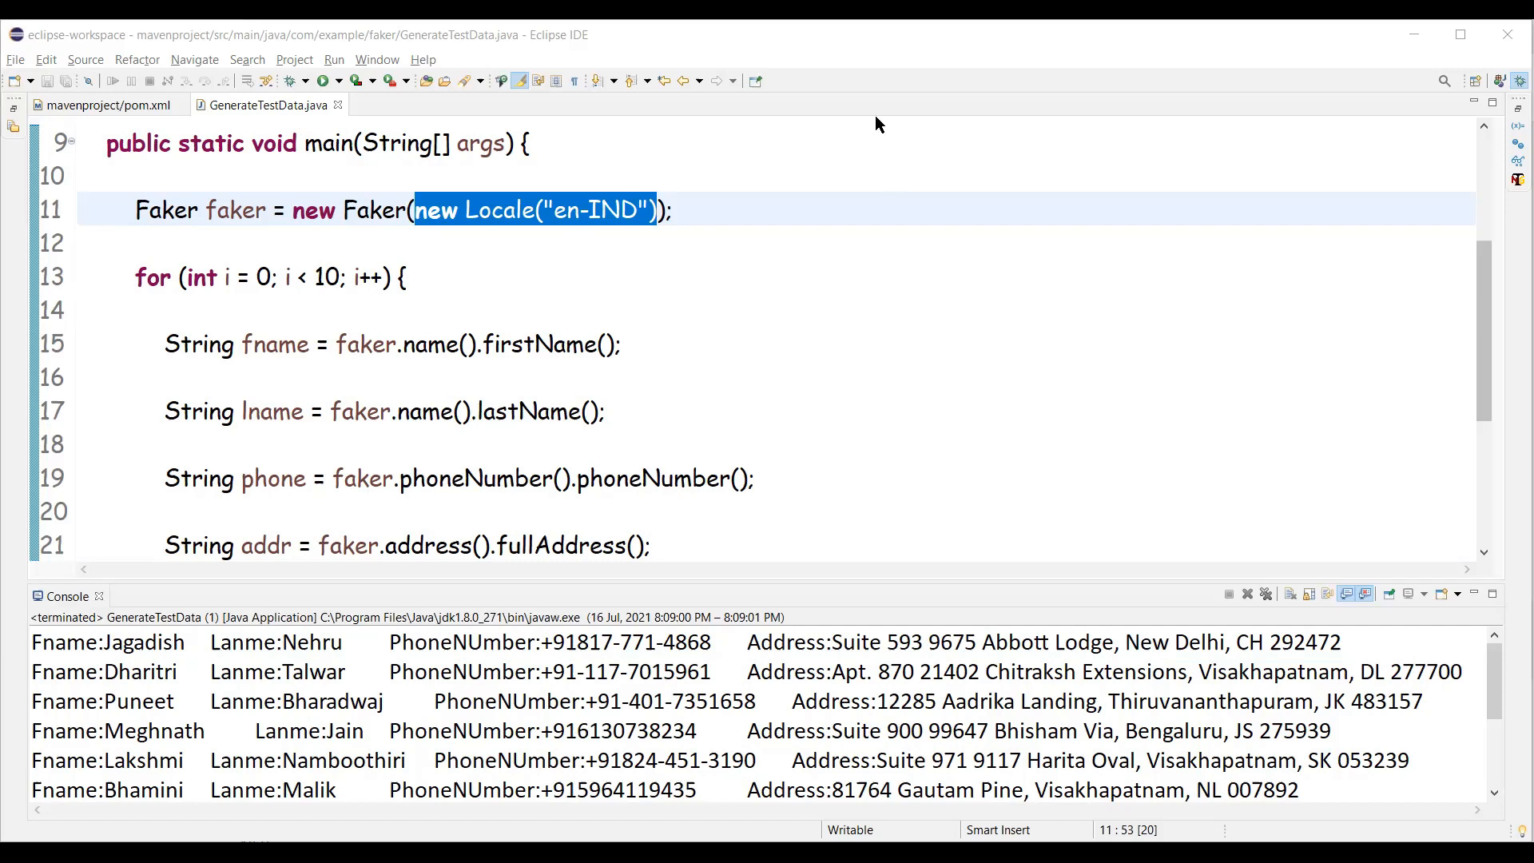